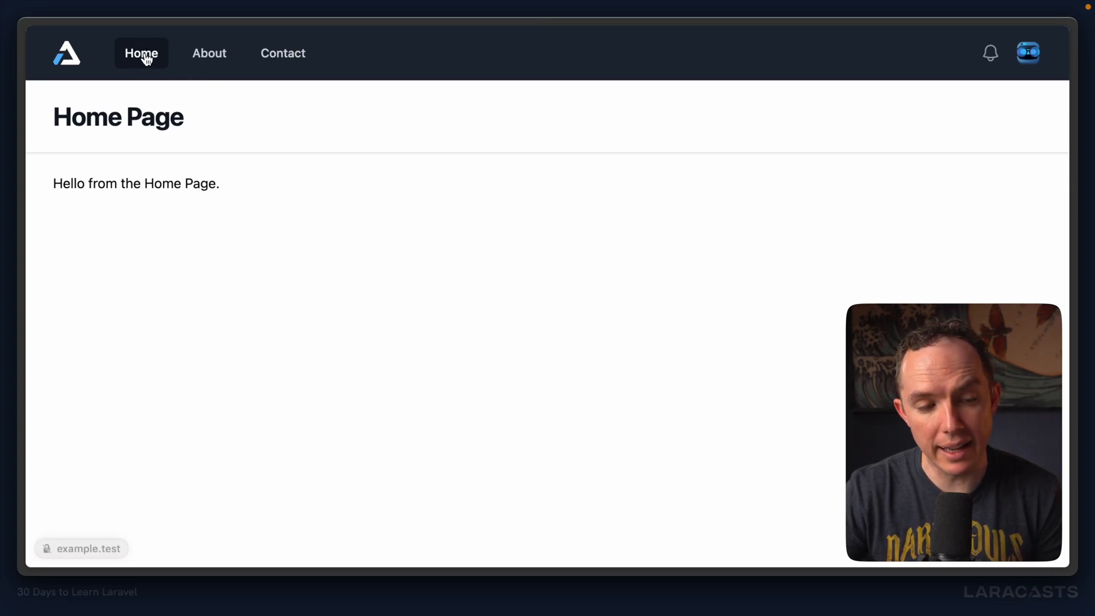
{"action": "mouse_move", "coordinate": [165, 64]}
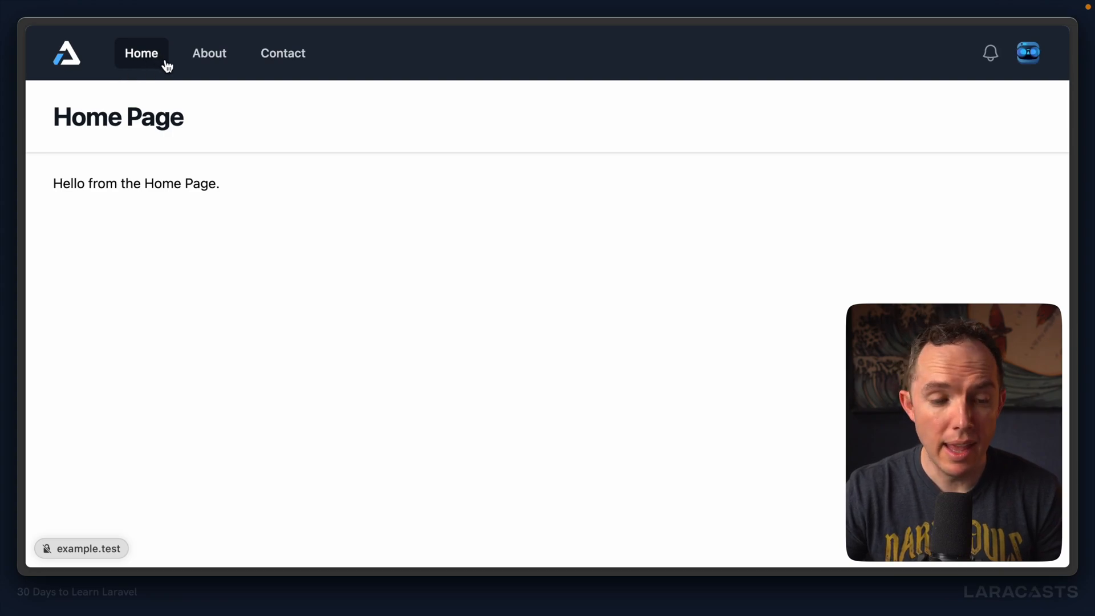
- Visit the About and Contact pages from the top navigation
{"action": "left_click", "coordinate": [208, 53]}
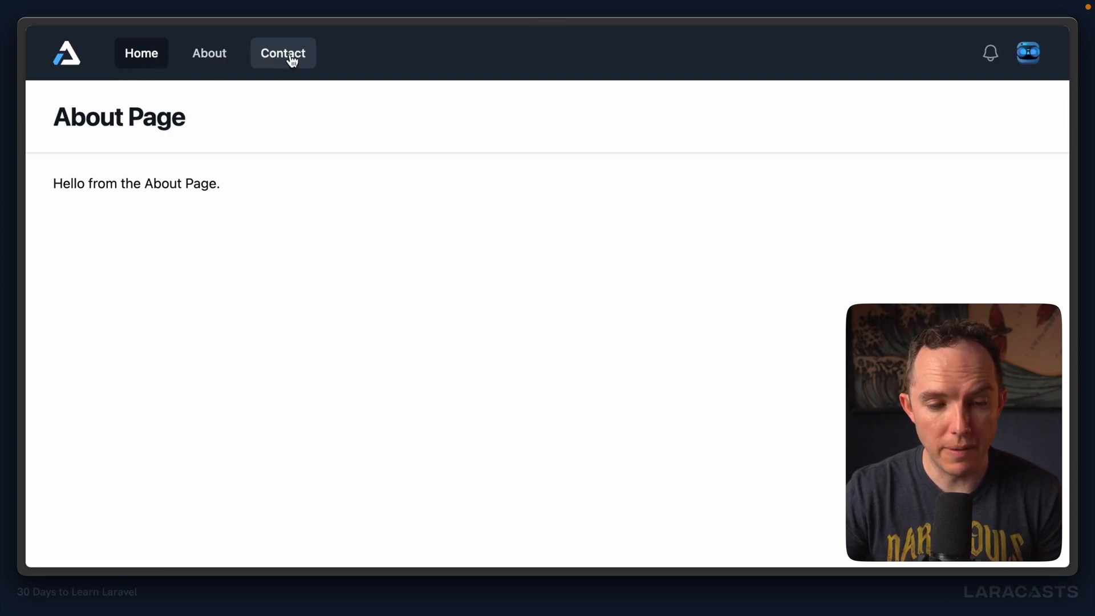
{"action": "left_click", "coordinate": [283, 53]}
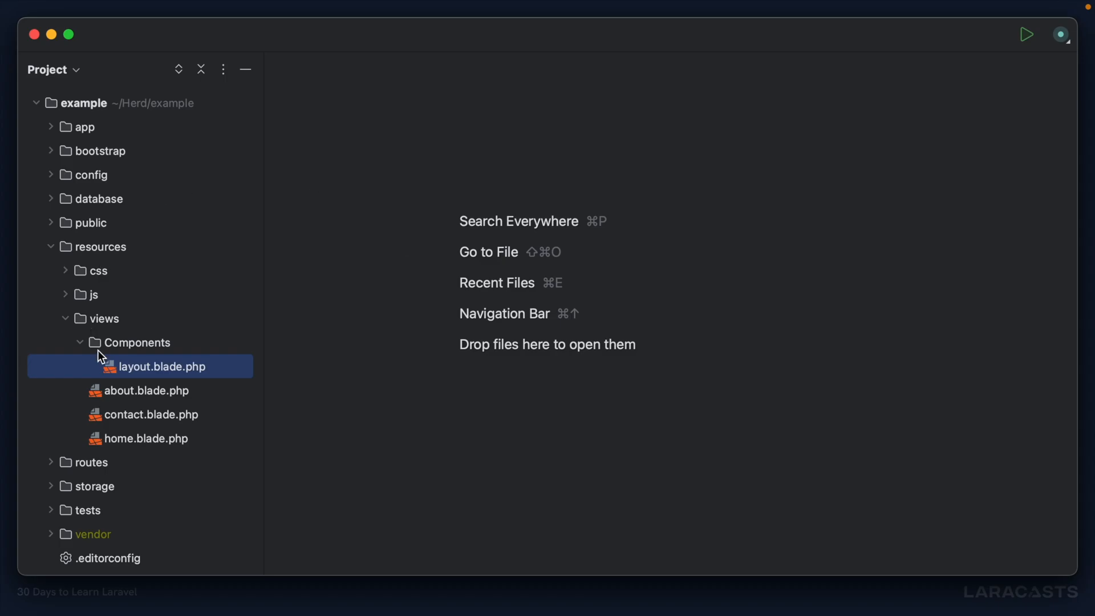
- In layout.blade.php, give <html> class="h-full bg-gray-100" and <body> class="h-full"
{"action": "double_click", "coordinate": [161, 366]}
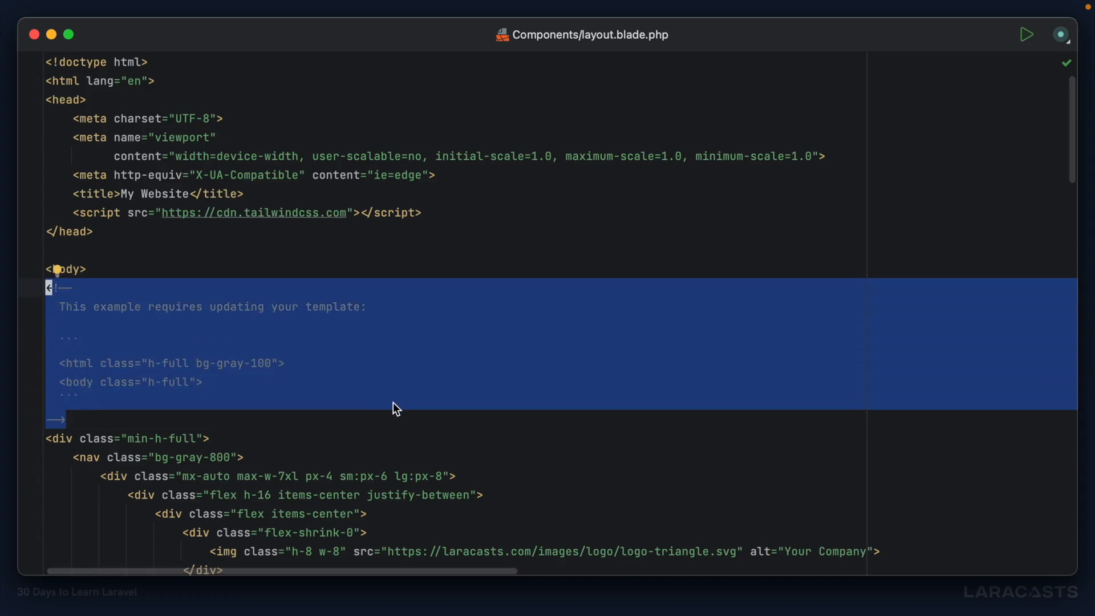
{"action": "left_click", "coordinate": [155, 80]}
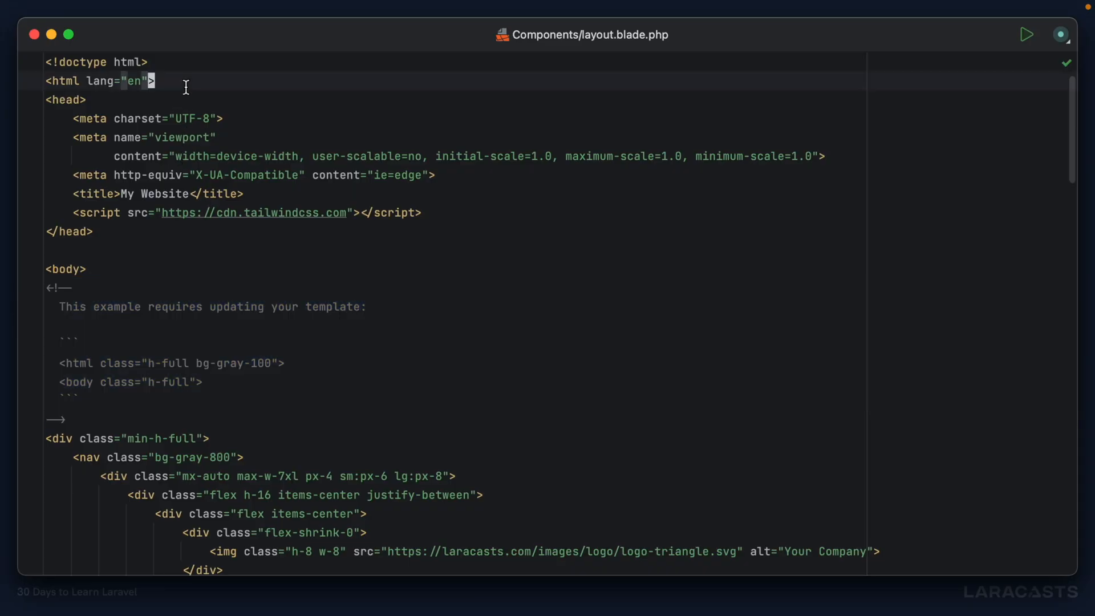
{"action": "type", "text": "class=\"h-f\""}
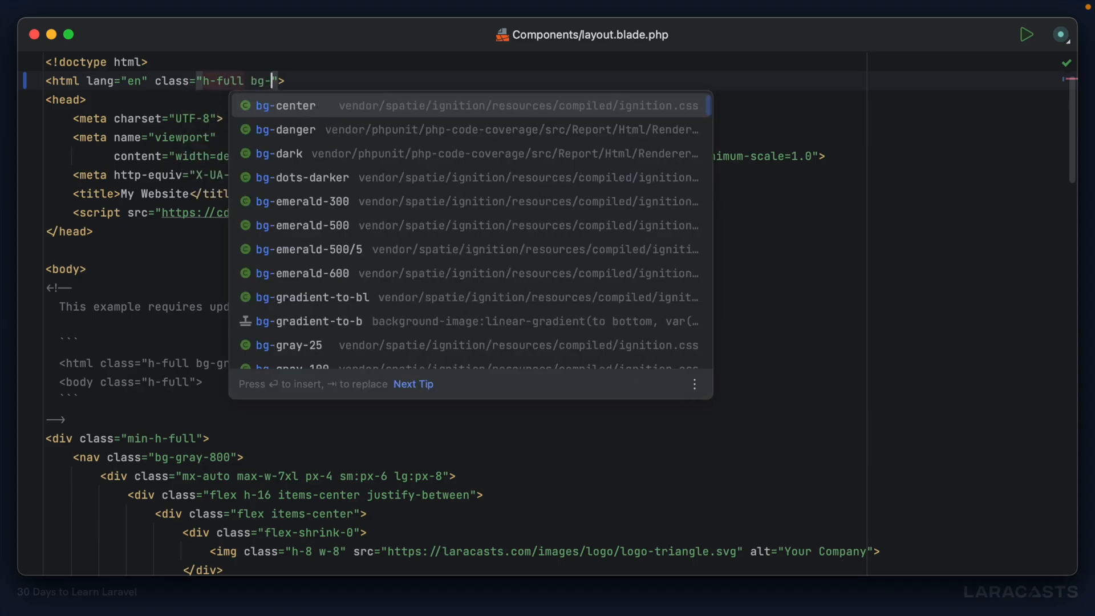
{"action": "type", "text": "bg-gray-100"}
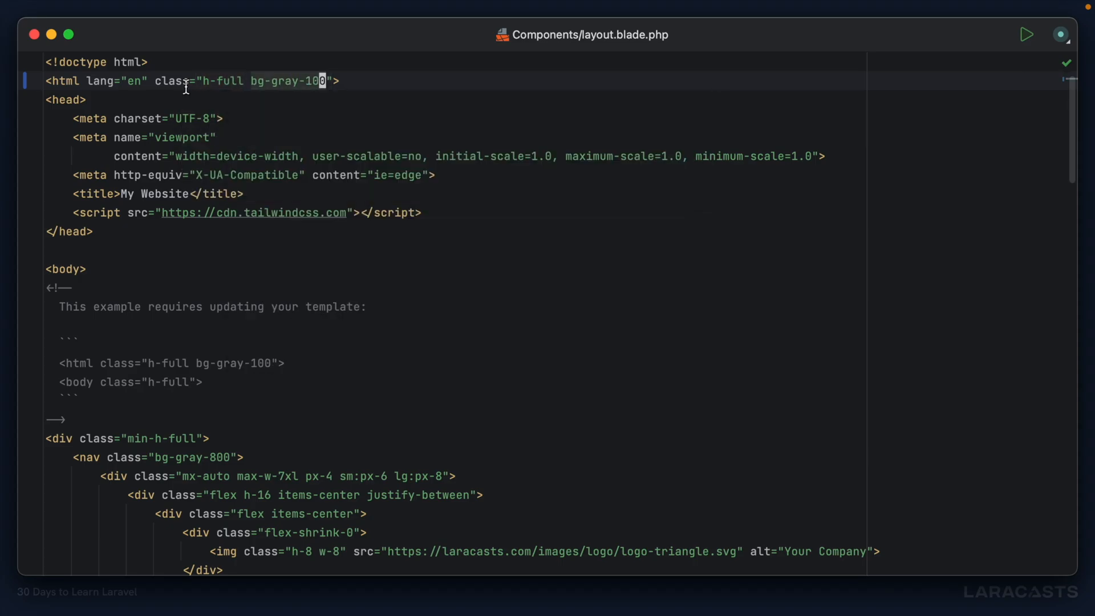
{"action": "left_click", "coordinate": [89, 270]}
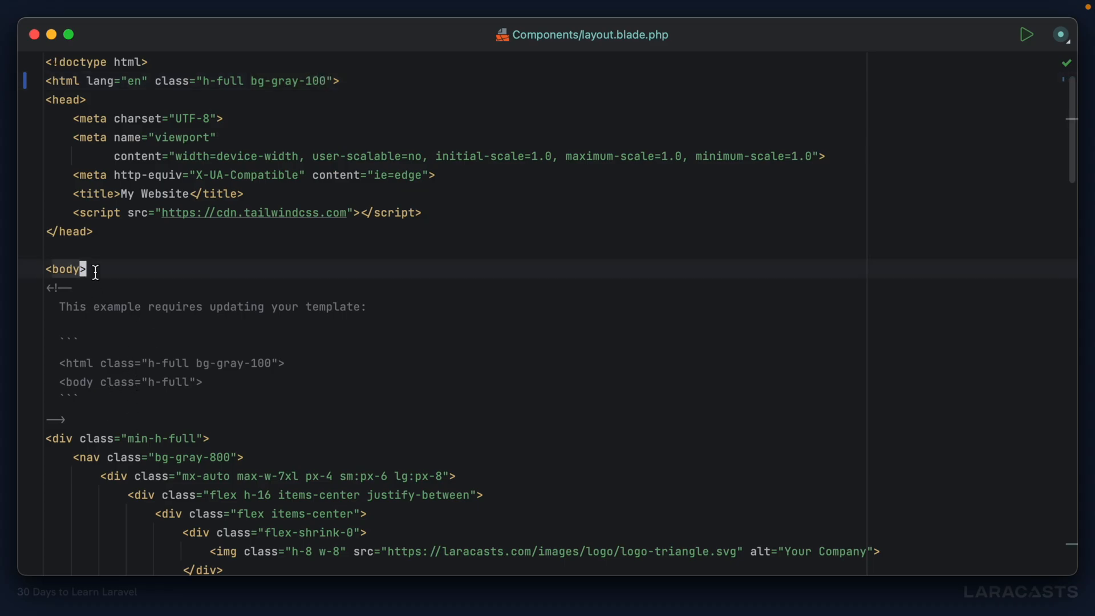
{"action": "type", "text": "class=\"h-full"}
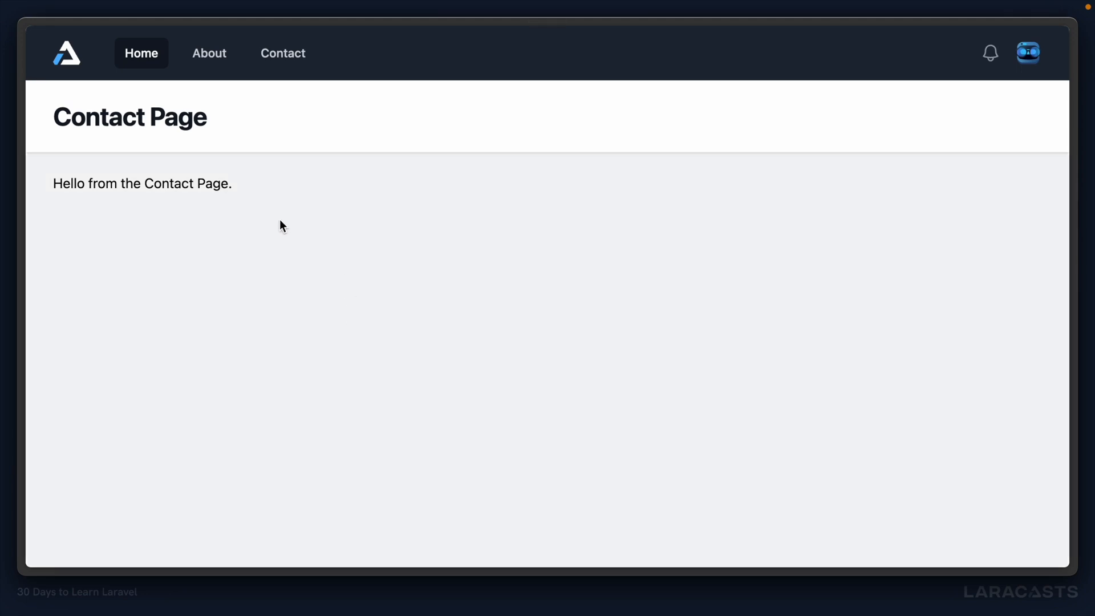
{"action": "mouse_move", "coordinate": [253, 197]}
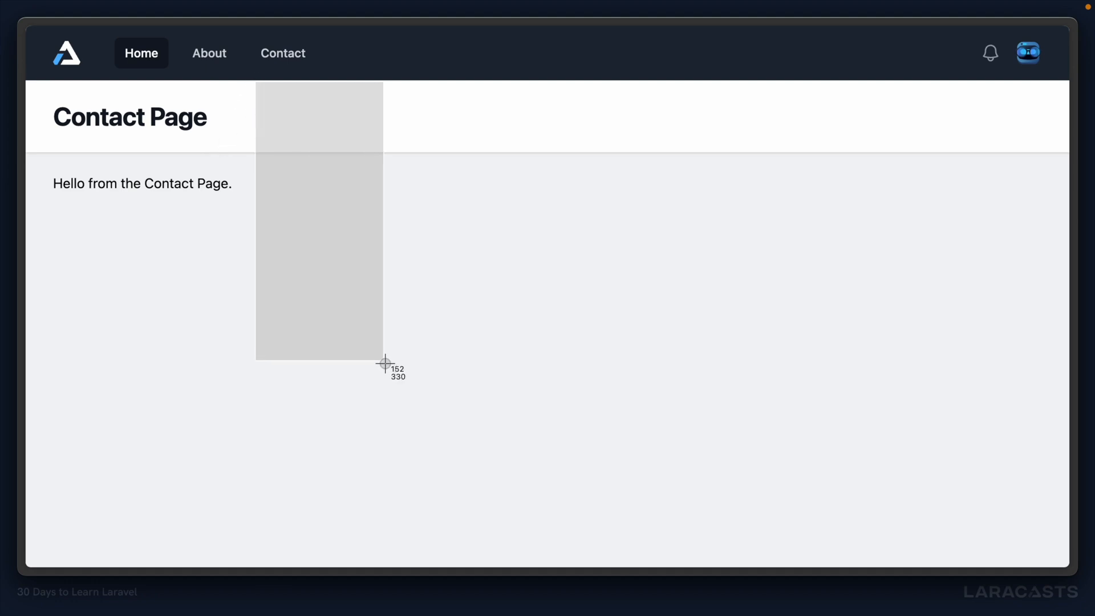
{"action": "mouse_move", "coordinate": [577, 554]}
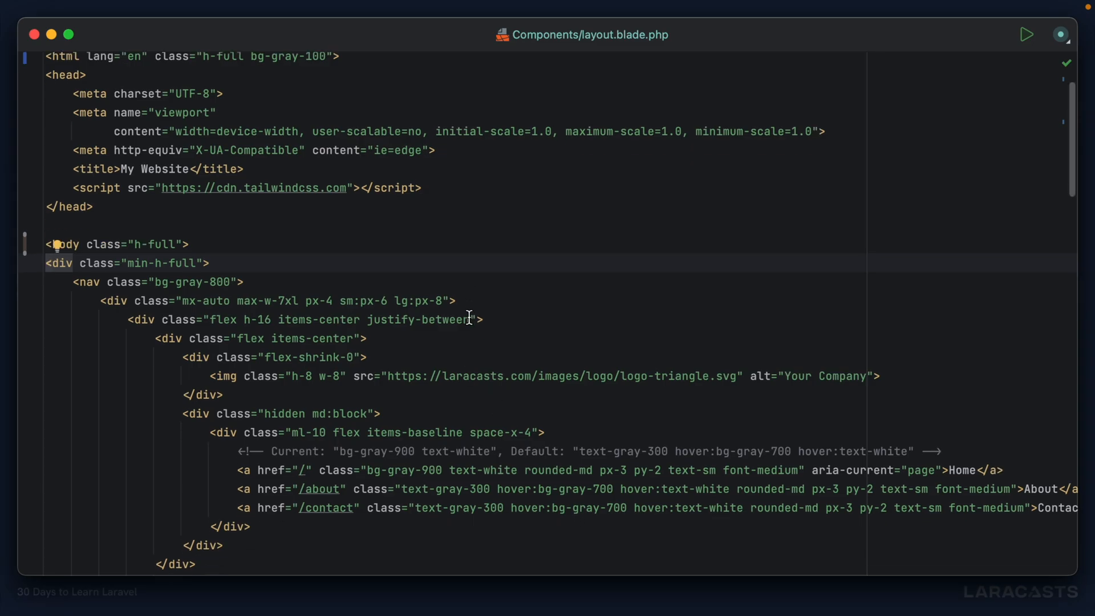
- Wrap the Home link's class in {{ true ? 'bg-gray-900 text-white' : ... }} using the copied class strings
{"action": "scroll", "scroll_direction": "down", "scroll_amount": 3}
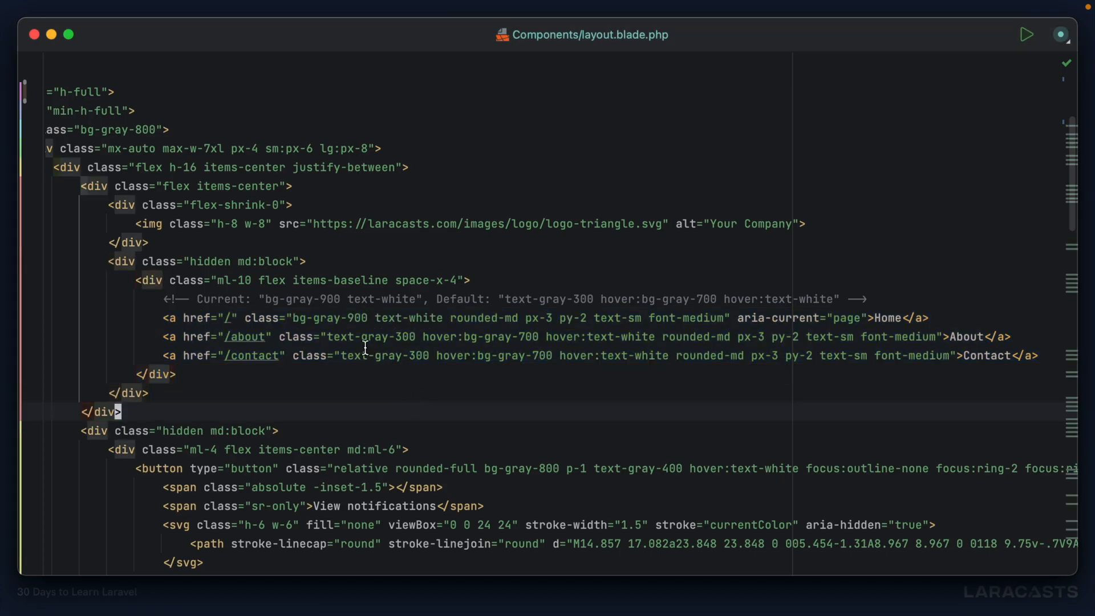
{"action": "mouse_move", "coordinate": [263, 319]}
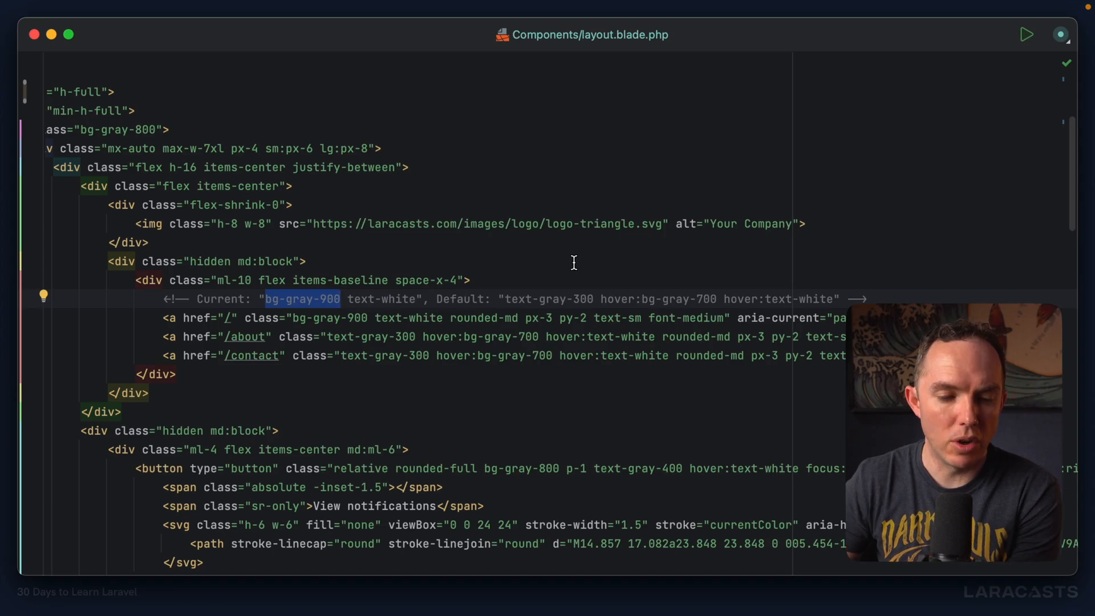
{"action": "mouse_move", "coordinate": [351, 323]}
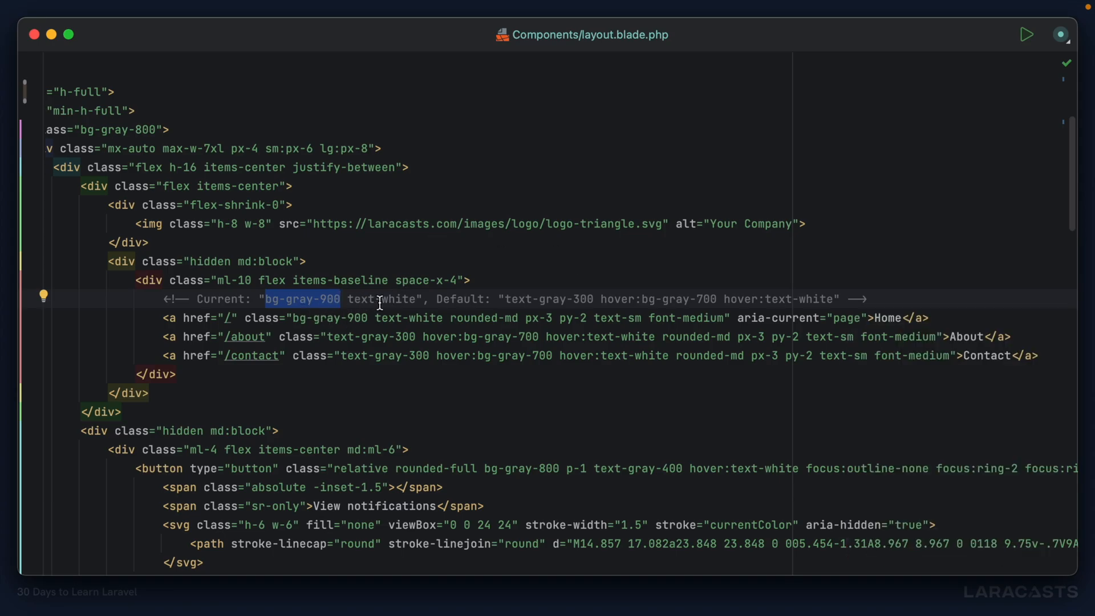
{"action": "mouse_move", "coordinate": [344, 298]}
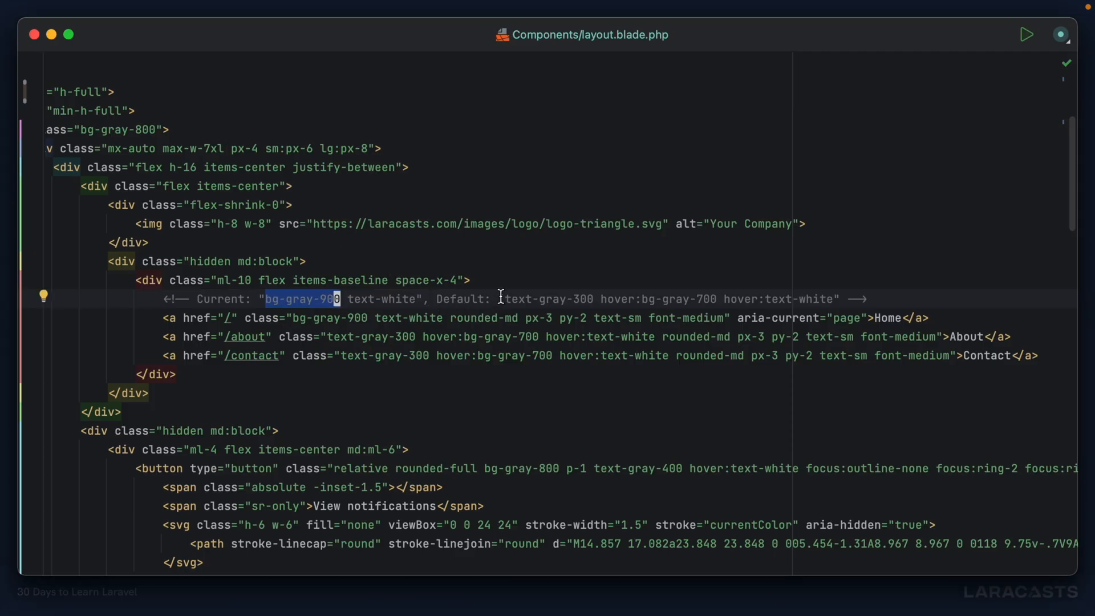
{"action": "double_click", "coordinate": [540, 298]}
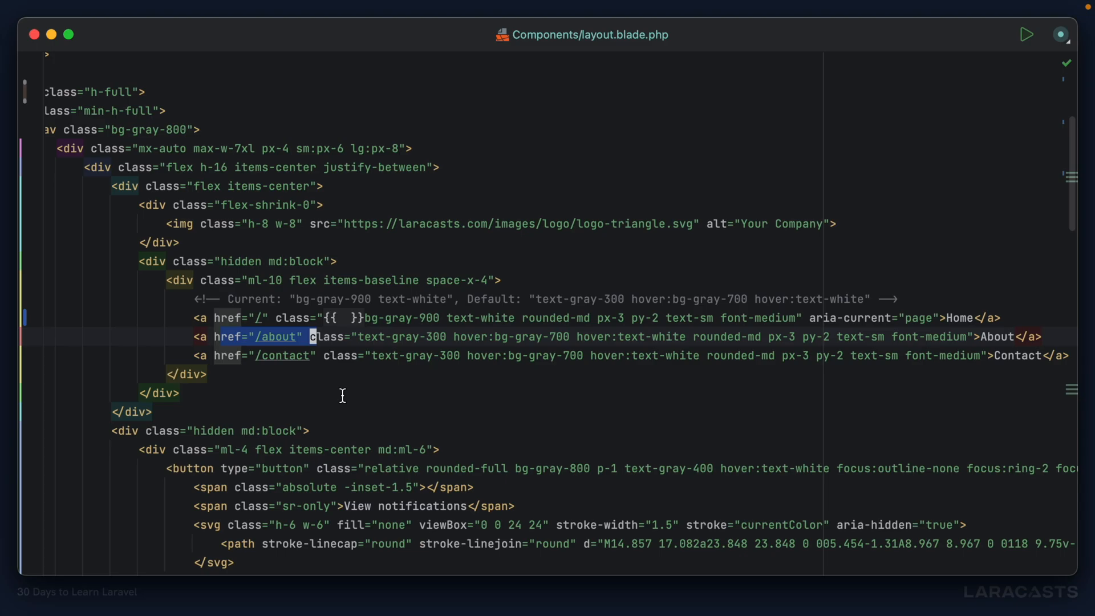
{"action": "double_click", "coordinate": [281, 355]}
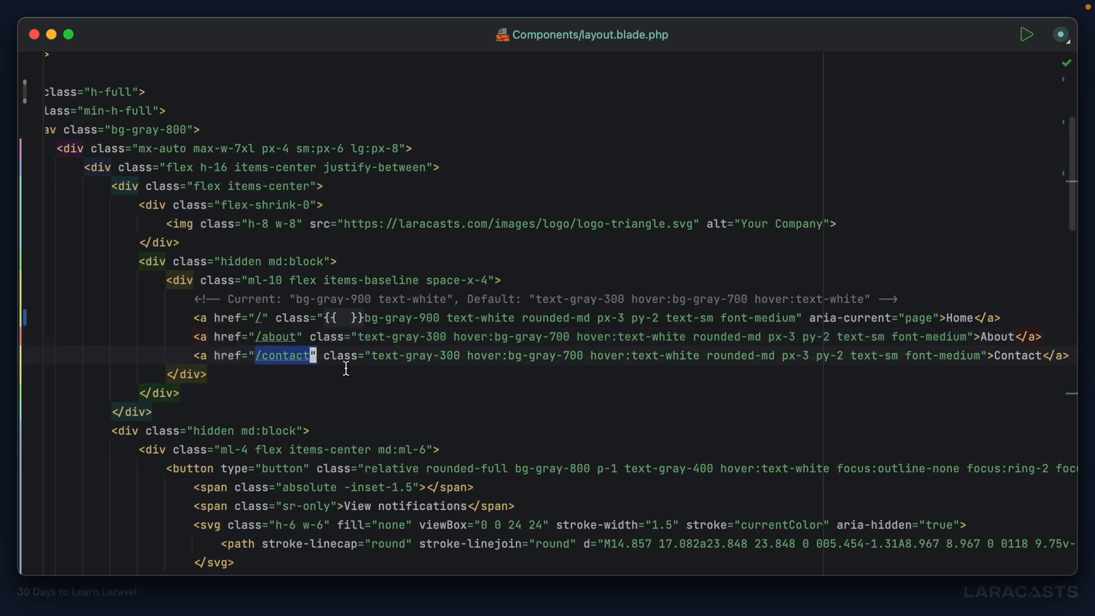
{"action": "left_click", "coordinate": [350, 318]}
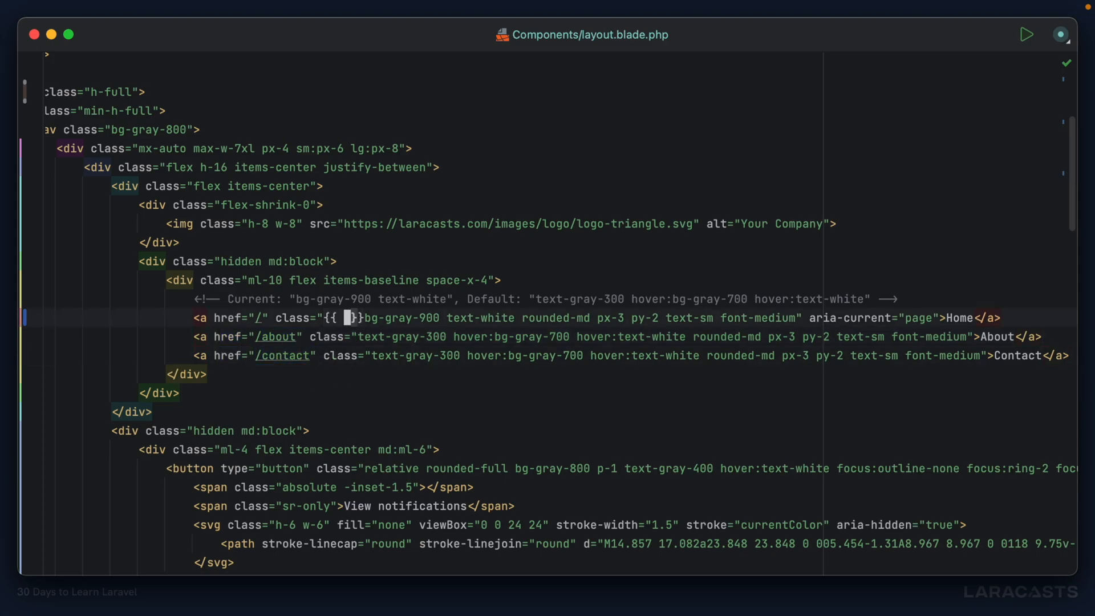
{"action": "type", "text": "true ?"}
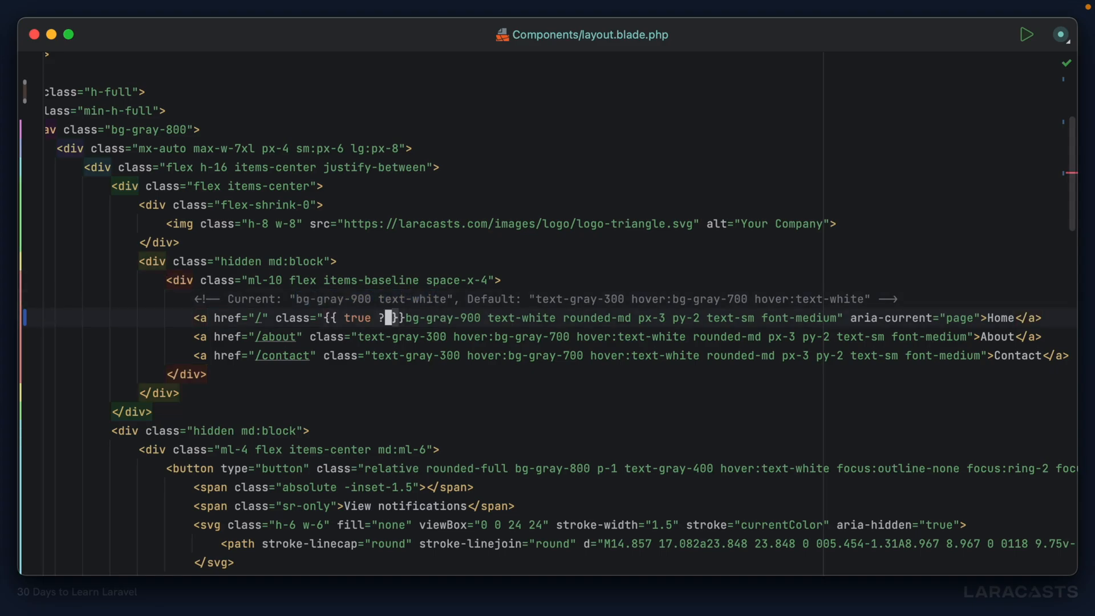
{"action": "type", "text": "'bg-gray-900 text-white' :"}
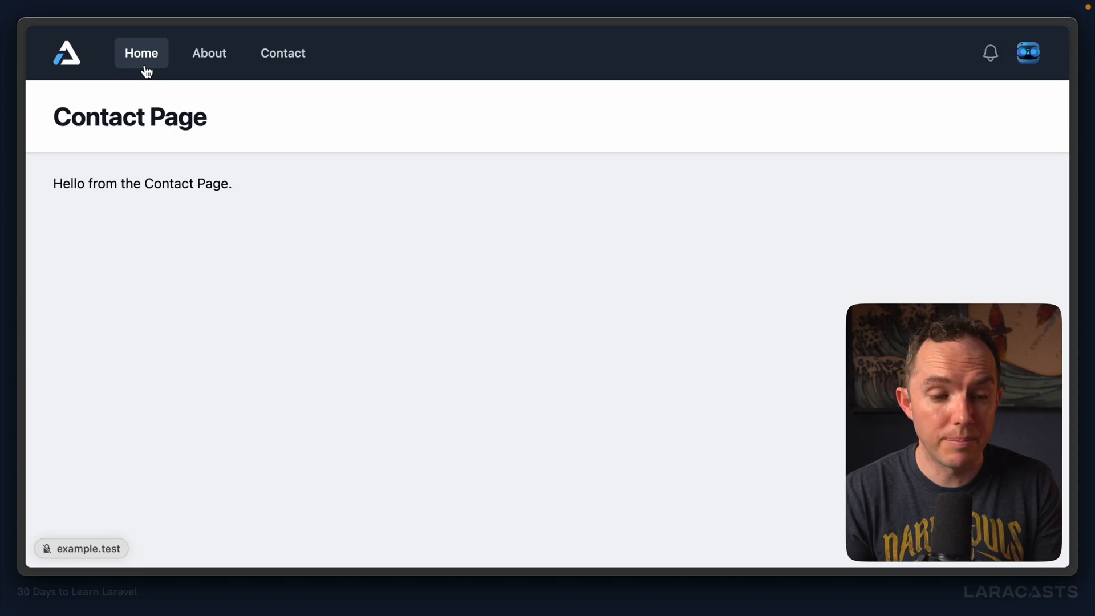
- Load the Home page from the nav bar to see it styled as current
{"action": "left_click", "coordinate": [140, 54]}
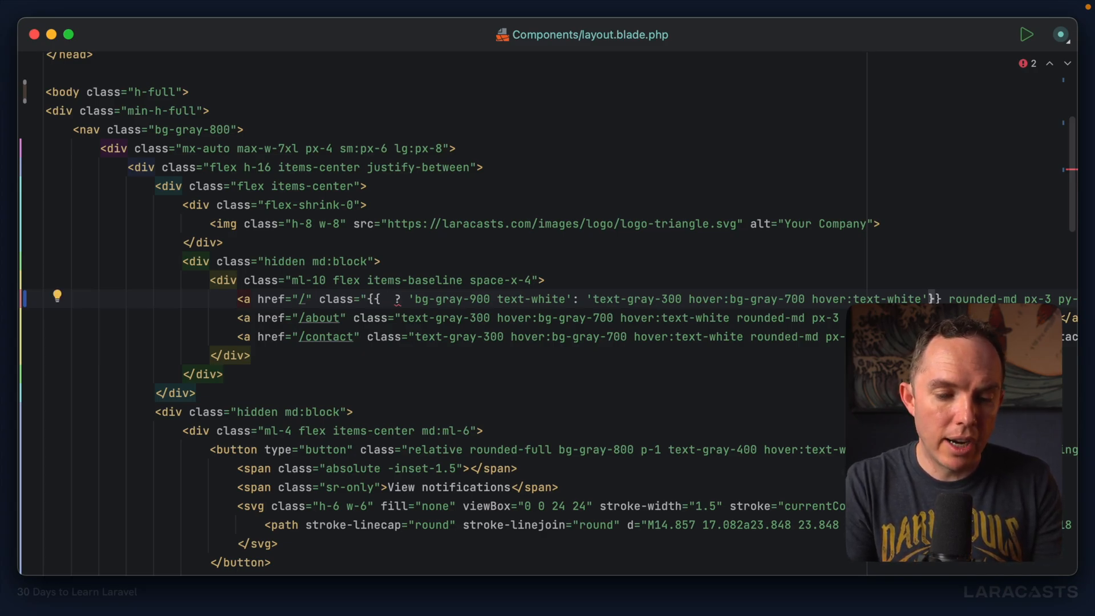
- Replace true in the Home link's ternary with request()->is('/')
{"action": "type", "text": "request()->"}
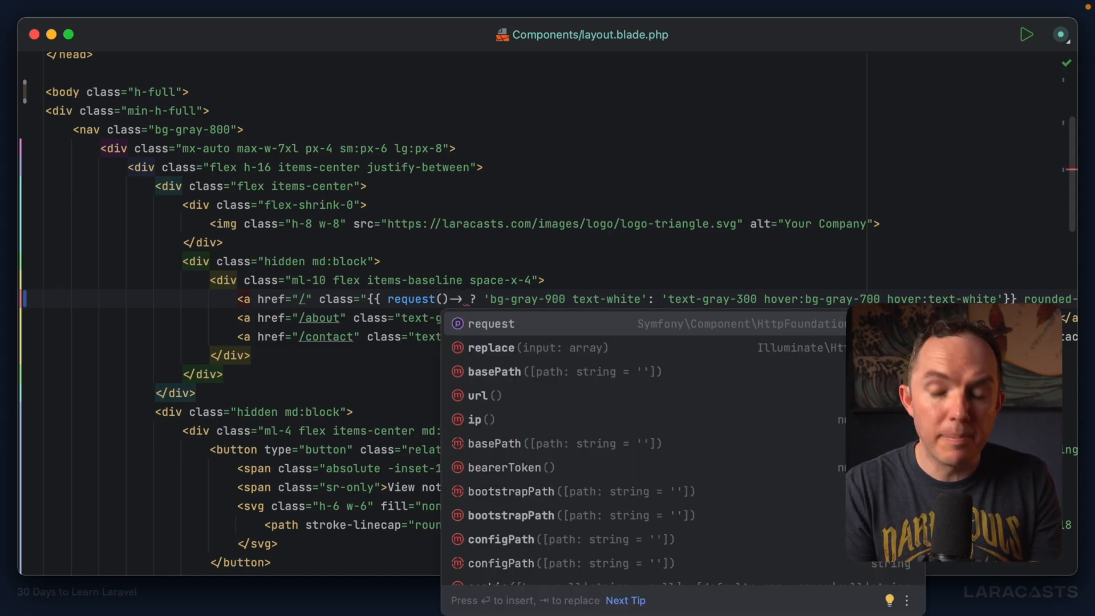
{"action": "type", "text": "is('"}
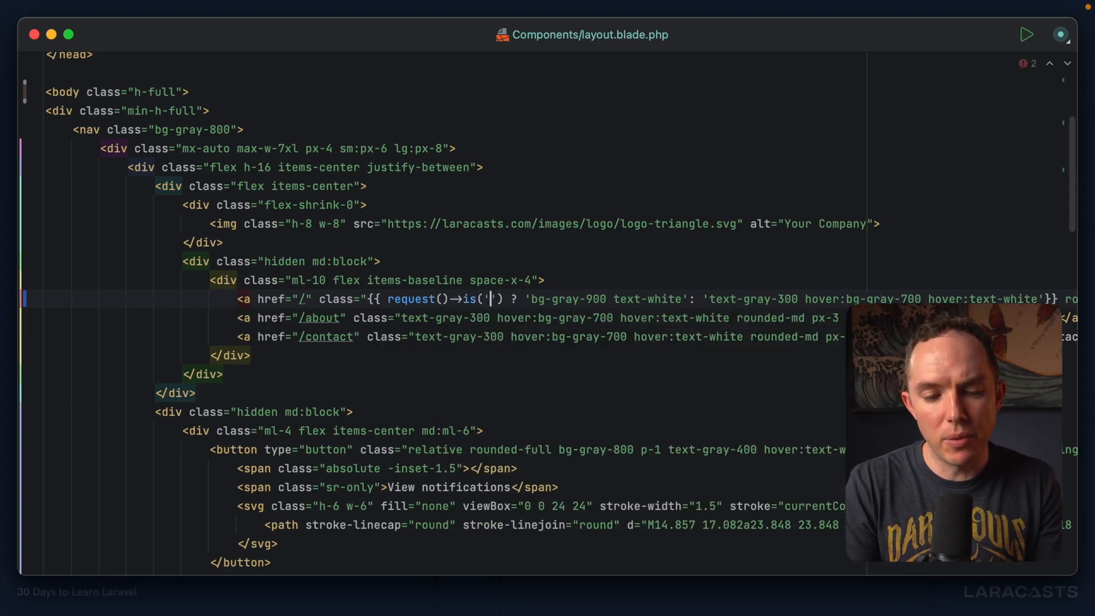
{"action": "type", "text": "/"}
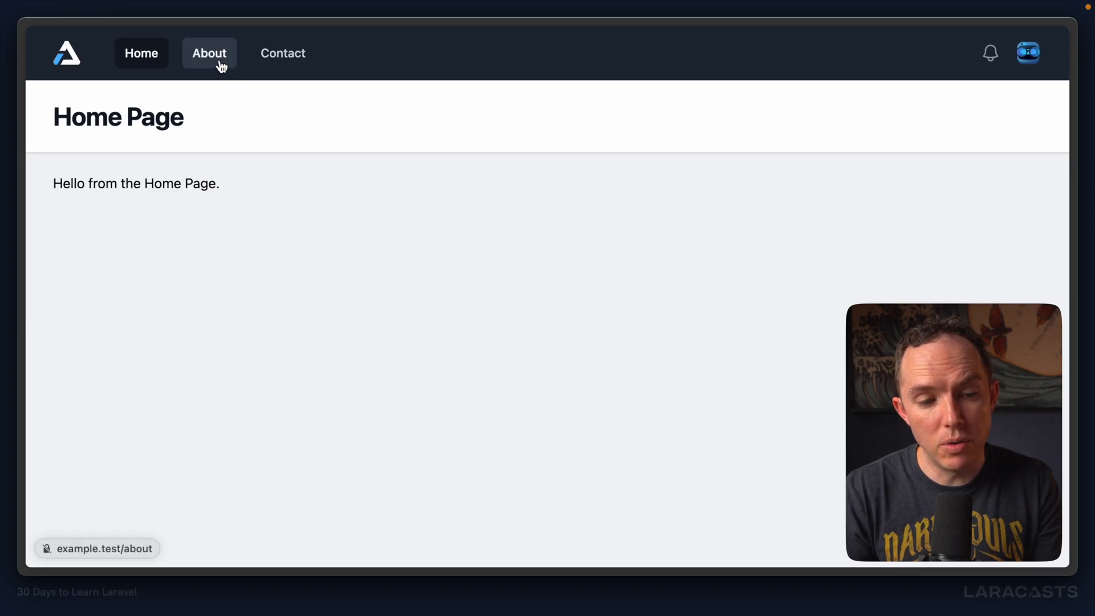
- Load the About page to check the Home link is no longer highlighted
{"action": "left_click", "coordinate": [209, 54]}
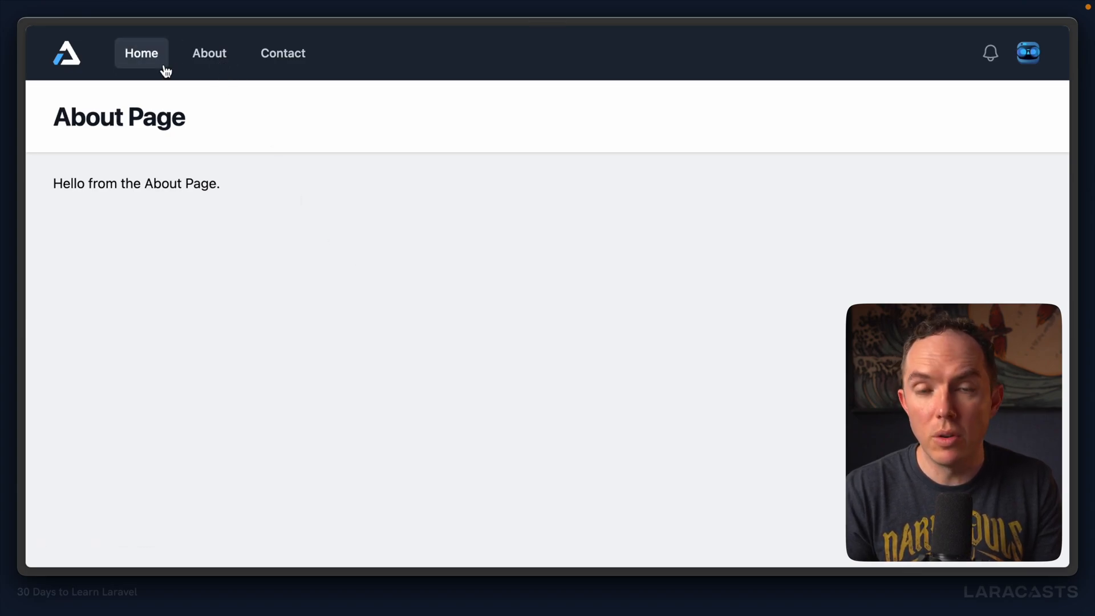
{"action": "mouse_move", "coordinate": [340, 220]}
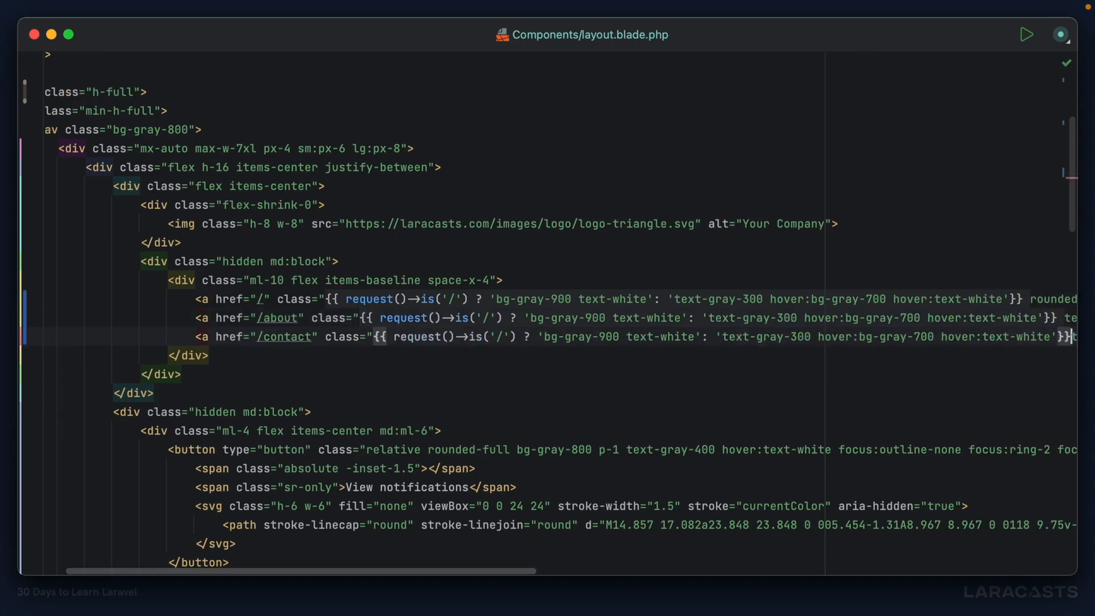
- Make the About and Contact links check request()->is('about') and request()->is('contact')
{"action": "scroll", "scroll_direction": "right", "scroll_amount": 3}
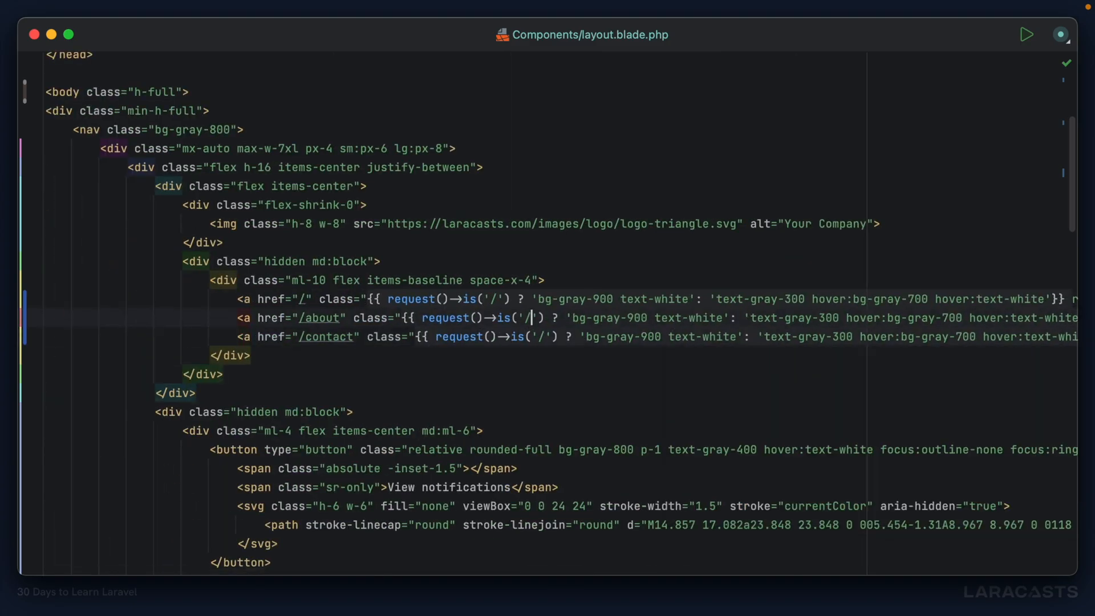
{"action": "type", "text": "about"}
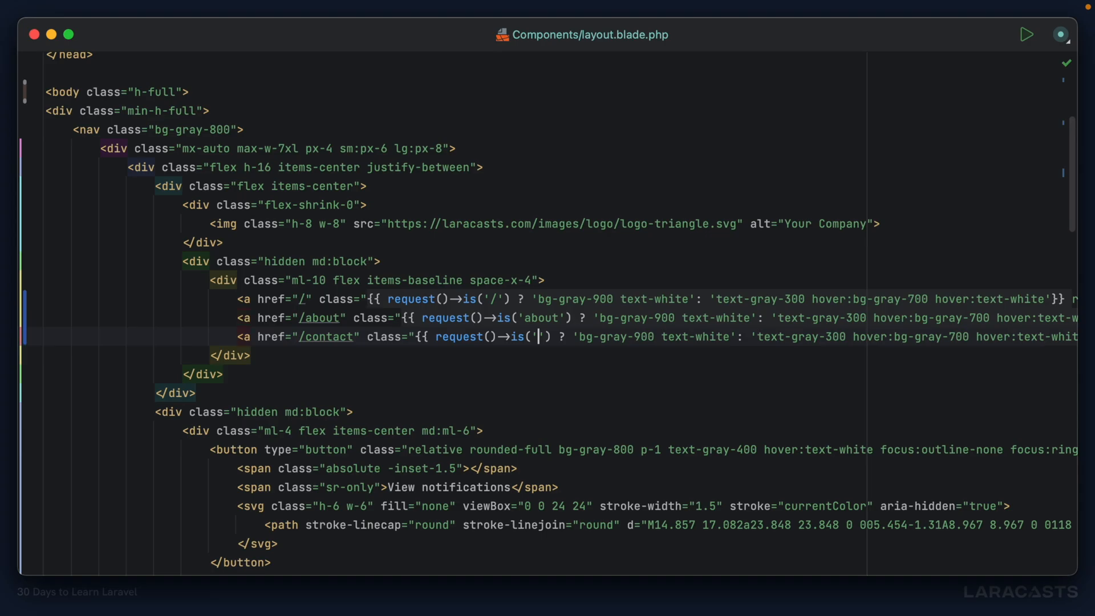
{"action": "type", "text": "contact"}
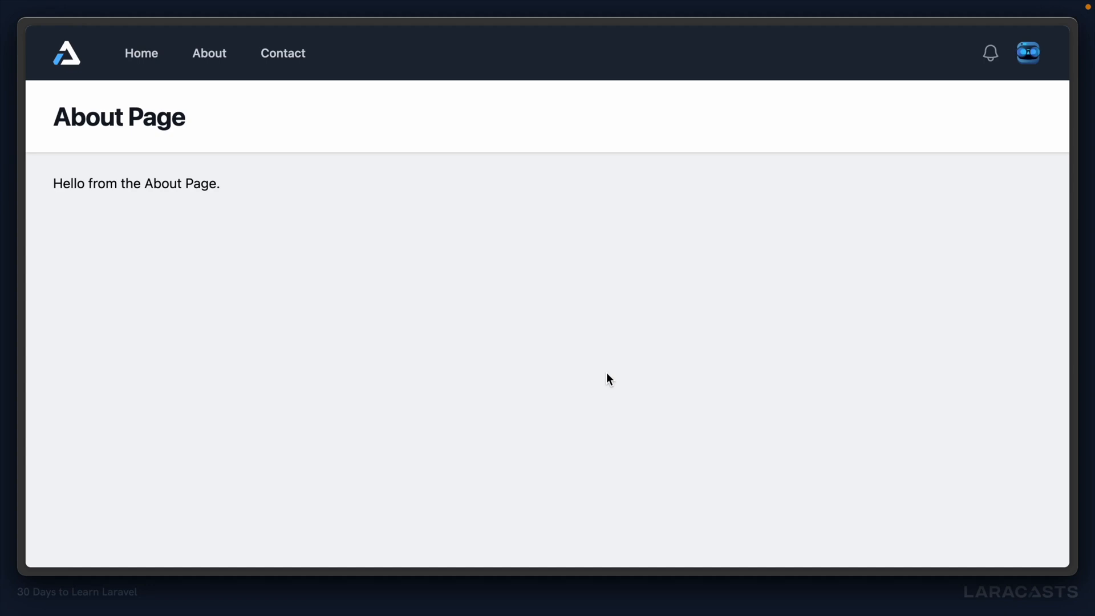
{"action": "mouse_move", "coordinate": [209, 53]}
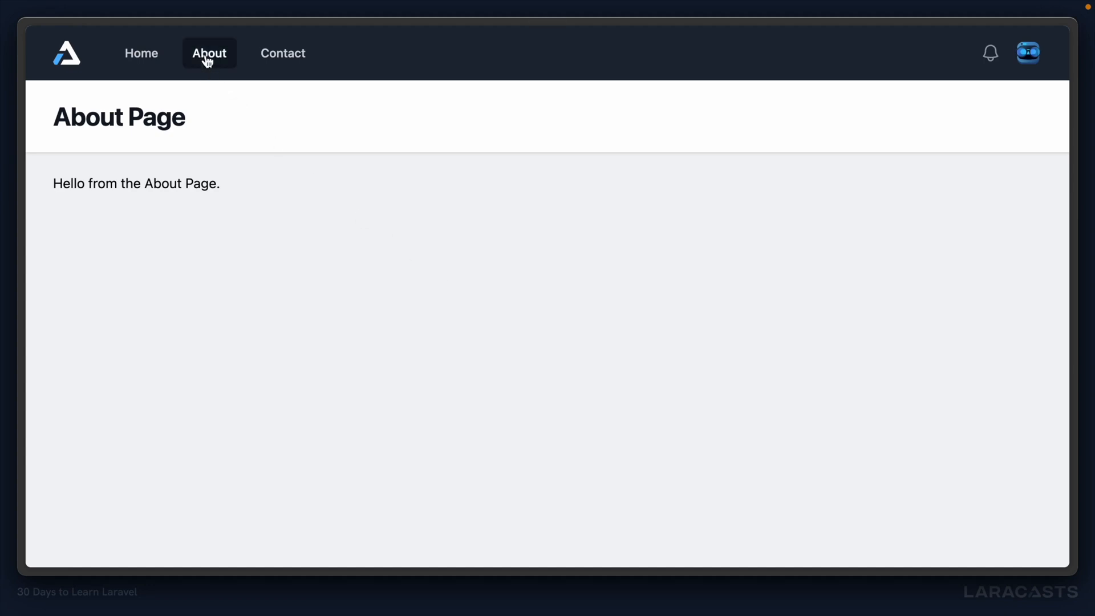
- Reload a page from the nav bar to confirm its link shows as active
{"action": "left_click", "coordinate": [283, 53]}
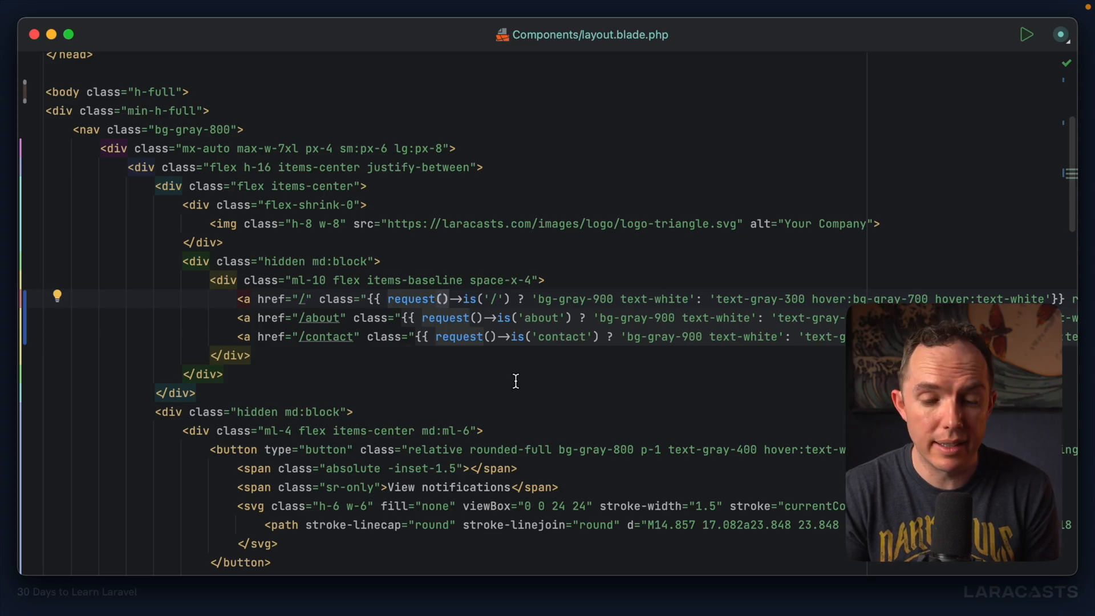
{"action": "mouse_move", "coordinate": [485, 373]}
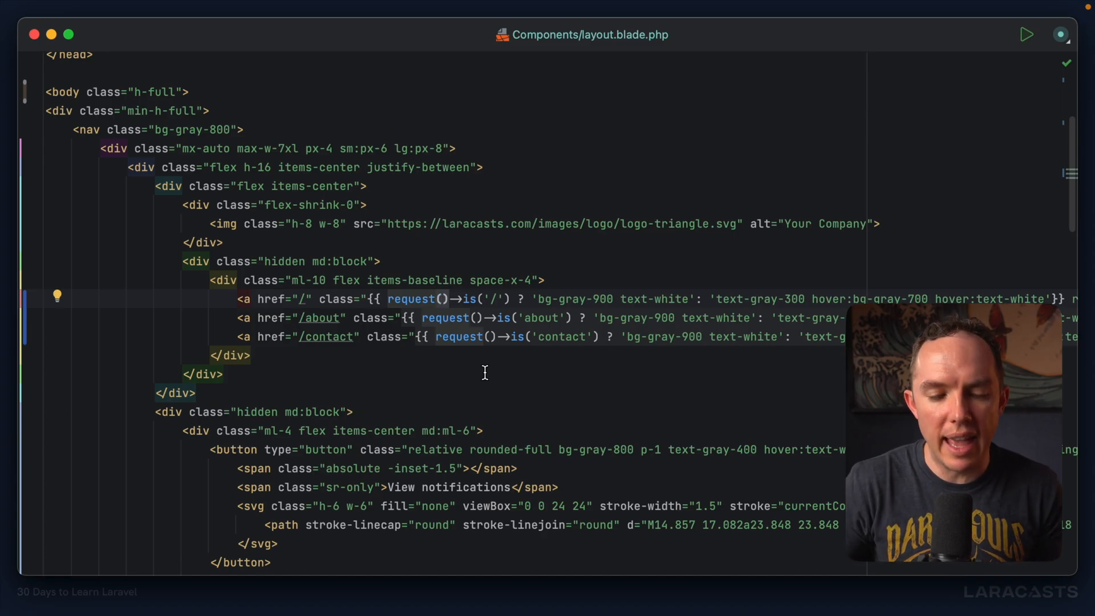
{"action": "left_click", "coordinate": [220, 374]}
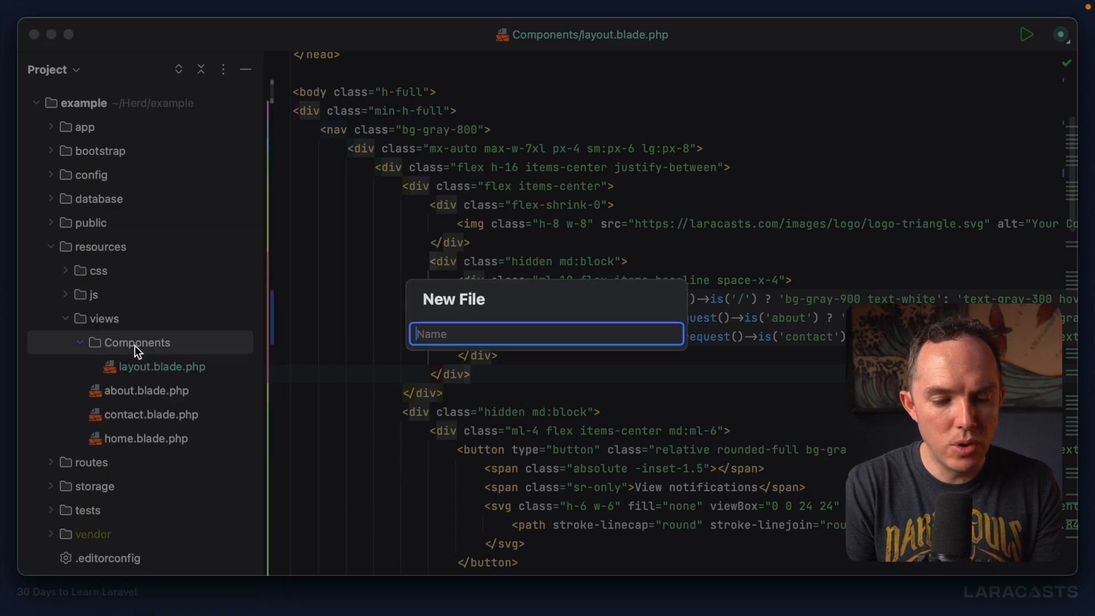
- Create nav-link.blade.php in Components and paste the anchor markup into it
{"action": "type", "text": "nav-link."}
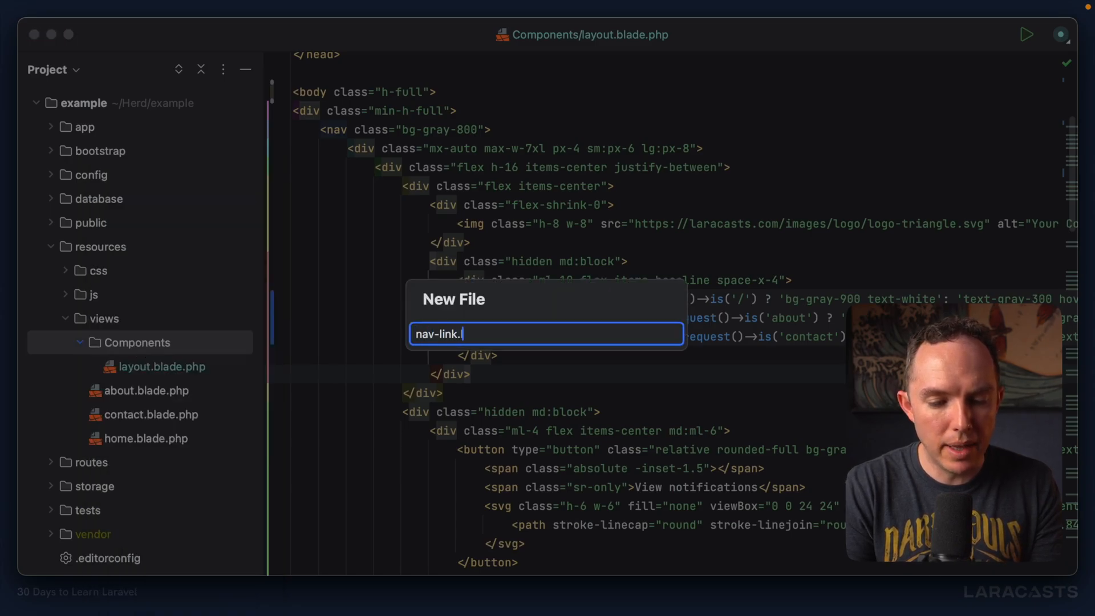
{"action": "type", "text": "blade.h"}
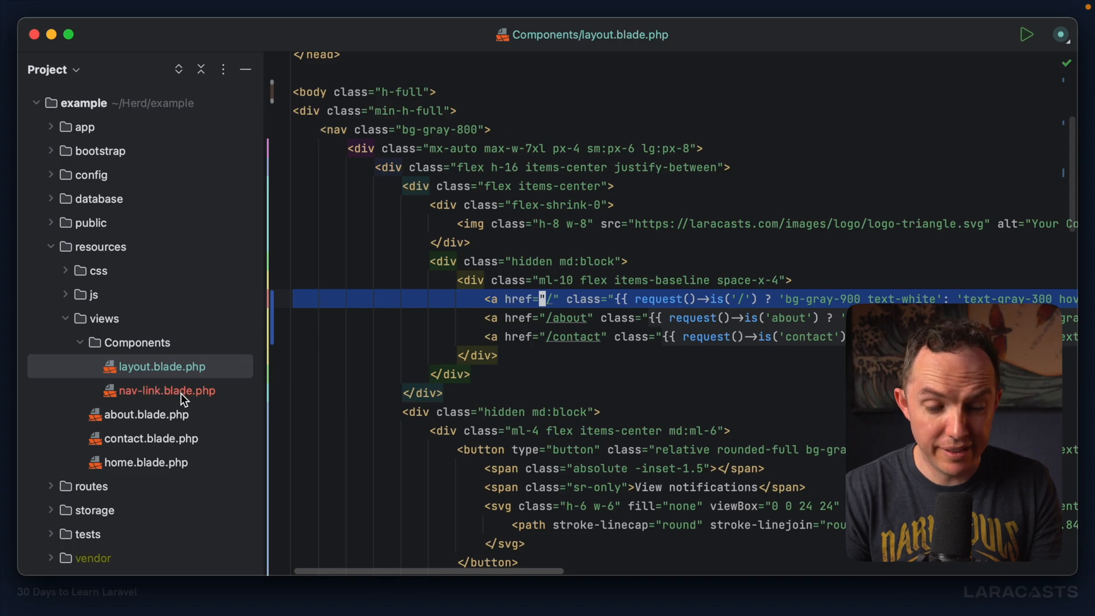
{"action": "left_click", "coordinate": [167, 390]}
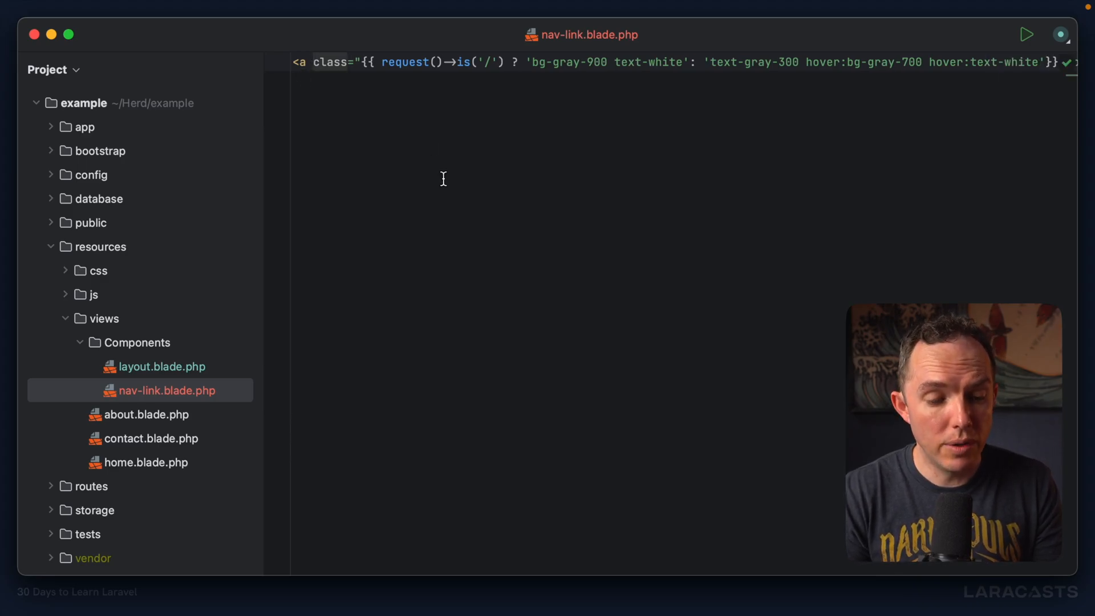
- In the layout, turn the first <a> link into an <x-nav-link> tag
{"action": "left_click", "coordinate": [159, 366]}
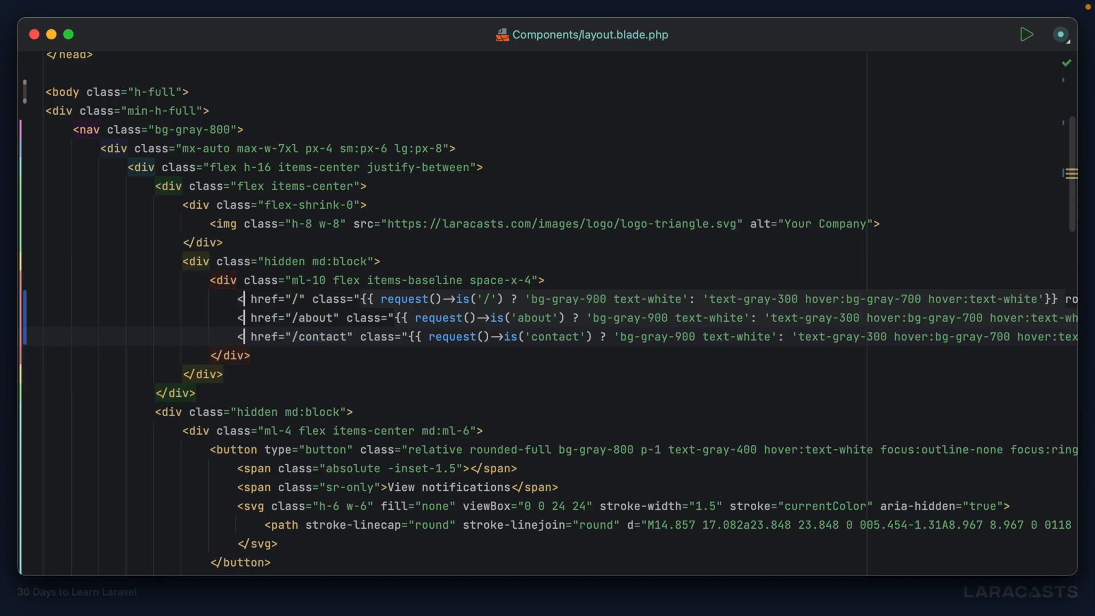
{"action": "type", "text": "x-nav-ln"}
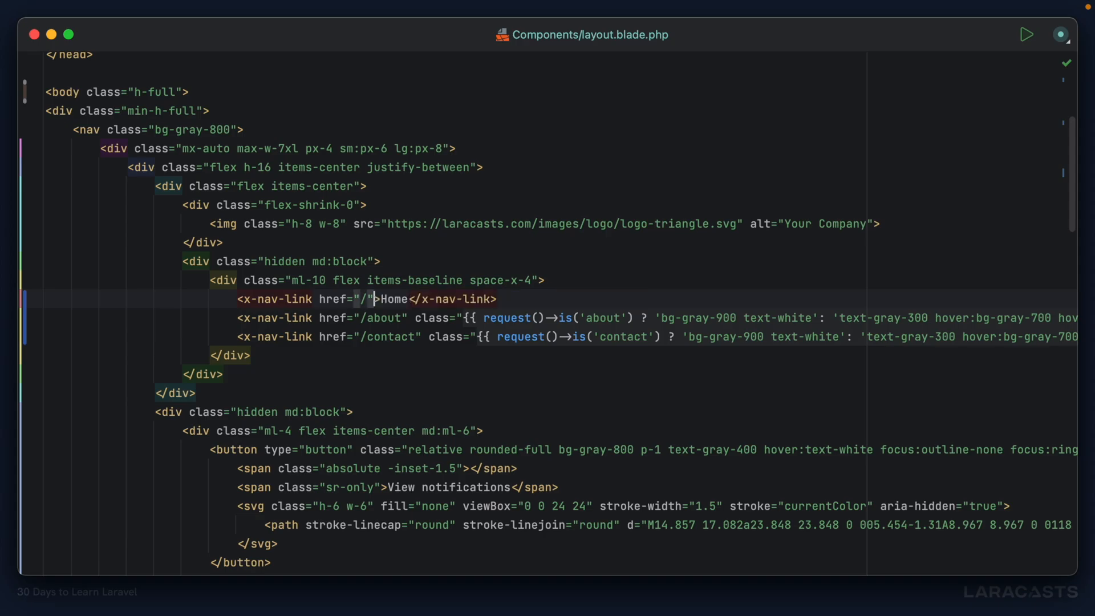
{"action": "double_click", "coordinate": [431, 318]}
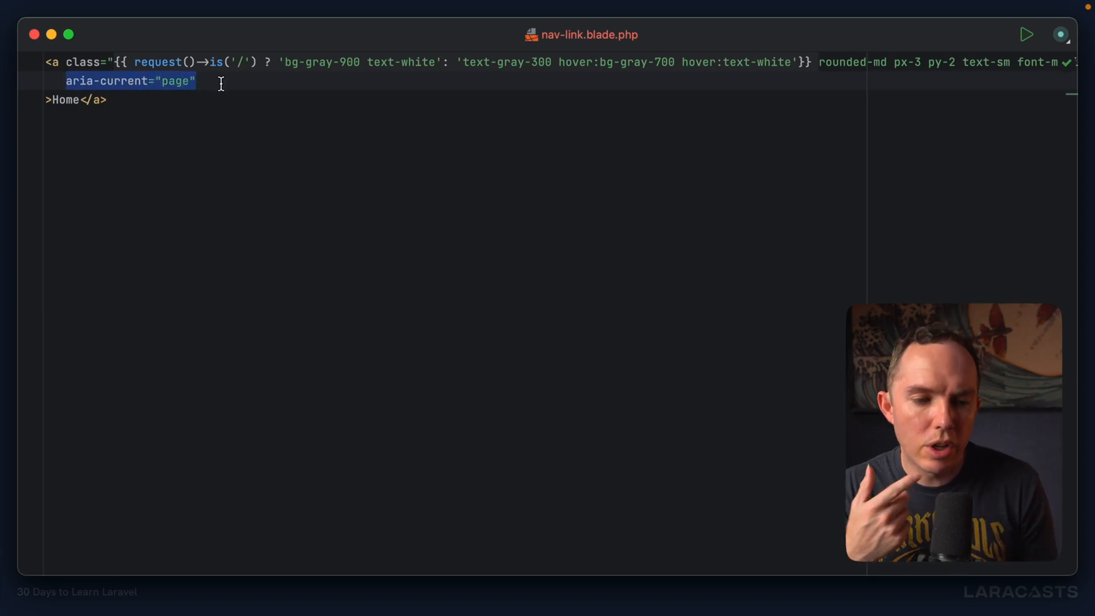
- Make aria-current output {{ request()->is('/') ? 'page' : 'false' }} in nav-link.blade.php
{"action": "key", "text": "Backspace"}
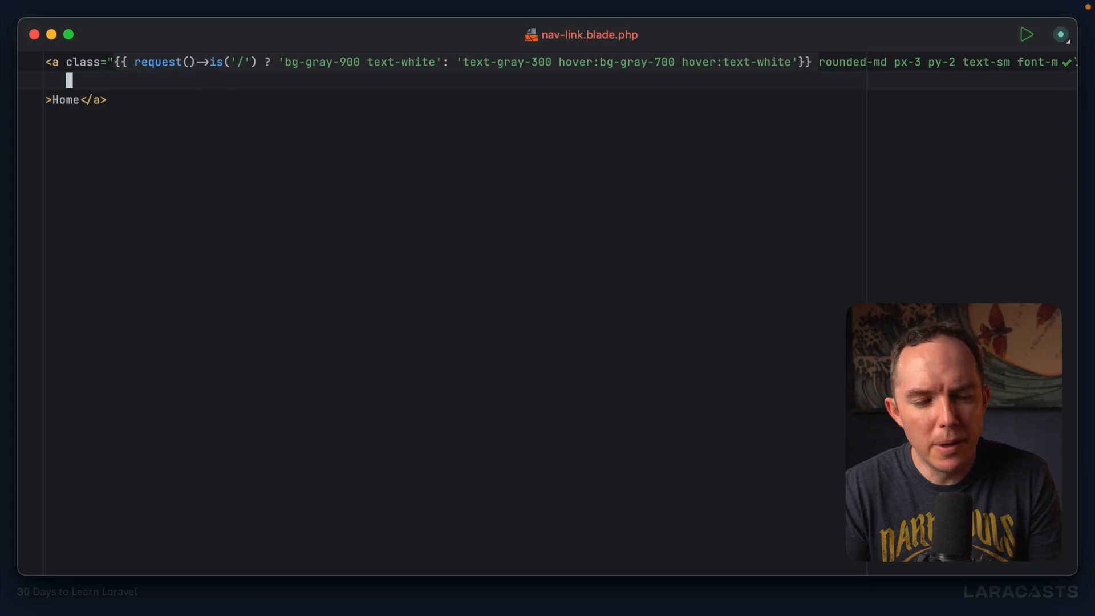
{"action": "type", "text": "aria-current=\"page\""}
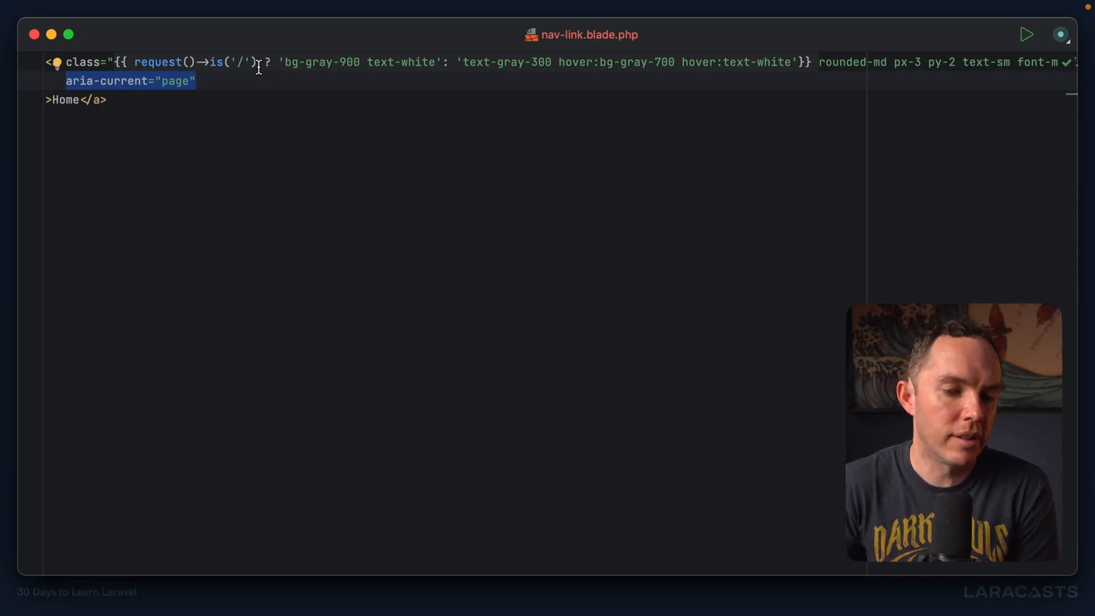
{"action": "left_click", "coordinate": [190, 80]}
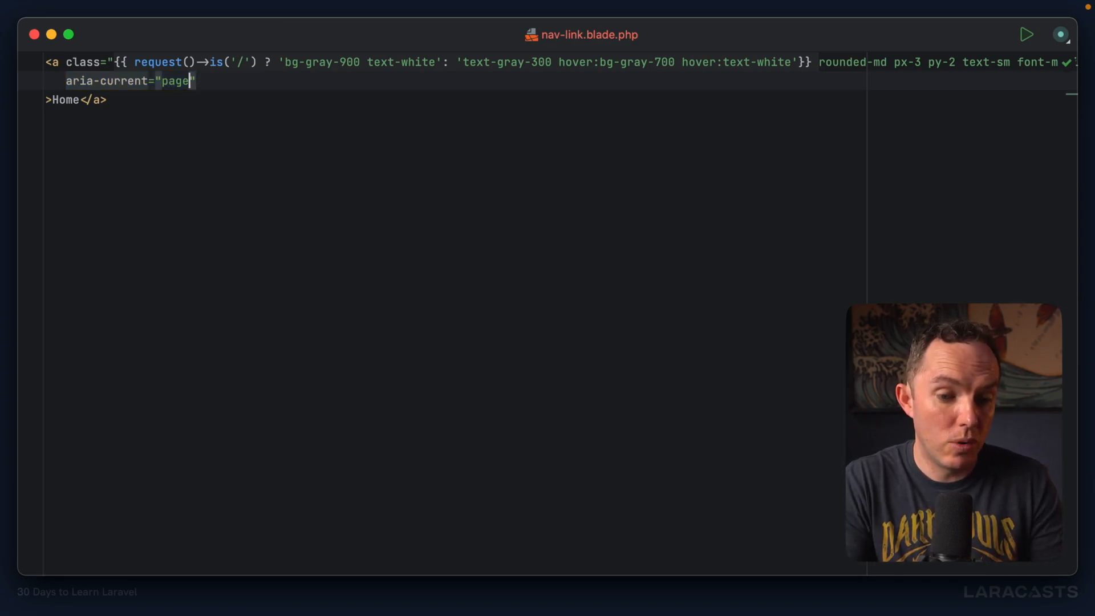
{"action": "type", "text": "false"}
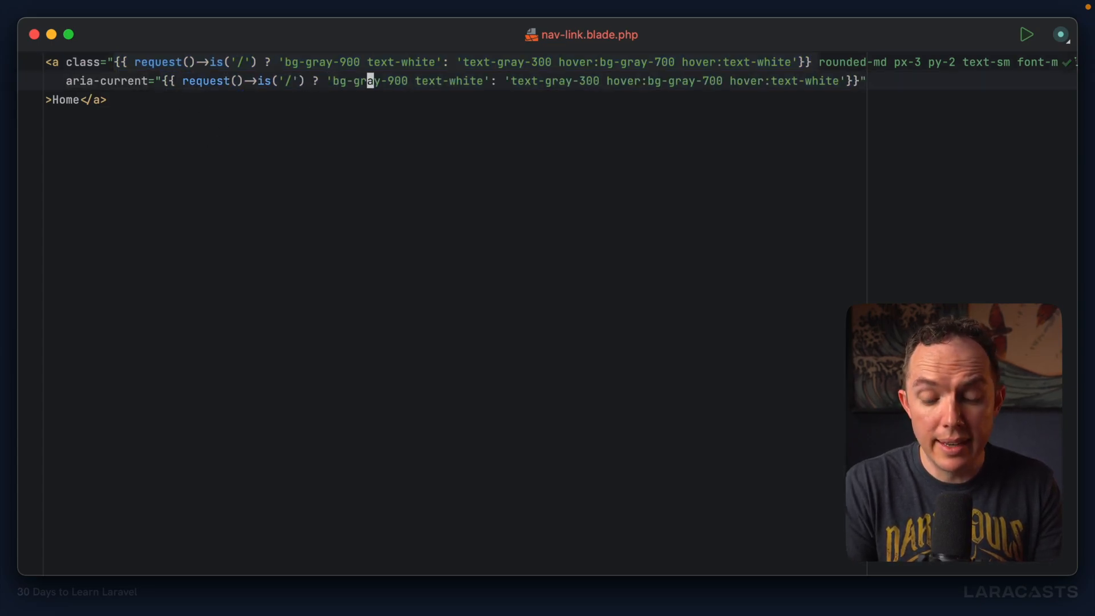
{"action": "type", "text": "page': 'false' }}\""}
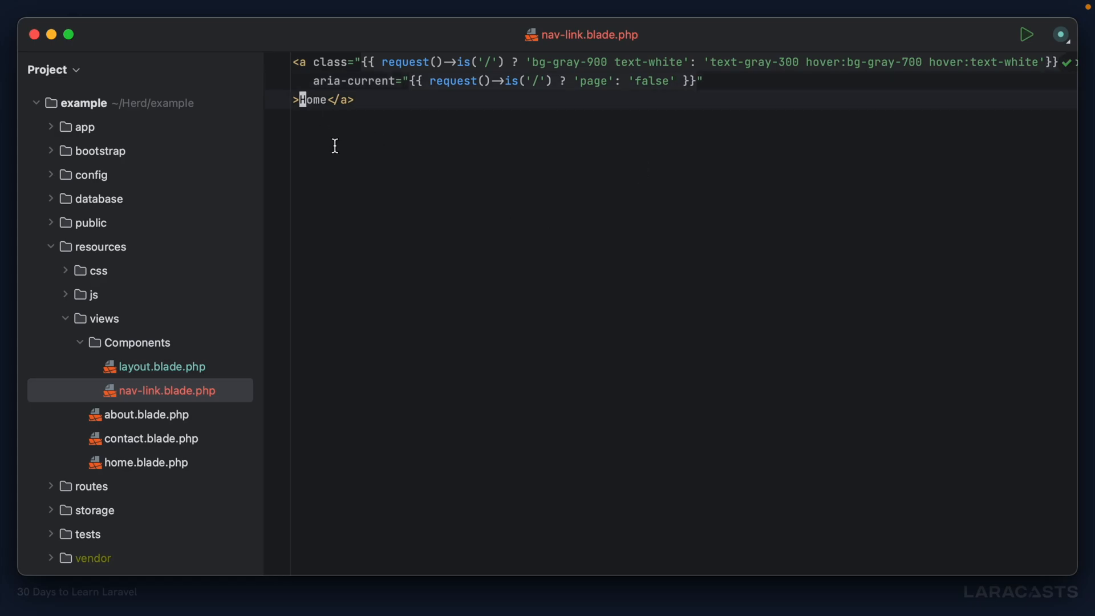
- Replace the hard-coded Home text with {{ $slot }} inside the nav-link anchor
{"action": "type", "text": "{{  }}"}
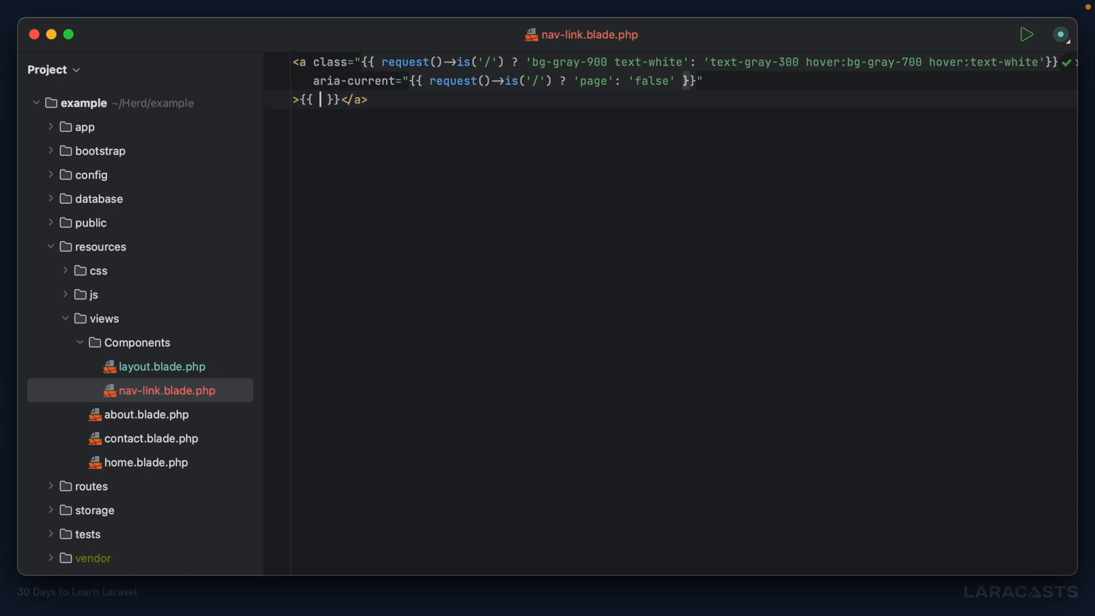
{"action": "type", "text": "$slot"}
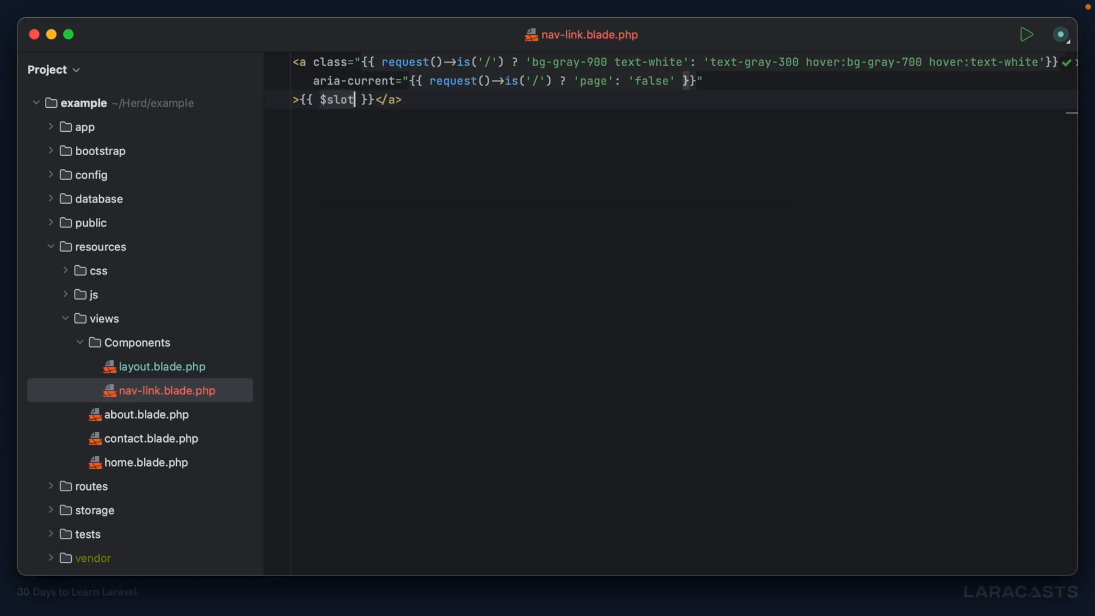
{"action": "left_click", "coordinate": [163, 366]}
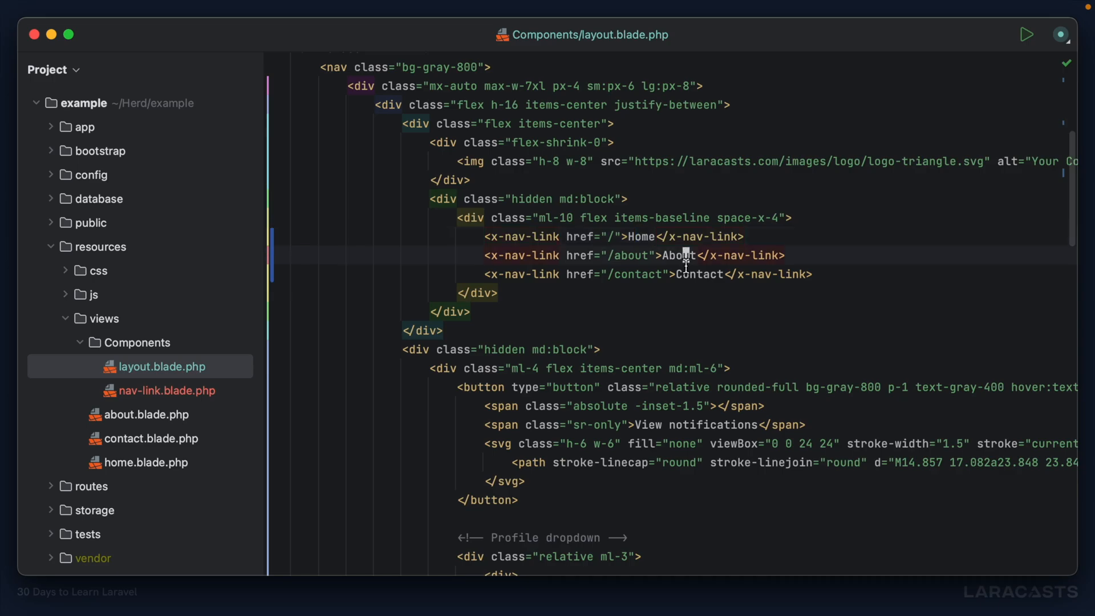
{"action": "left_click", "coordinate": [166, 390]}
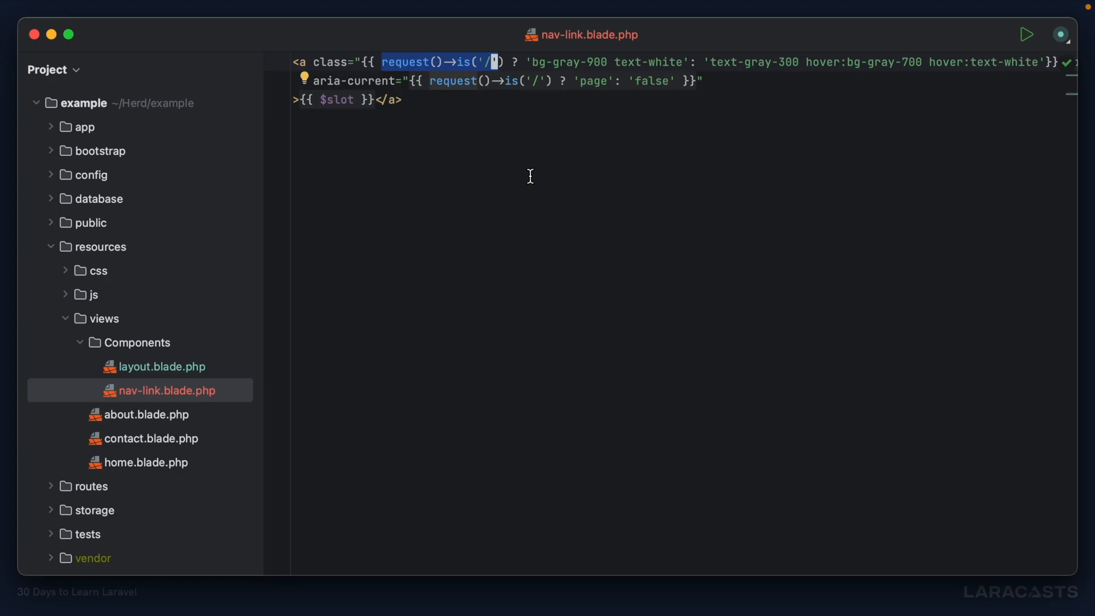
- Review the Home link's hardcoded '/' href in the layout, then return to nav-link.blade.php
{"action": "left_click", "coordinate": [163, 366]}
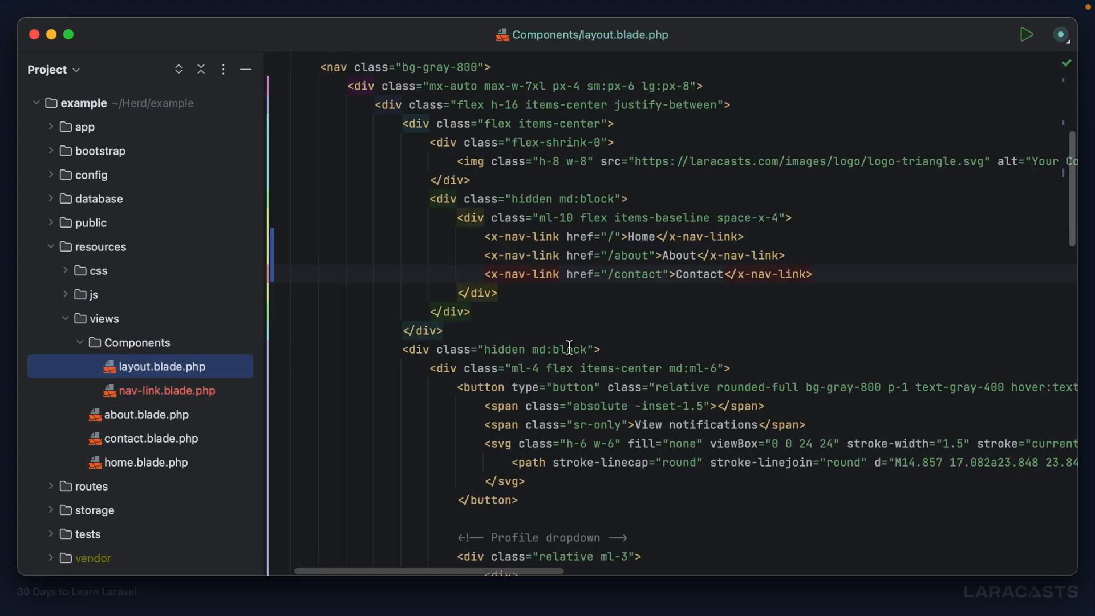
{"action": "double_click", "coordinate": [592, 236]}
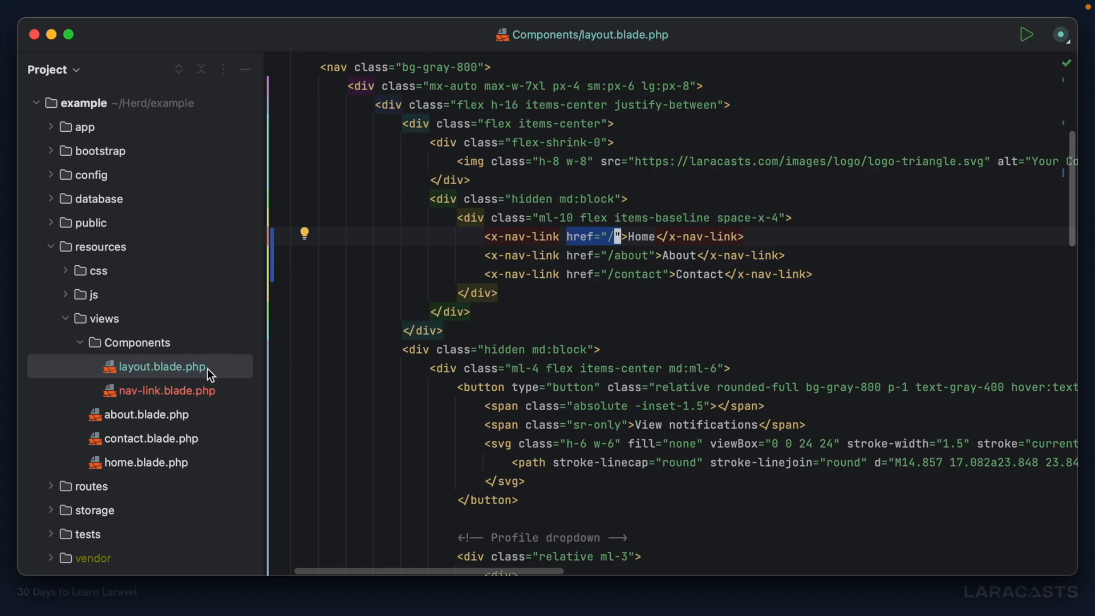
{"action": "left_click", "coordinate": [167, 390]}
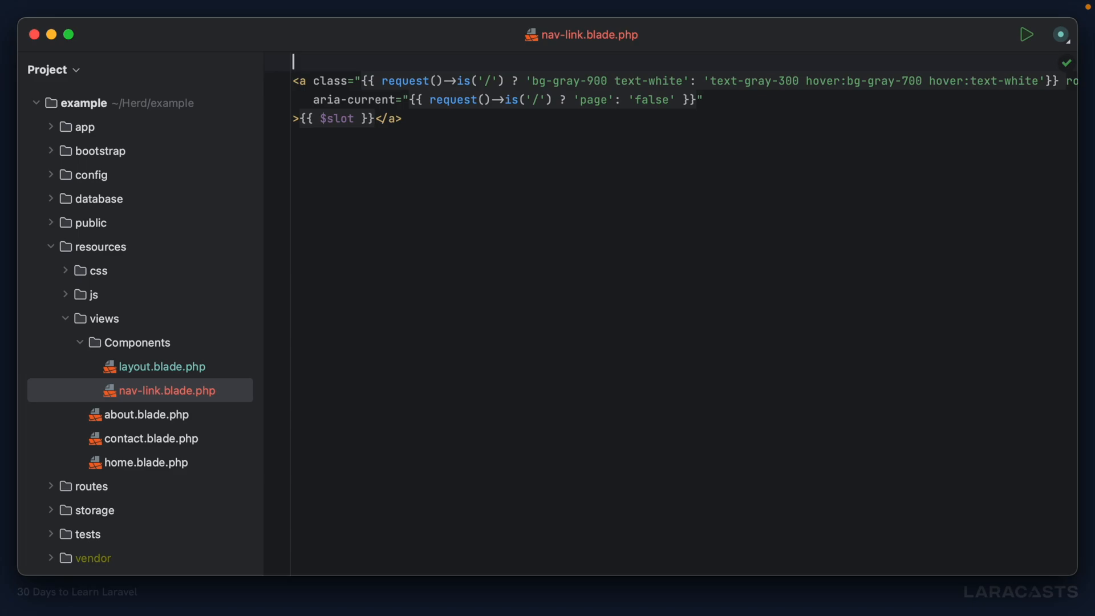
{"action": "type", "text": "@"}
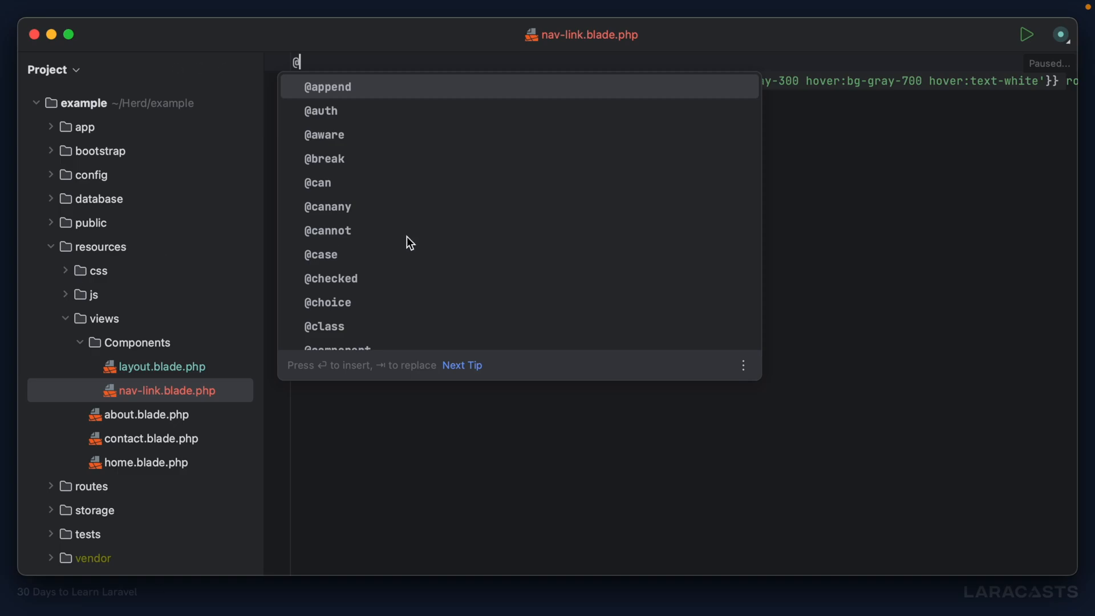
{"action": "scroll", "scroll_direction": "down", "scroll_amount": 3}
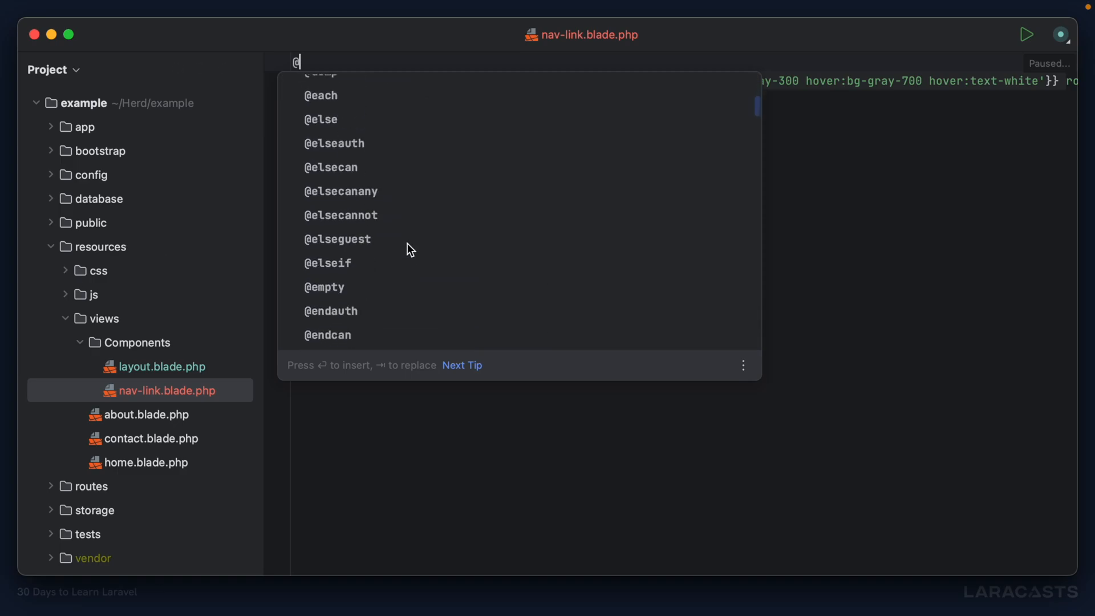
{"action": "scroll", "scroll_direction": "down", "scroll_amount": 3}
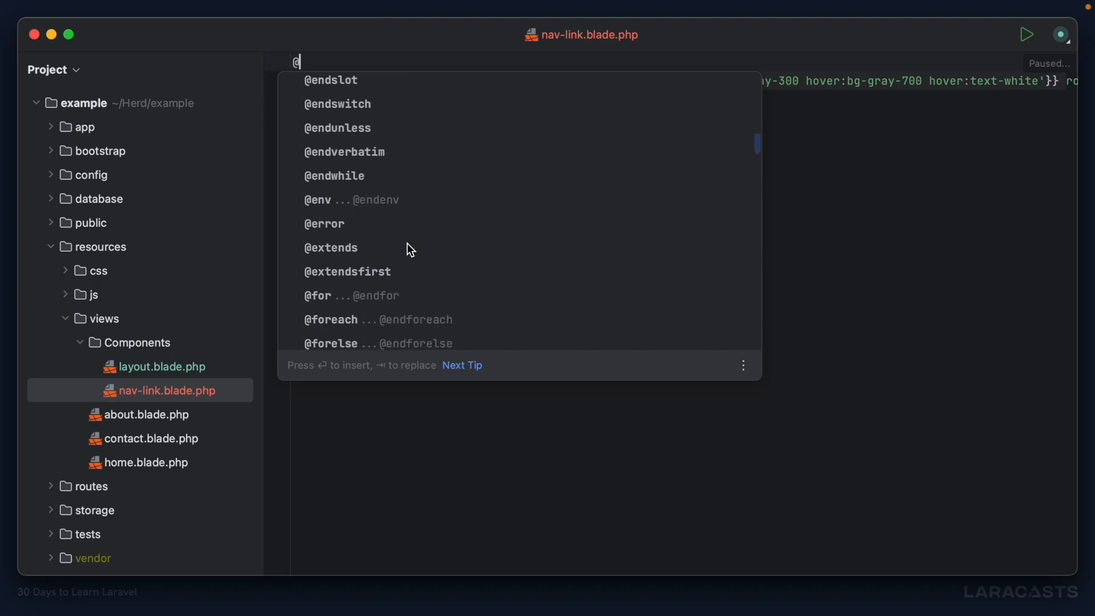
{"action": "scroll", "scroll_direction": "down", "scroll_amount": 3}
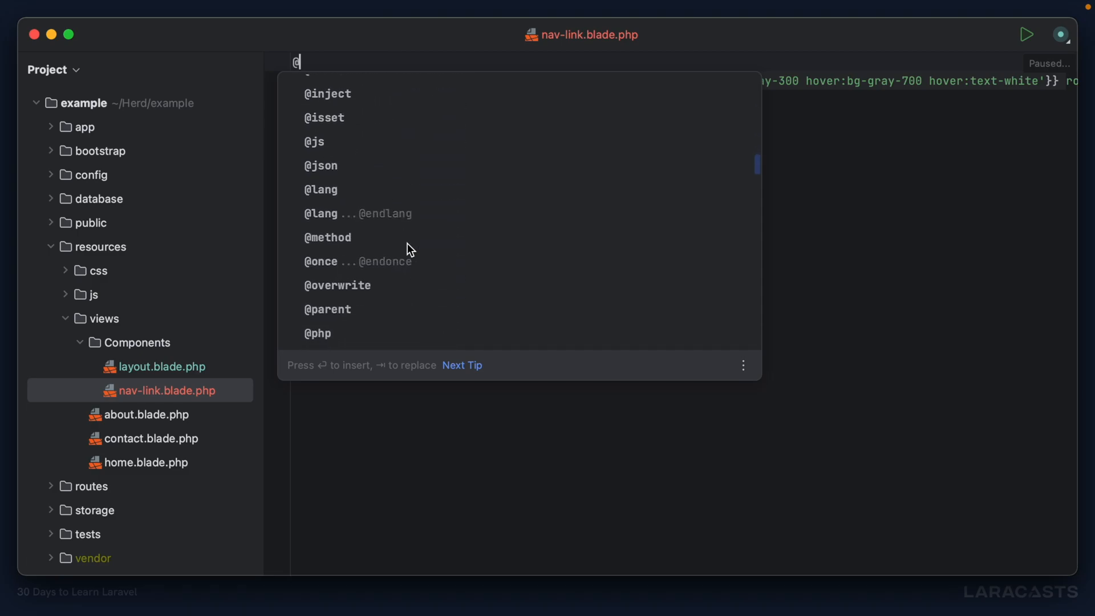
{"action": "scroll", "scroll_direction": "down", "scroll_amount": 3}
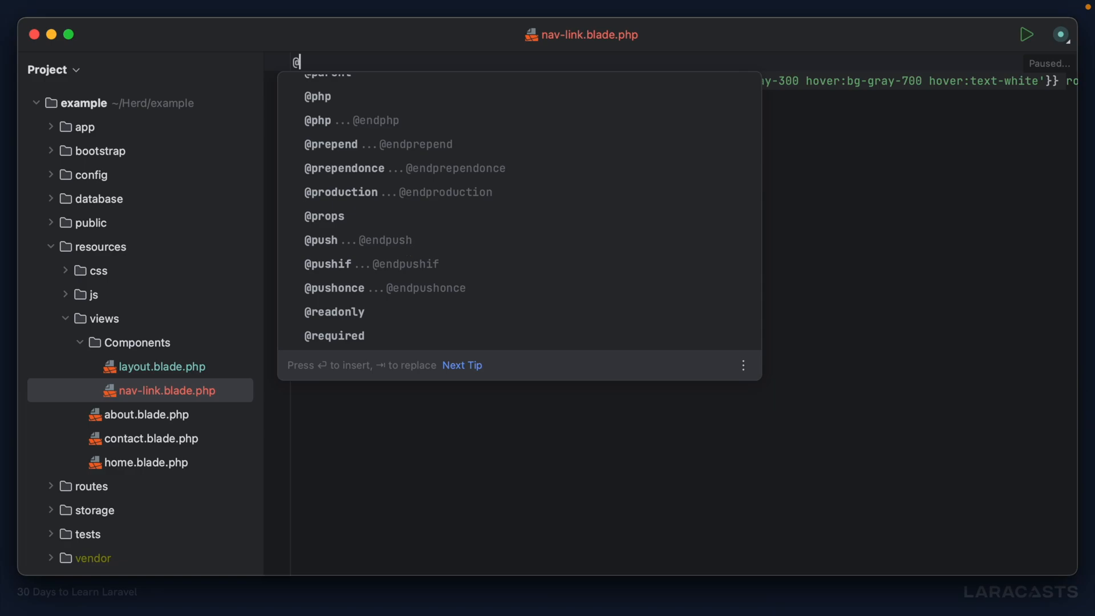
{"action": "type", "text": "if"}
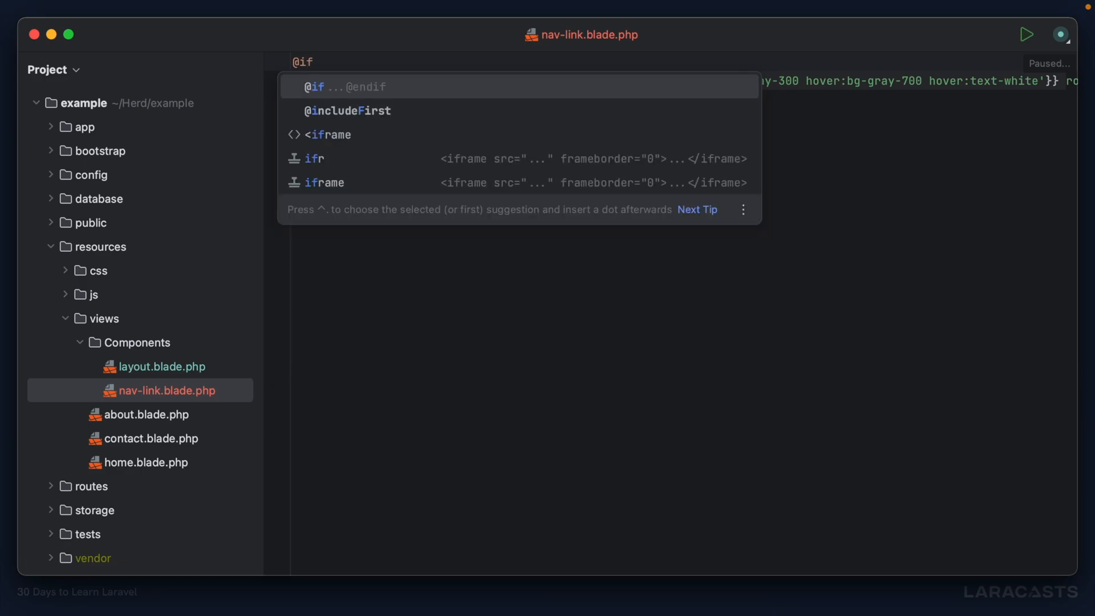
{"action": "type", "text": "forea"}
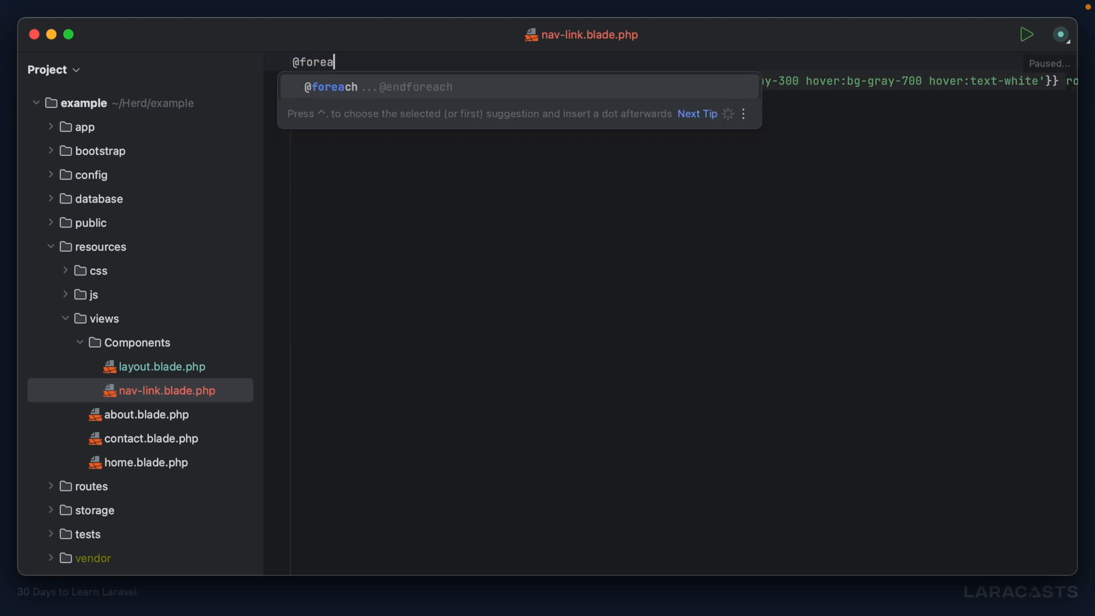
{"action": "type", "text": "@dump"}
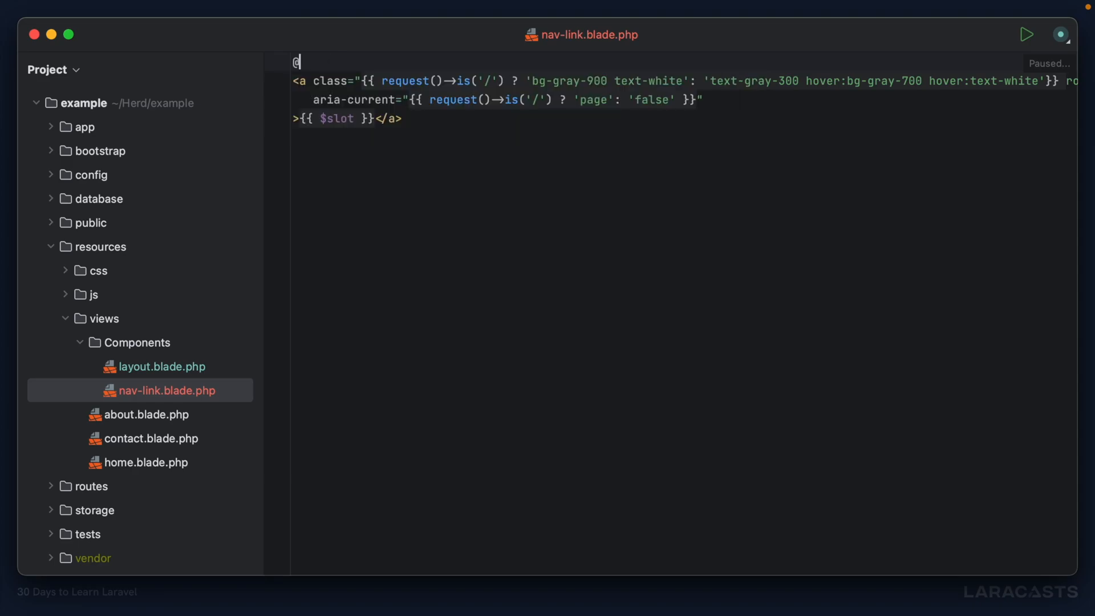
{"action": "type", "text": "props()"}
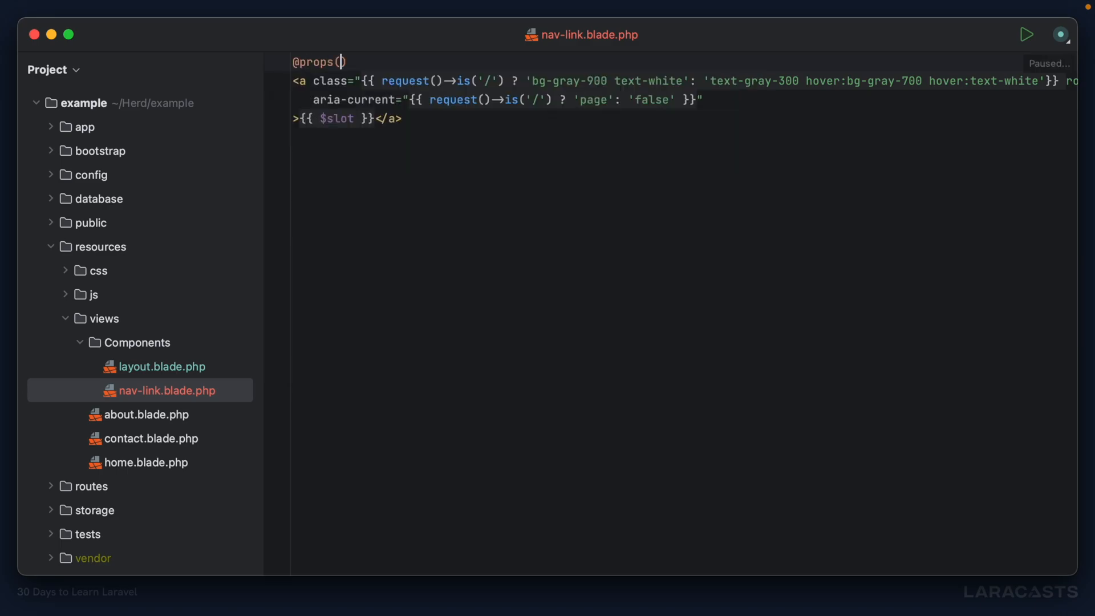
{"action": "type", "text": "['']"}
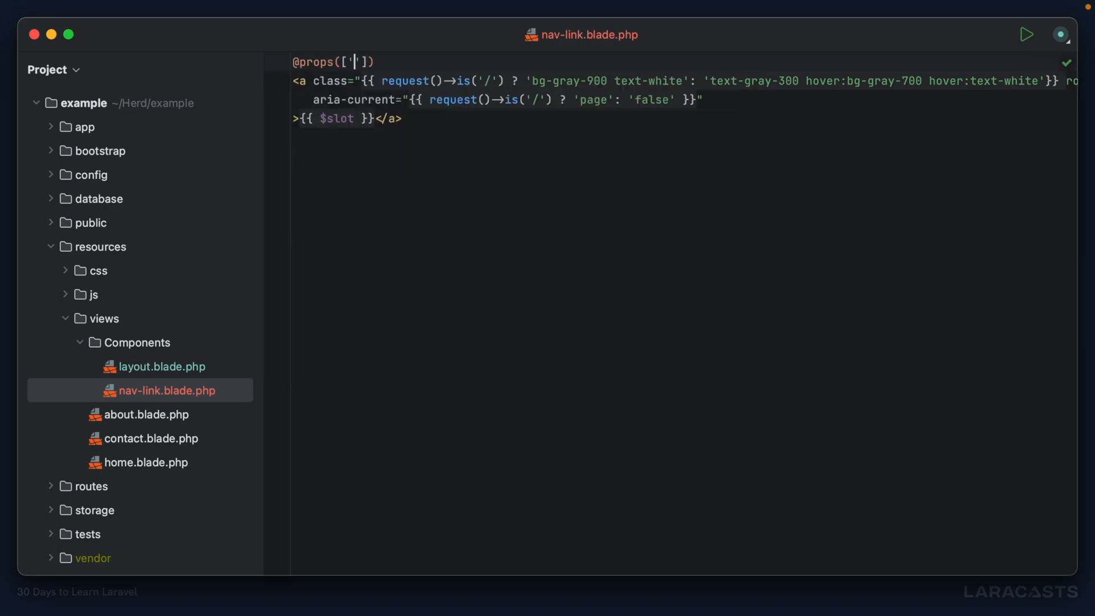
{"action": "type", "text": "active"}
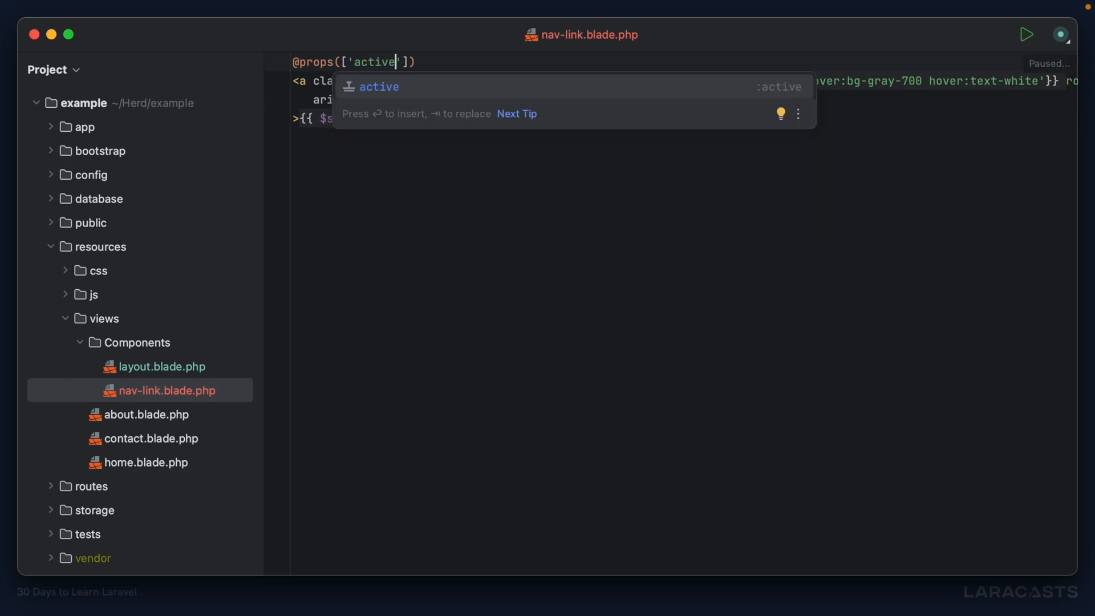
{"action": "key", "text": "Escape"}
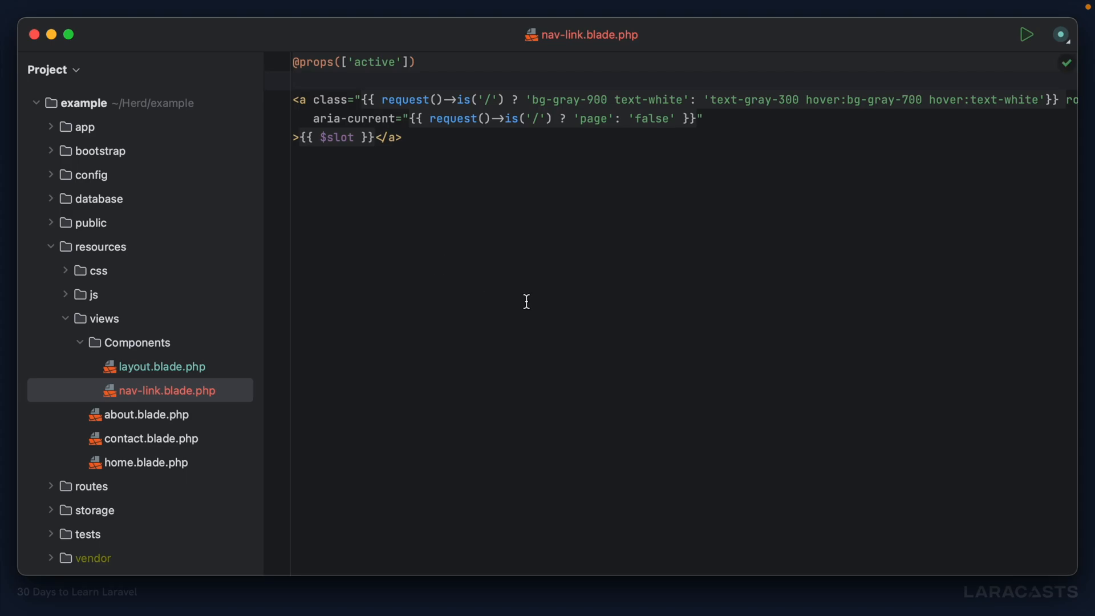
{"action": "key", "text": "enter"}
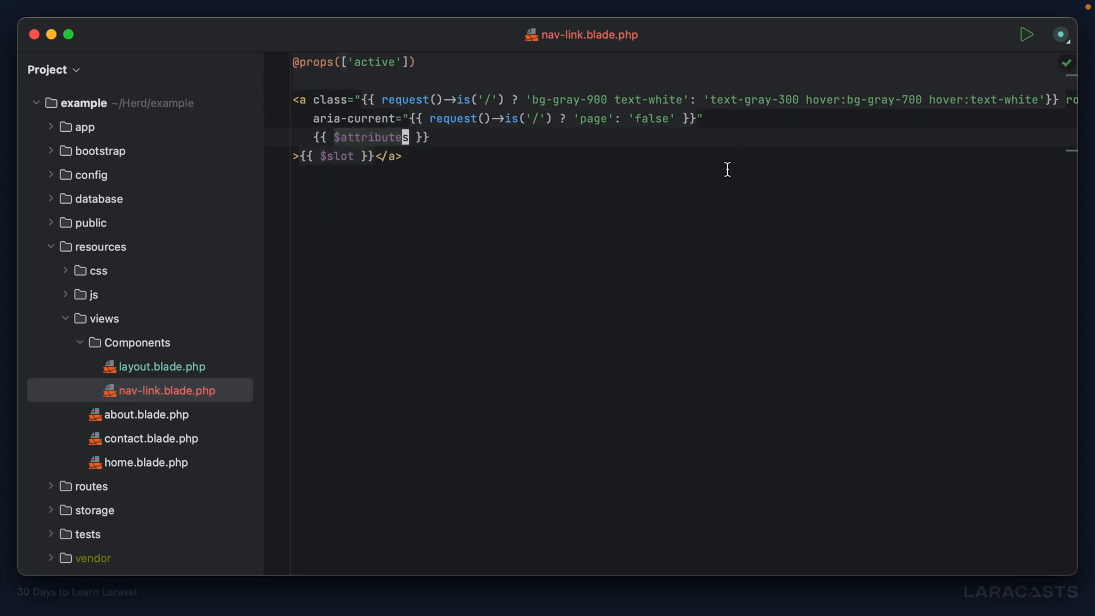
- Give the About x-nav-link in the layout a test id="adsfsadfas" attribute
{"action": "left_click", "coordinate": [163, 366]}
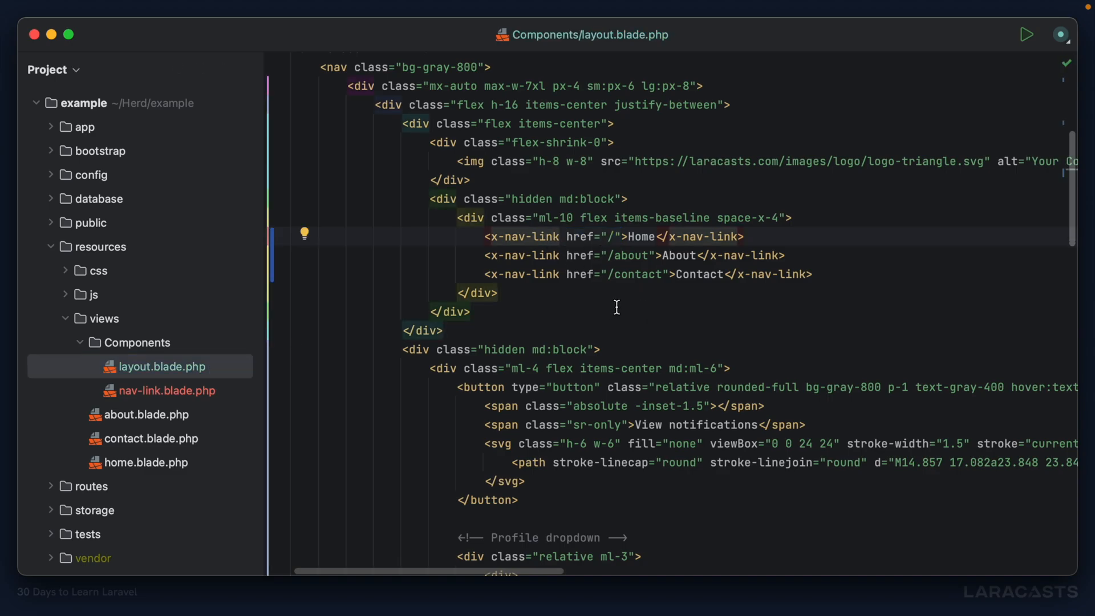
{"action": "type", "text": "id=\"\""}
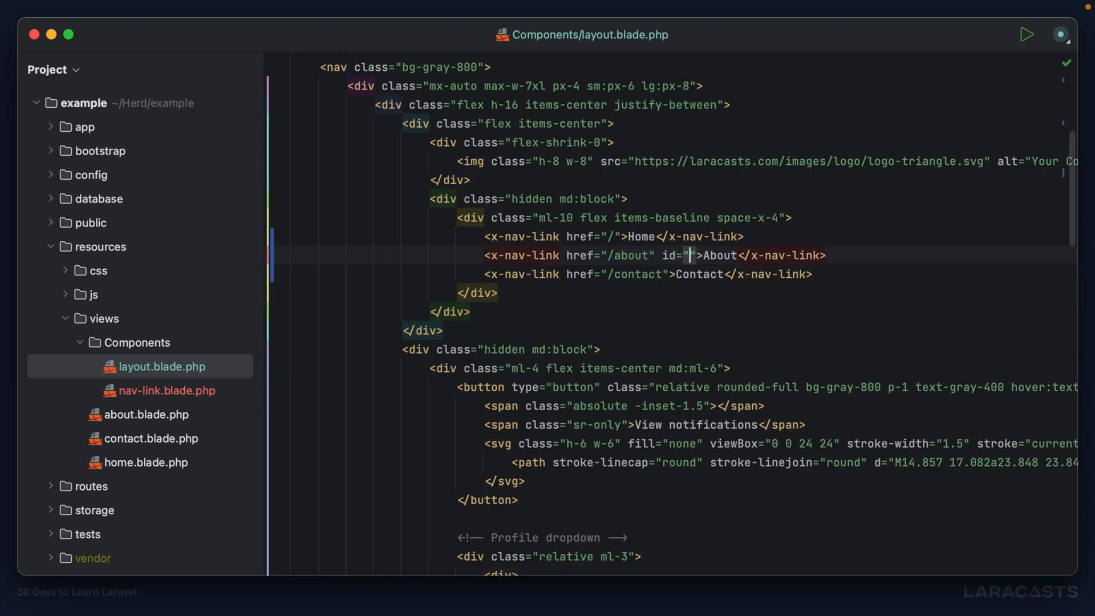
{"action": "type", "text": "adsfsadfas"}
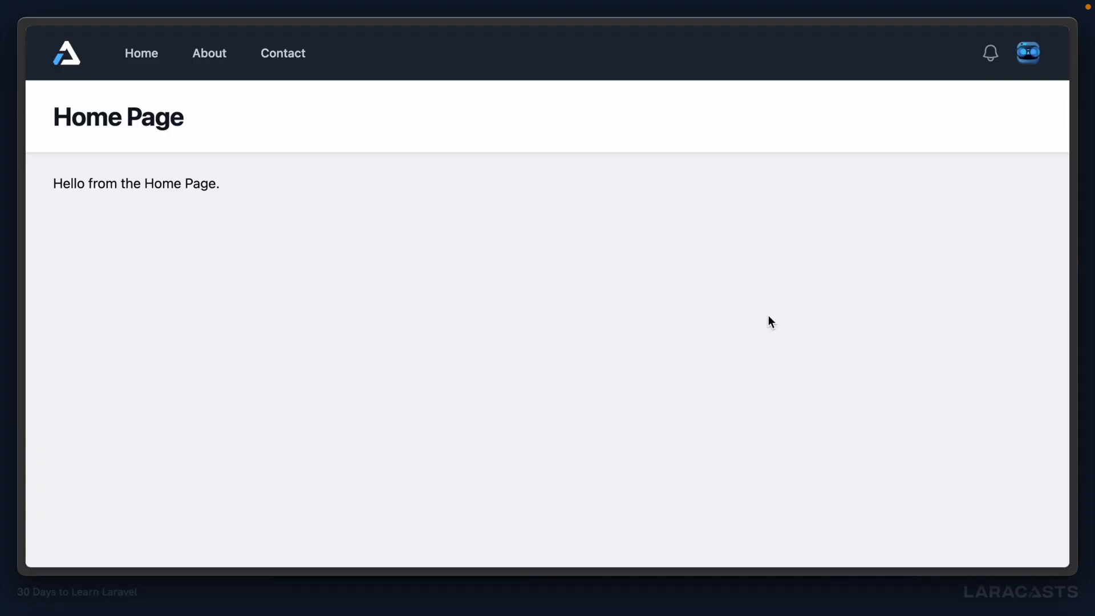
{"action": "mouse_move", "coordinate": [209, 54]}
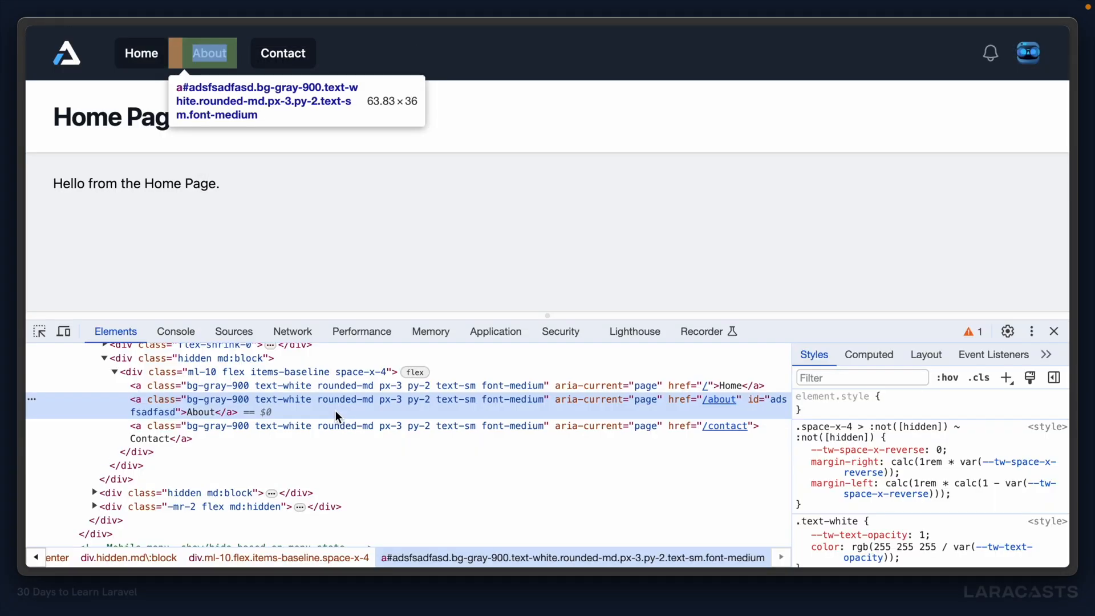
{"action": "mouse_move", "coordinate": [695, 409]}
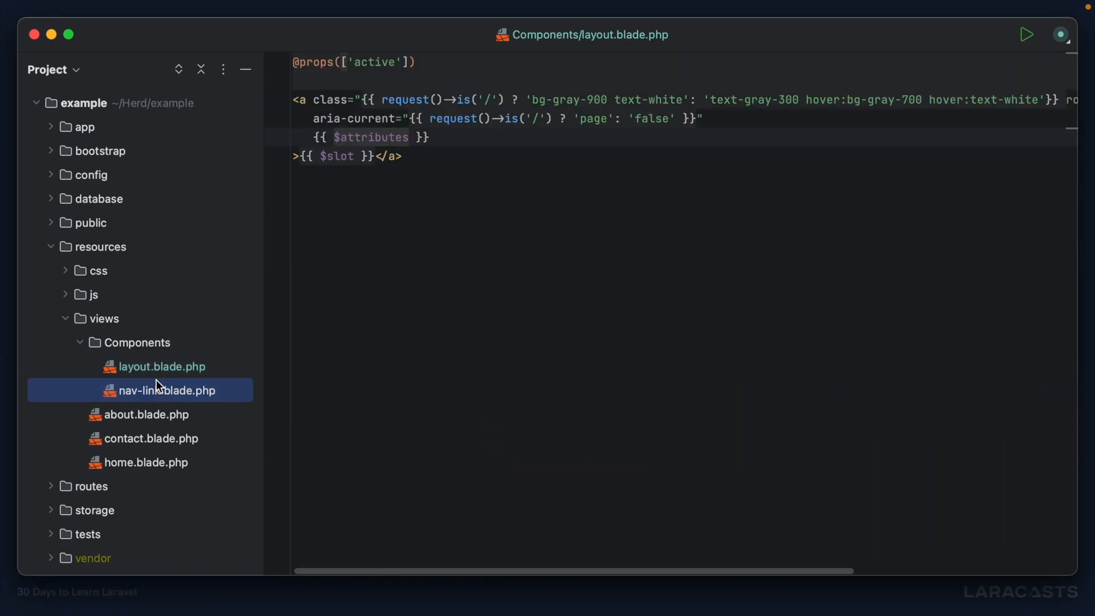
- Check {{ $attributes }} in nav-link.blade.php, then return to the layout file
{"action": "left_click", "coordinate": [165, 390]}
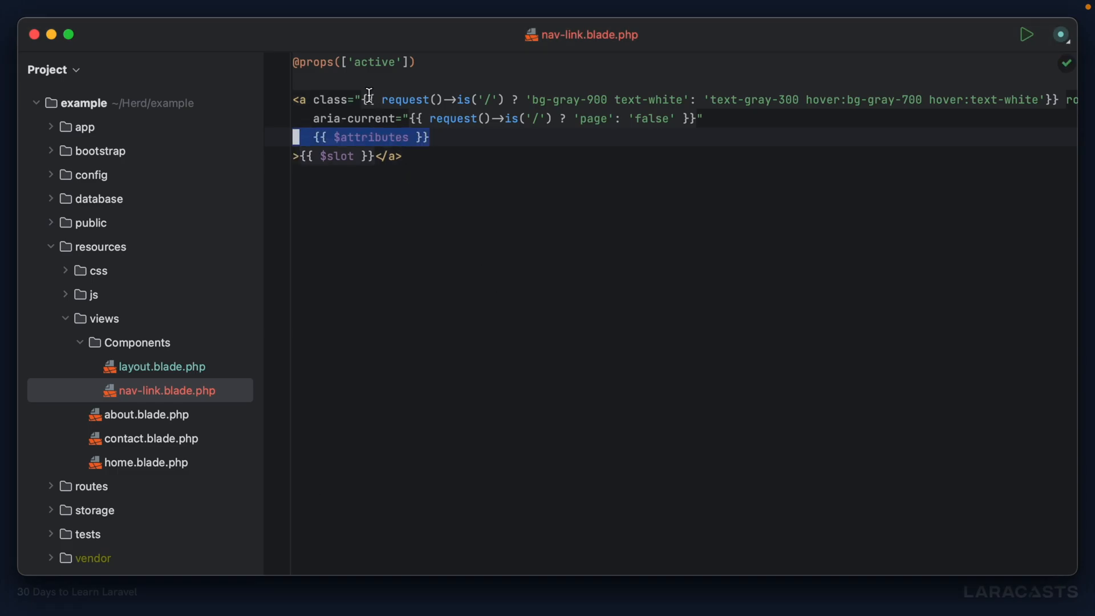
{"action": "left_click", "coordinate": [160, 367]}
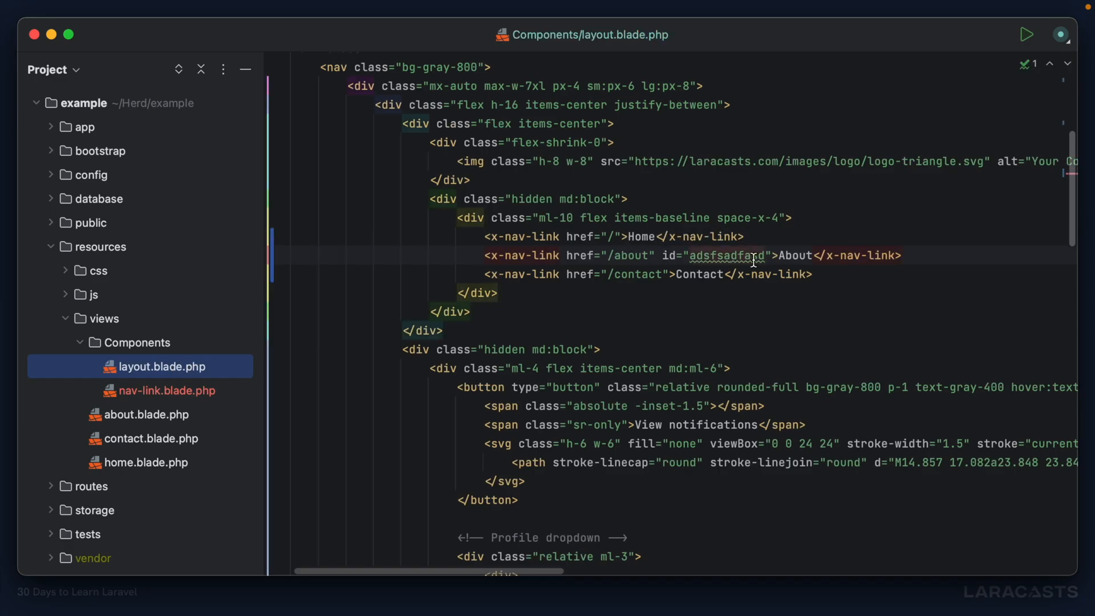
- Add active="foobar" to the About x-nav-link after its id attribute
{"action": "type", "text": "active=\"foobar"}
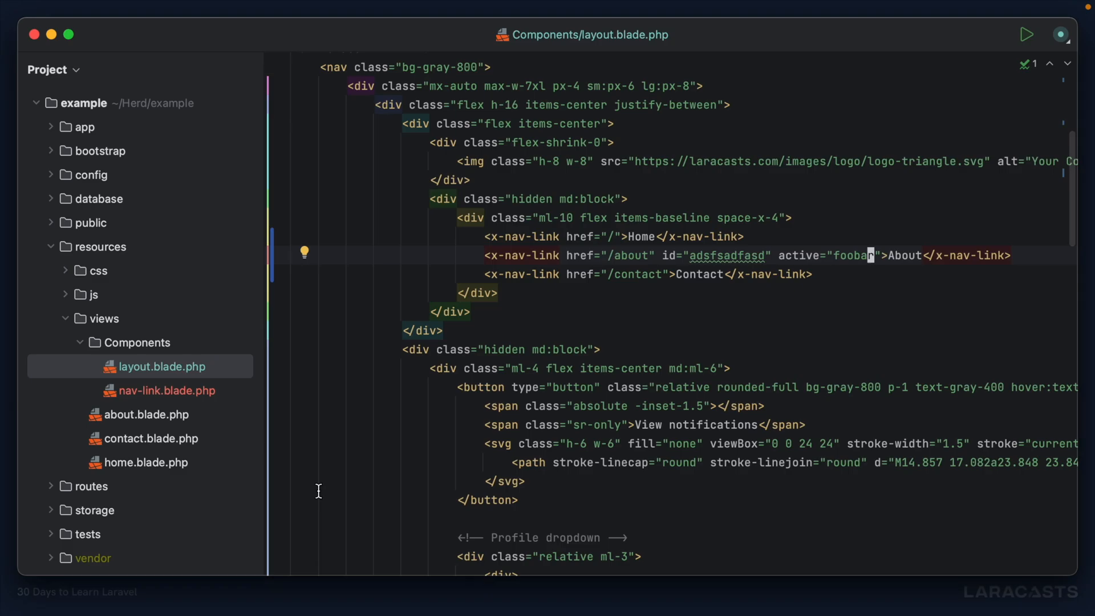
{"action": "left_click", "coordinate": [166, 390]}
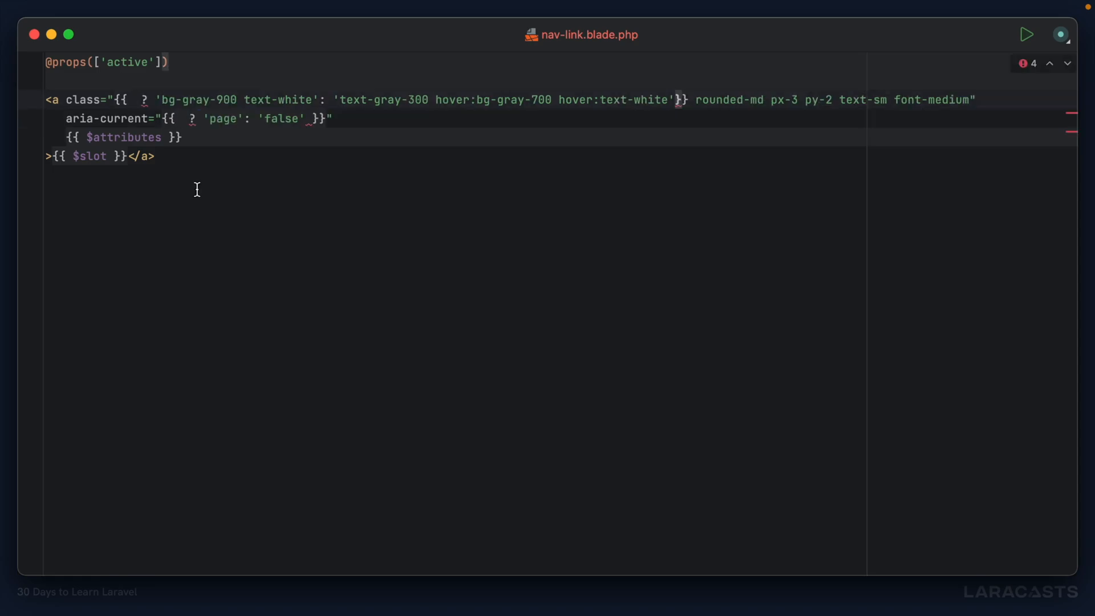
{"action": "mouse_move", "coordinate": [269, 213]}
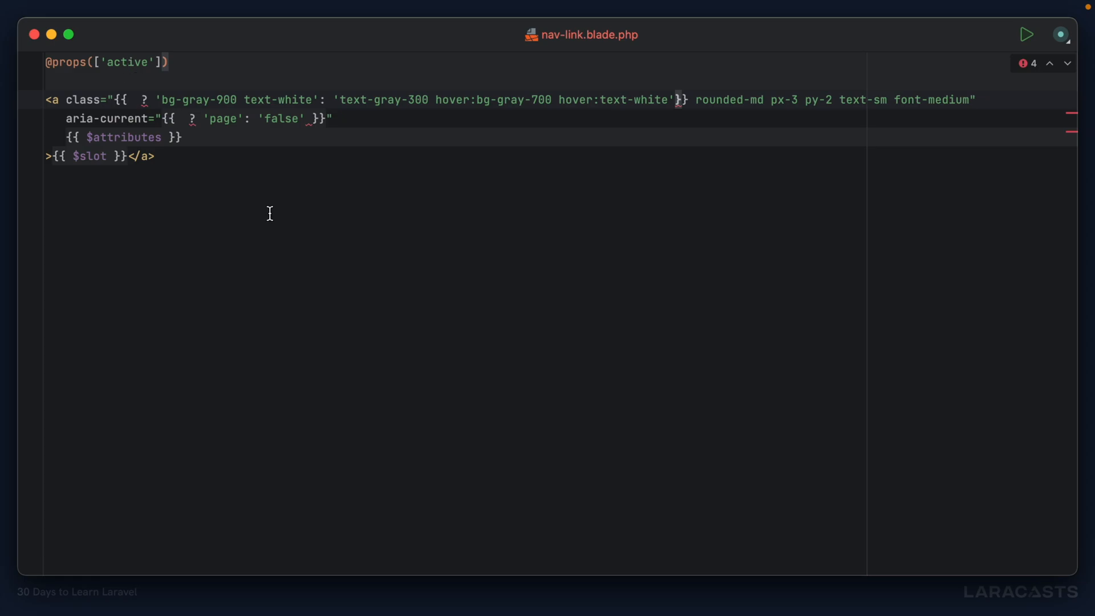
- Use $active as the class and aria-current conditions and default the prop with ['active' => false]
{"action": "type", "text": "$active"}
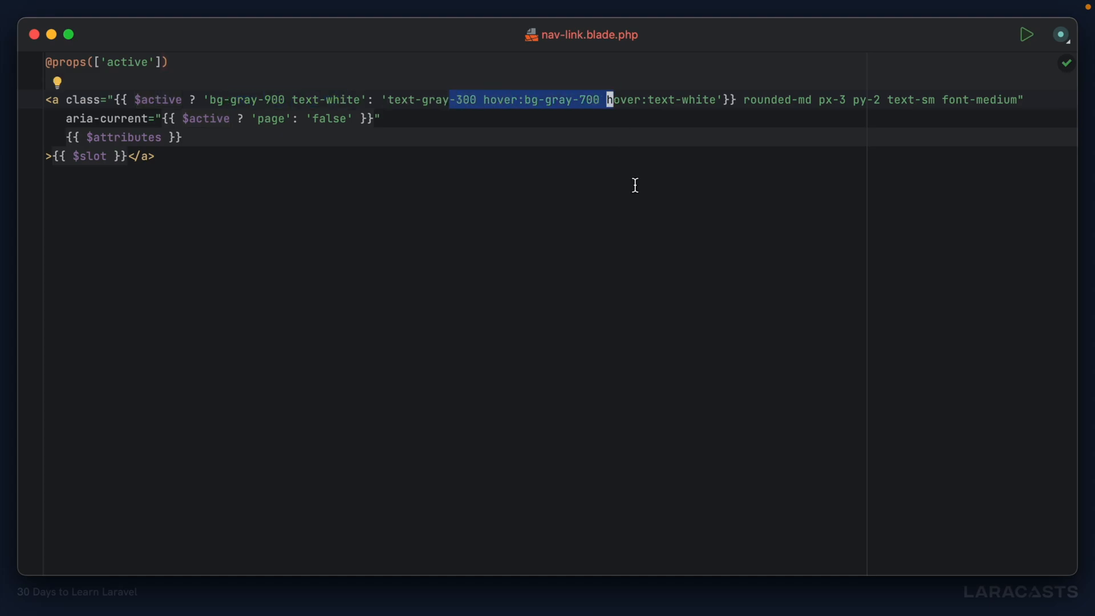
{"action": "mouse_move", "coordinate": [565, 203]}
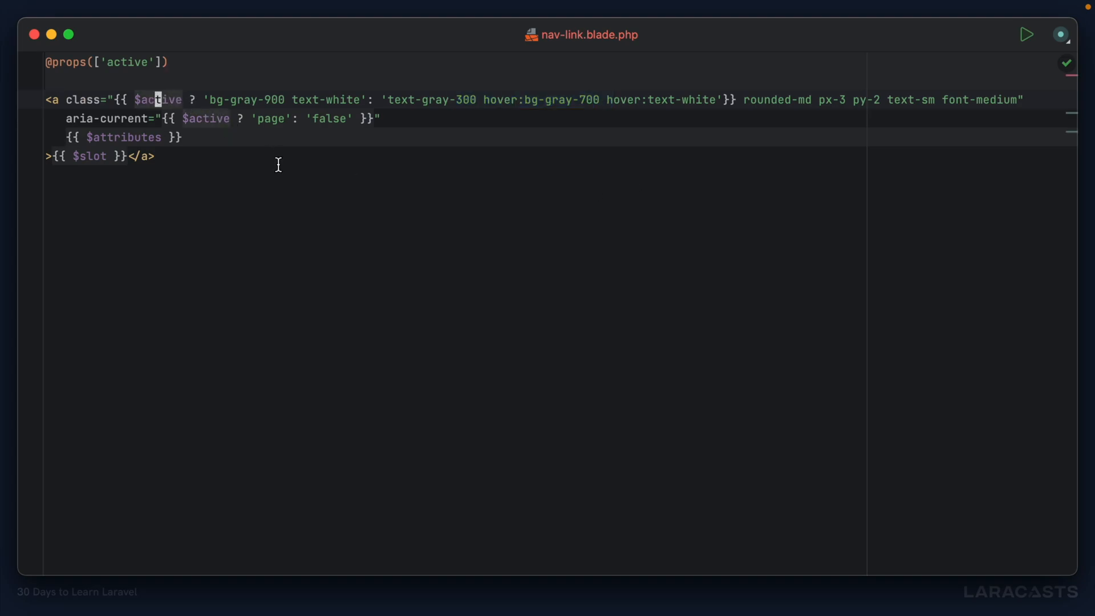
{"action": "mouse_move", "coordinate": [207, 131]}
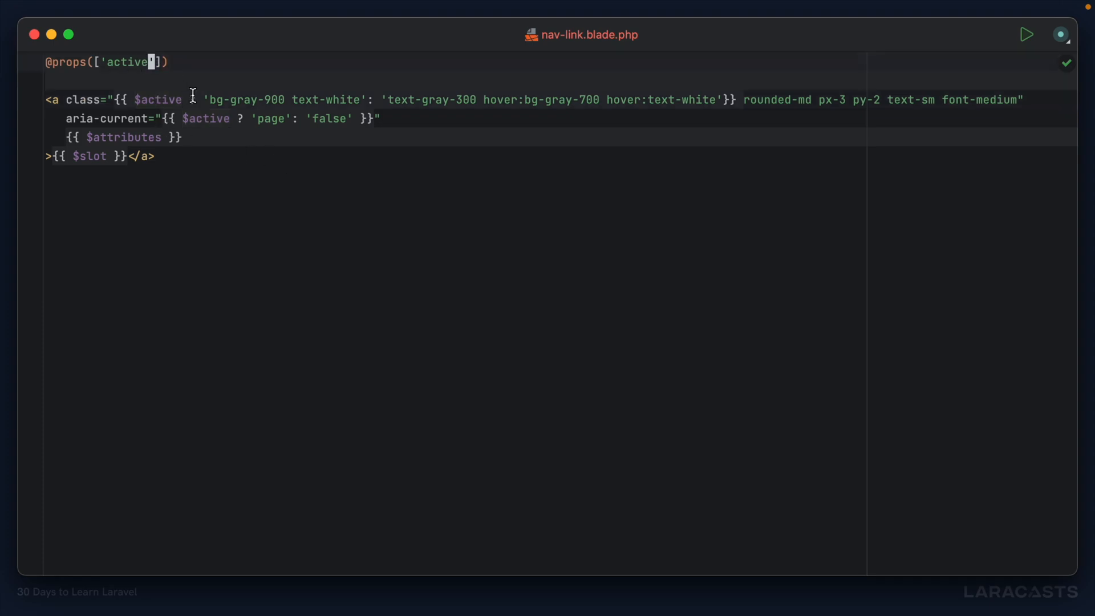
{"action": "type", "text": "=> false"}
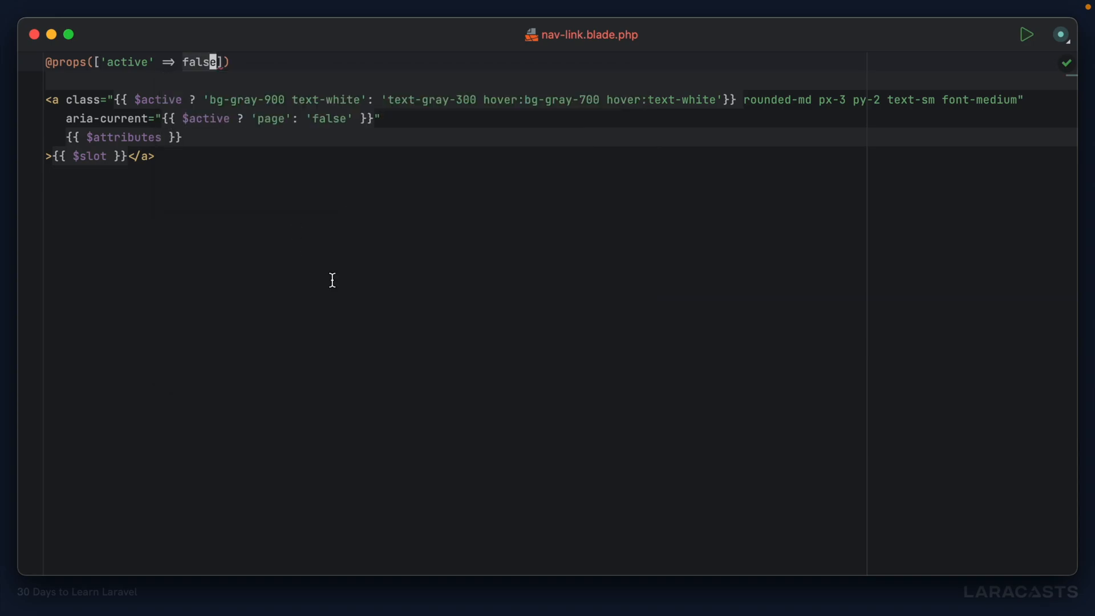
{"action": "mouse_move", "coordinate": [244, 126]}
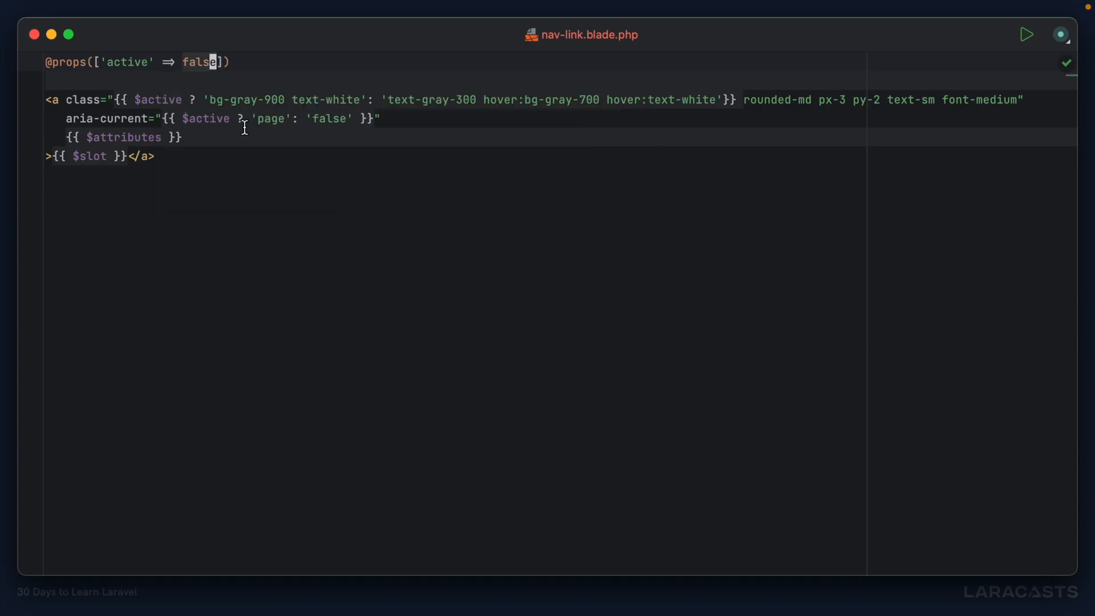
{"action": "left_click", "coordinate": [126, 62]}
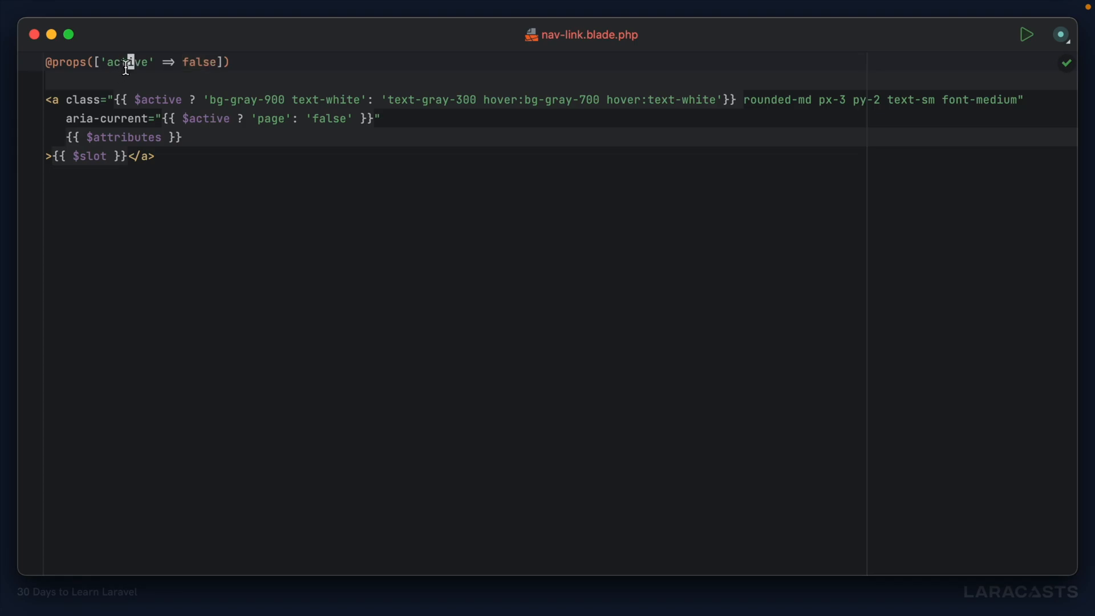
{"action": "mouse_move", "coordinate": [192, 62]}
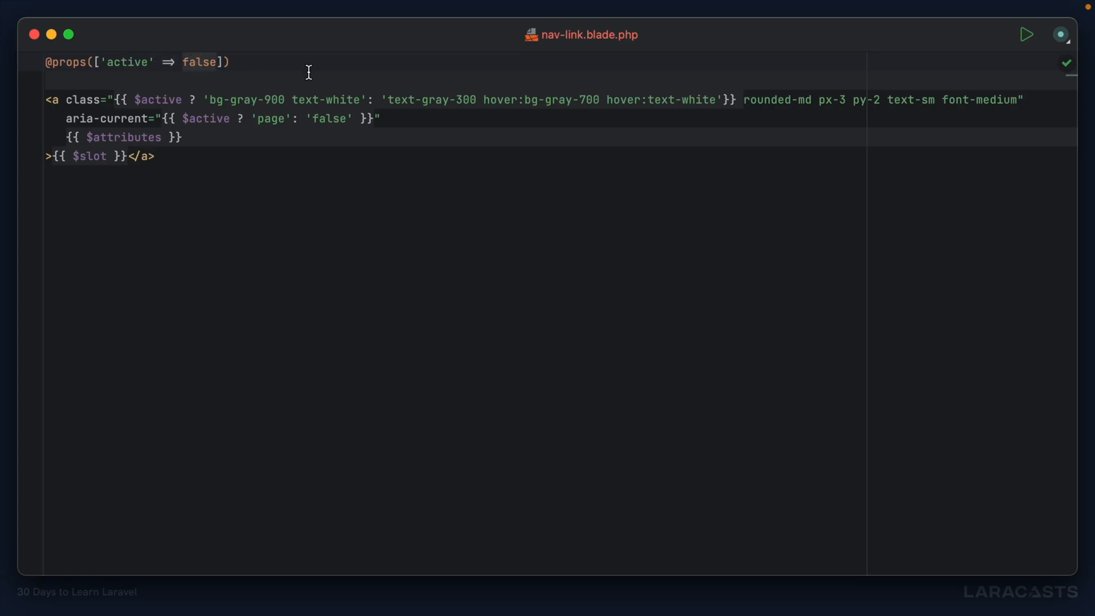
{"action": "mouse_move", "coordinate": [412, 216]}
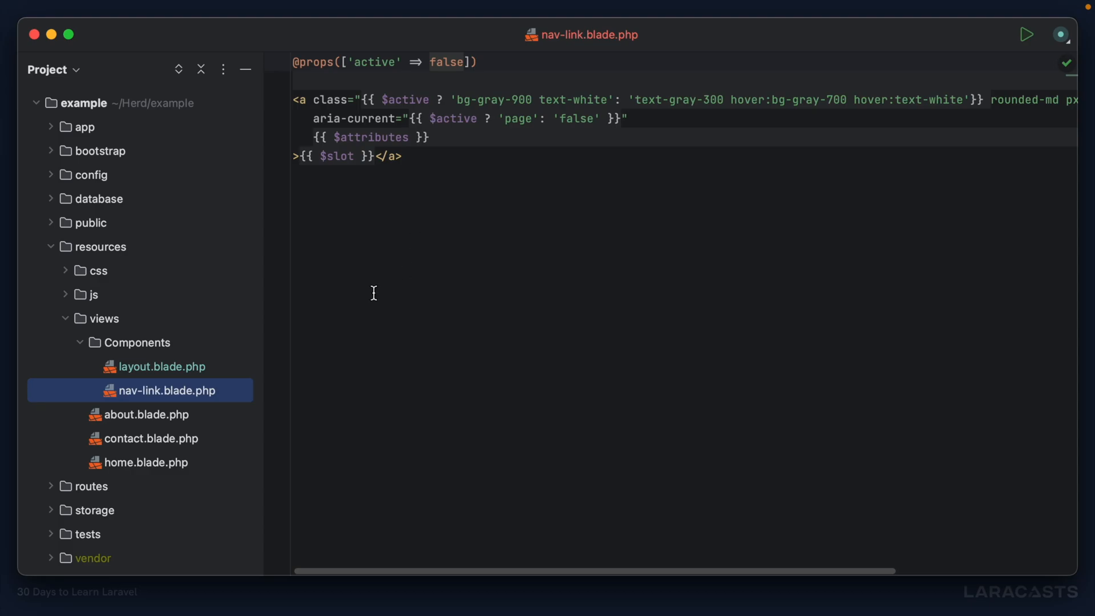
- Add active="asdf" to the Contact x-nav-link, then replace the placeholder with false
{"action": "left_click", "coordinate": [162, 366]}
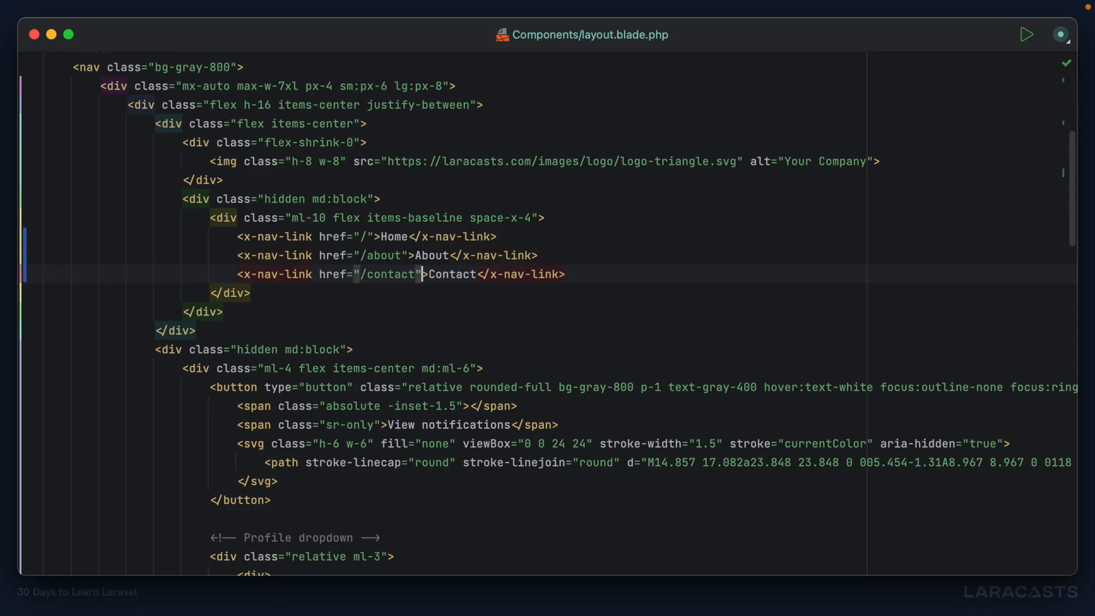
{"action": "type", "text": "active=\"\""}
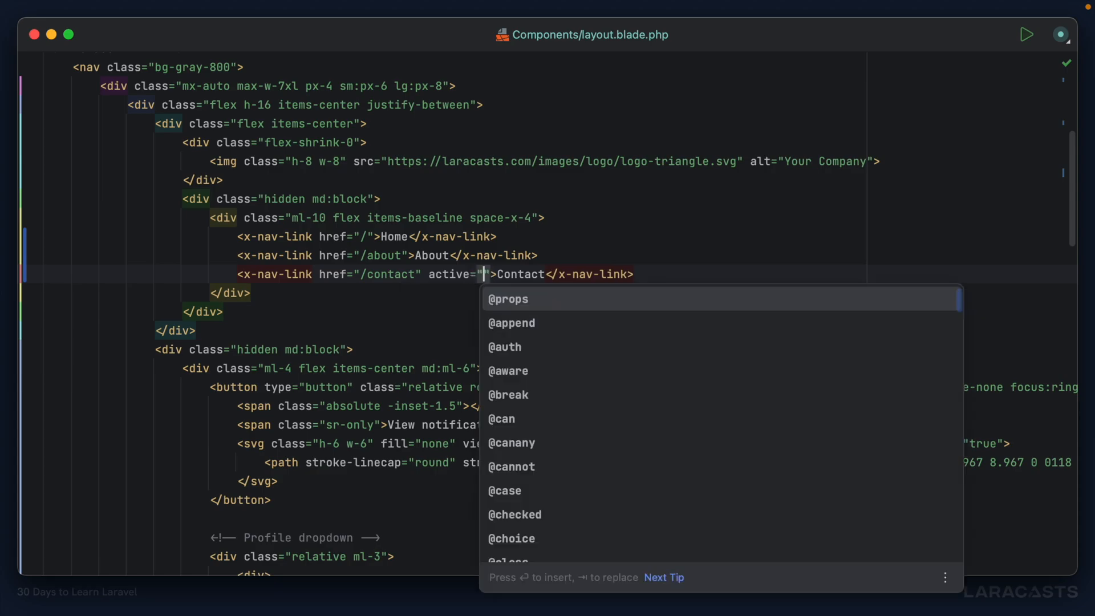
{"action": "type", "text": "asdfasdfasdasd"}
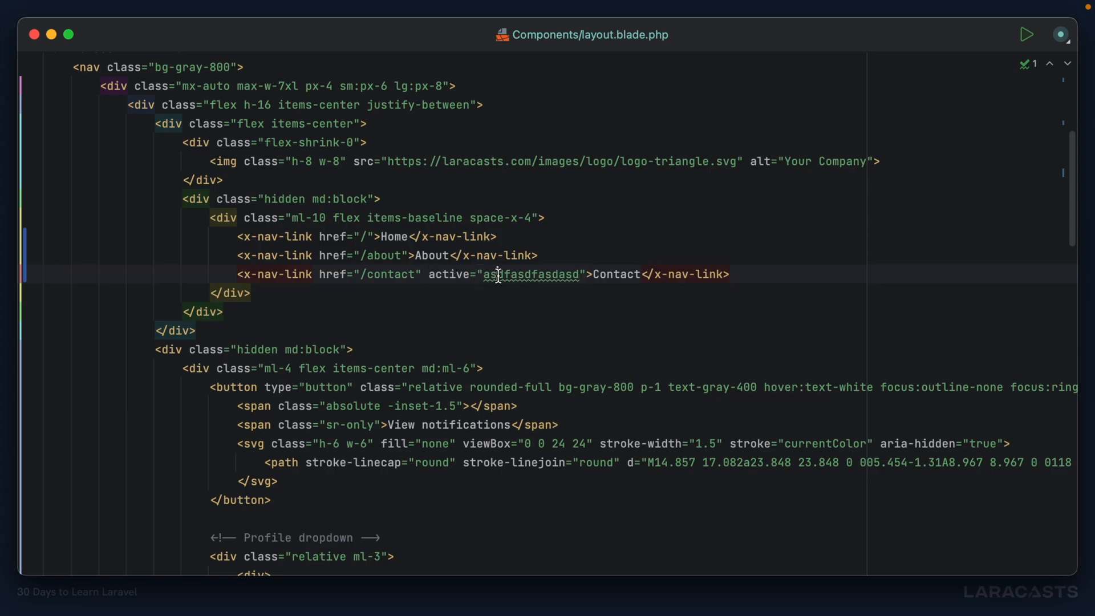
{"action": "left_click", "coordinate": [1027, 33]}
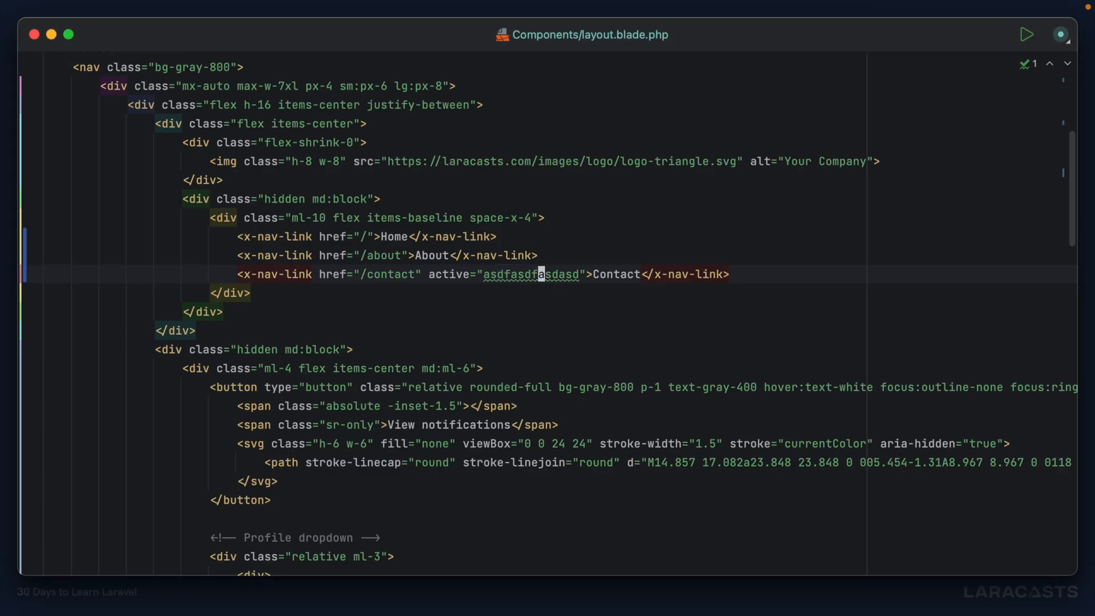
{"action": "type", "text": "false"}
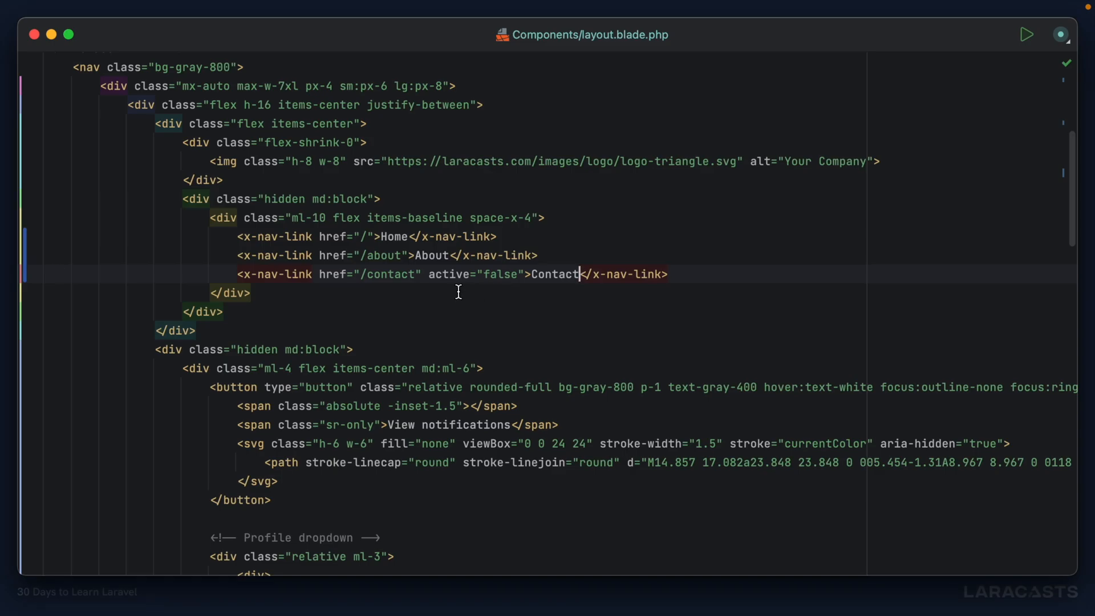
- Prefix the Contact link's active with a colon and change its value from false to true
{"action": "double_click", "coordinate": [475, 274]}
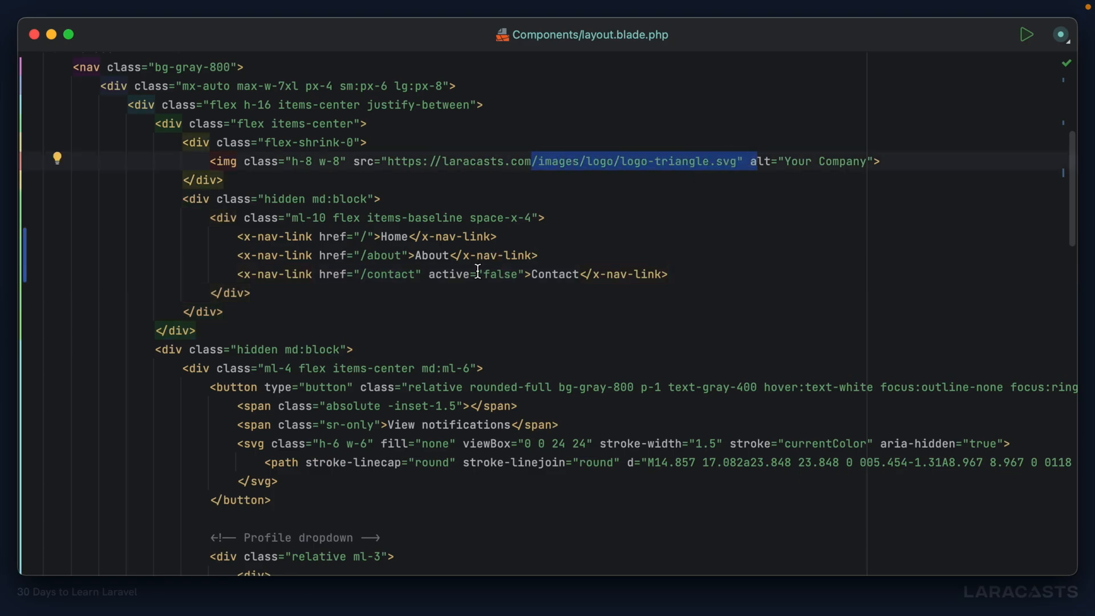
{"action": "left_click", "coordinate": [428, 274]}
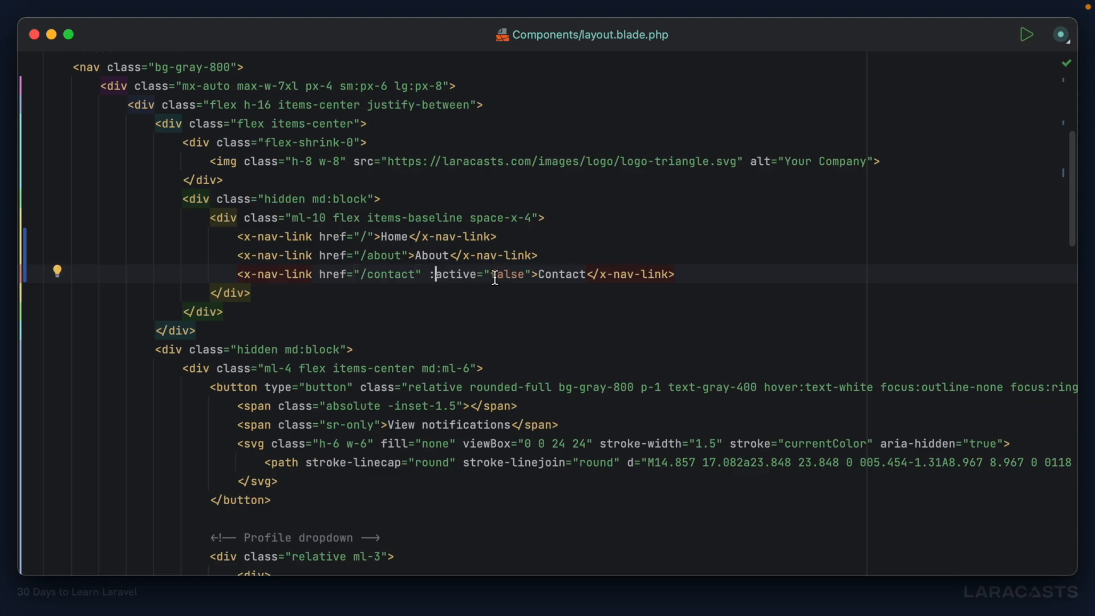
{"action": "double_click", "coordinate": [508, 274]}
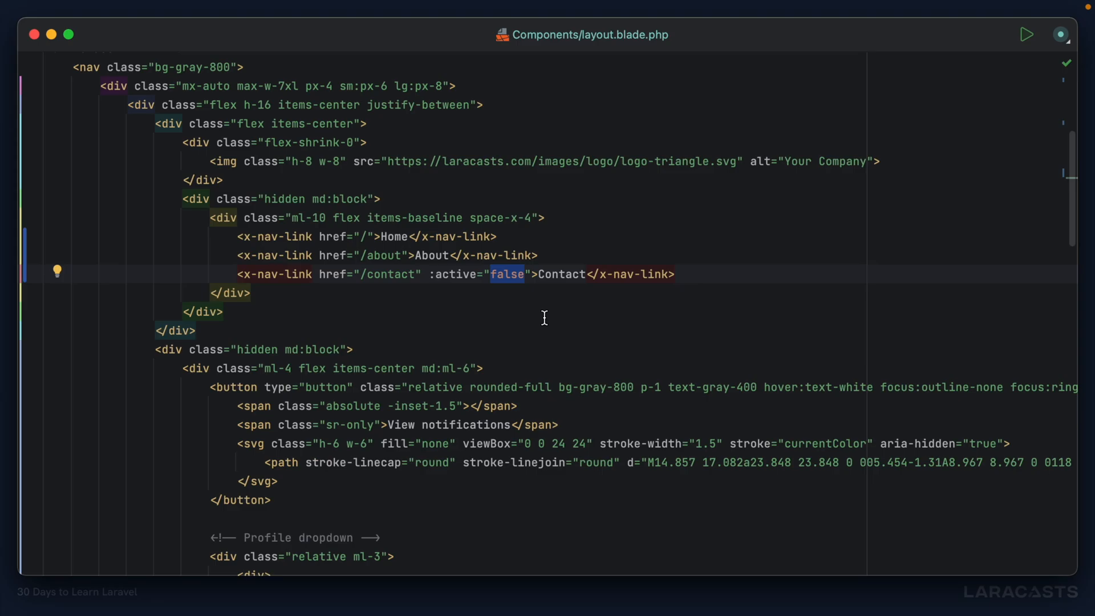
{"action": "mouse_move", "coordinate": [529, 311]}
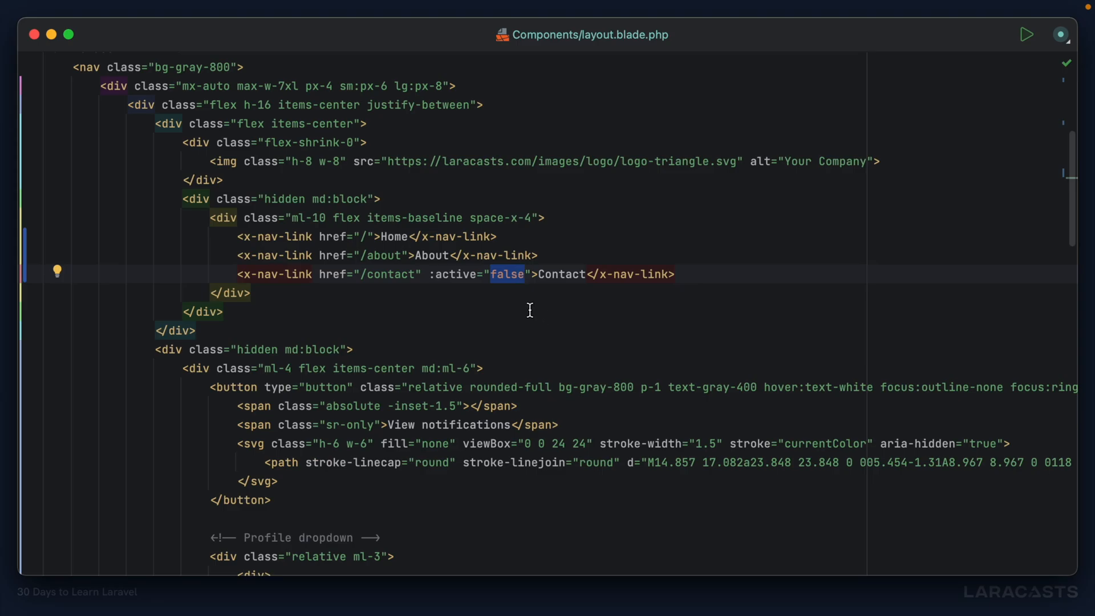
{"action": "mouse_move", "coordinate": [449, 302]}
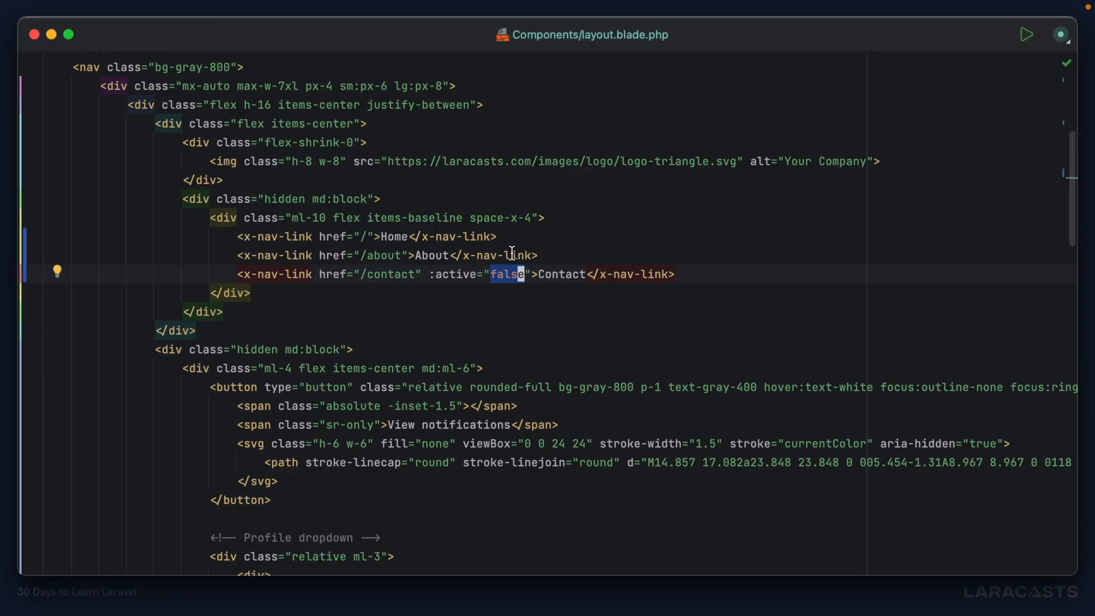
{"action": "type", "text": "true"}
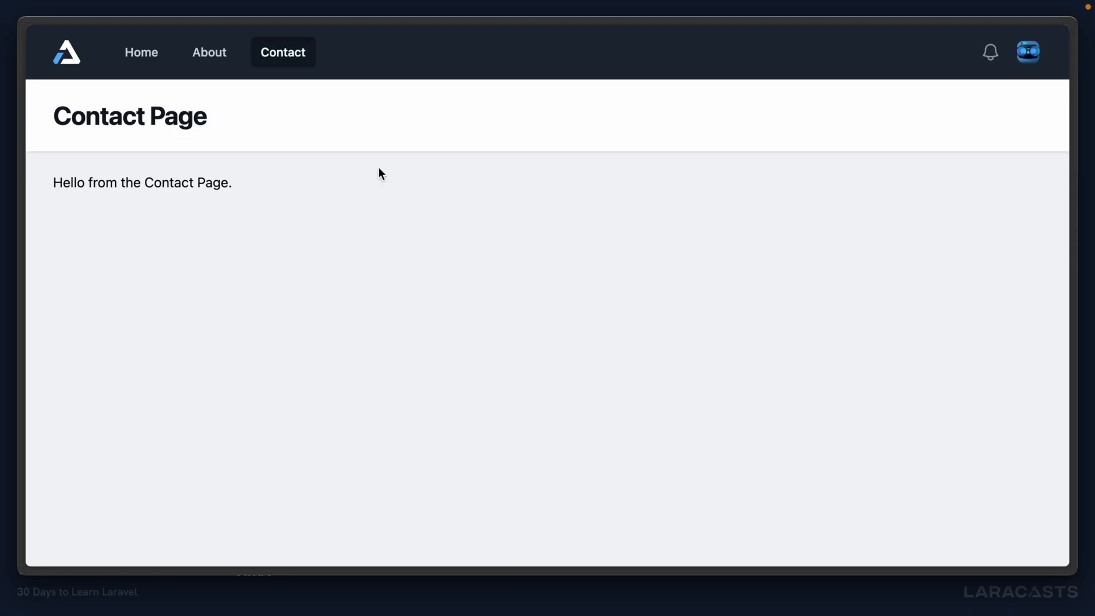
{"action": "mouse_move", "coordinate": [352, 136]}
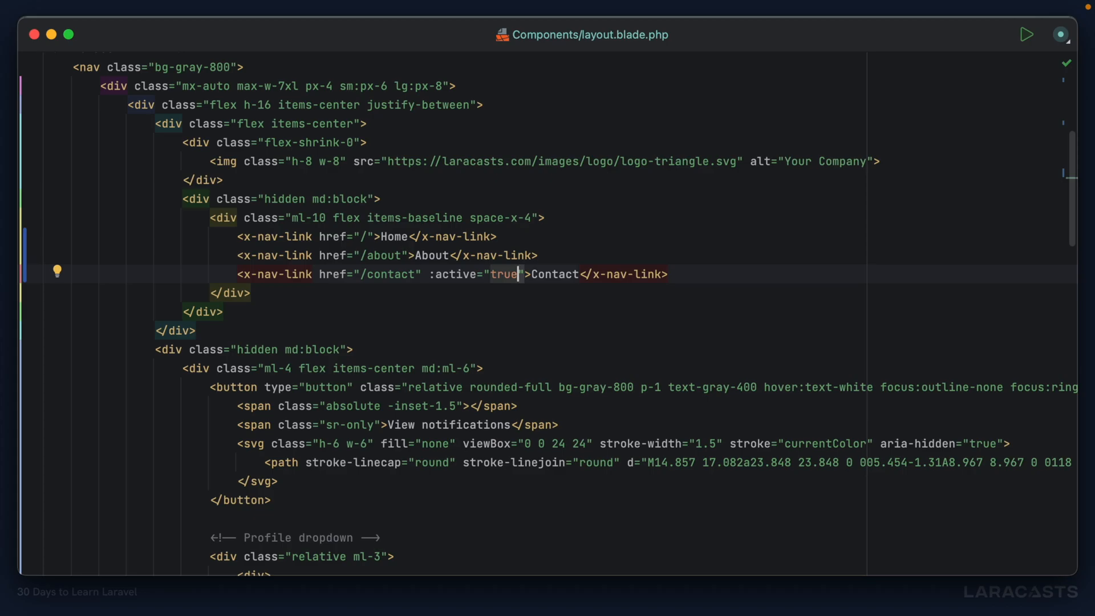
- Bind :active="request()->is(...)" on Contact, About and Home with paths 'contact', 'about' and '/'
{"action": "type", "text": "request()->is('"}
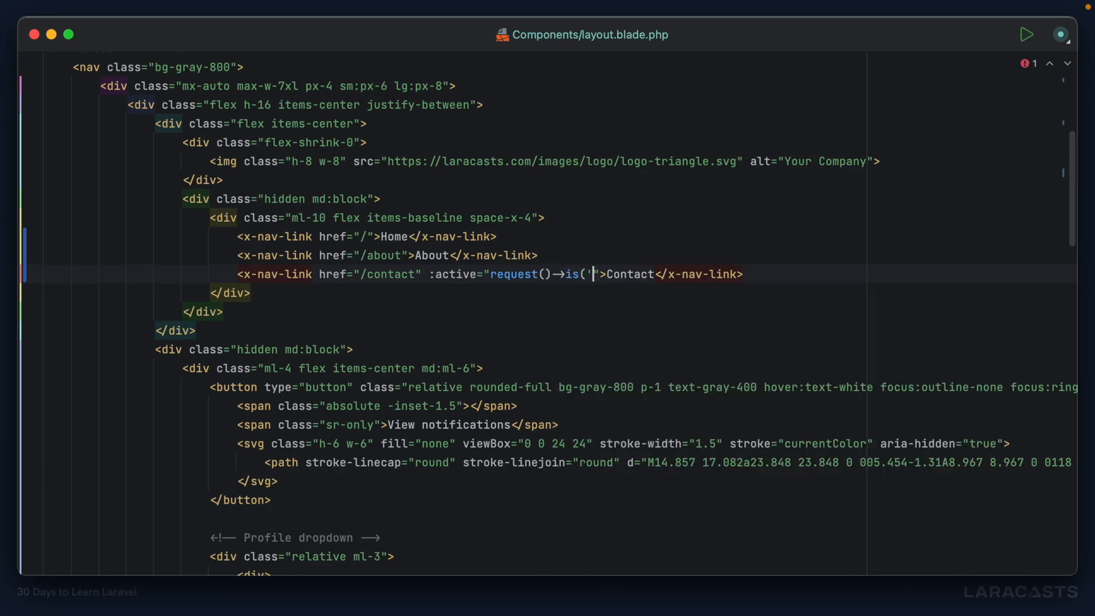
{"action": "type", "text": "contact'"}
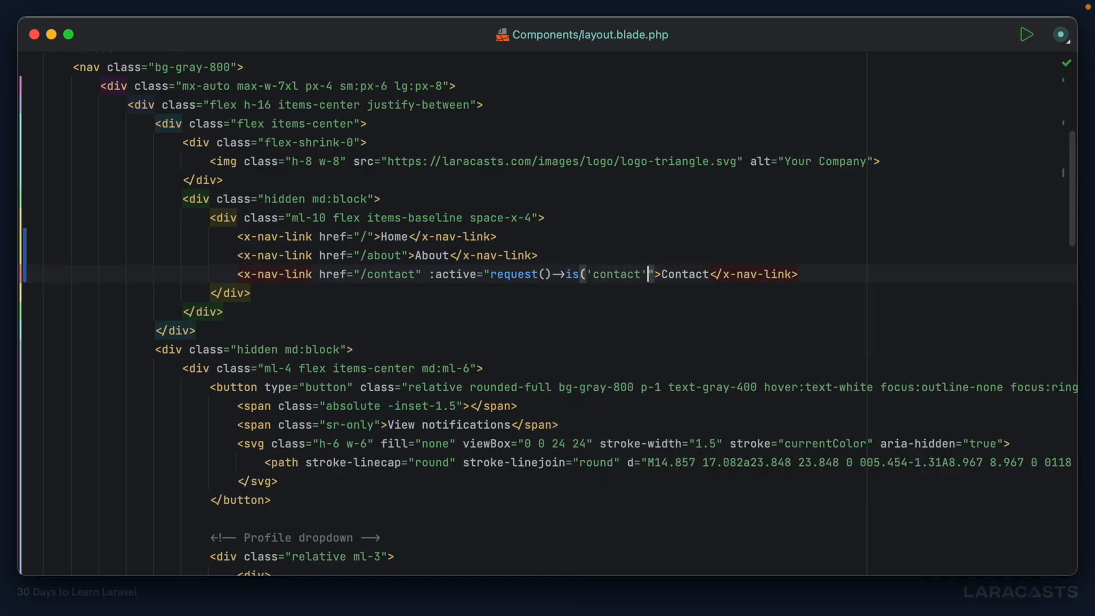
{"action": "double_click", "coordinate": [453, 274]}
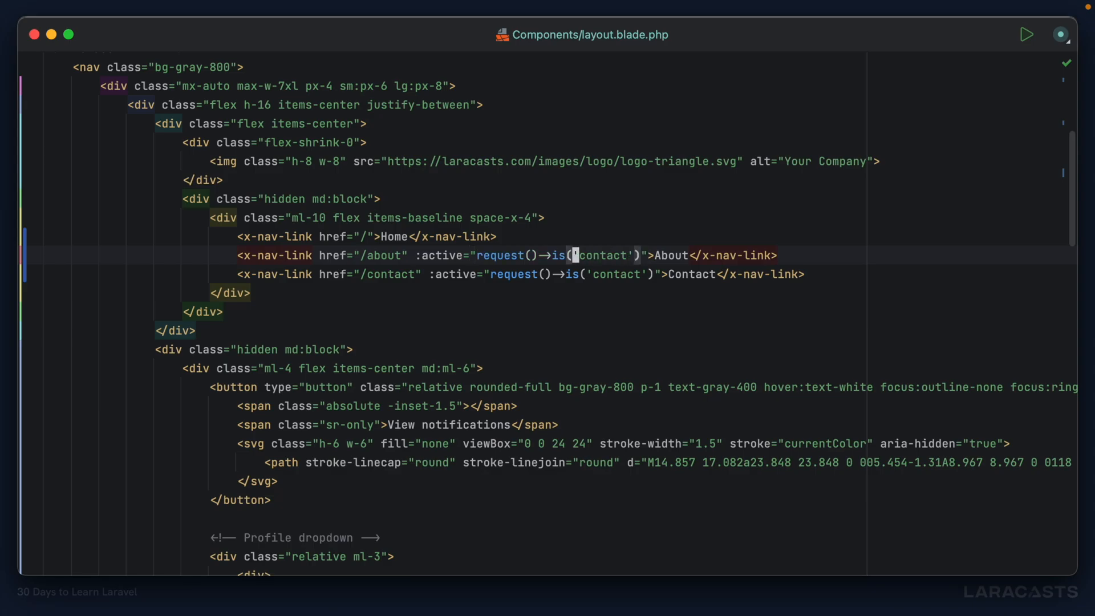
{"action": "type", "text": "about"}
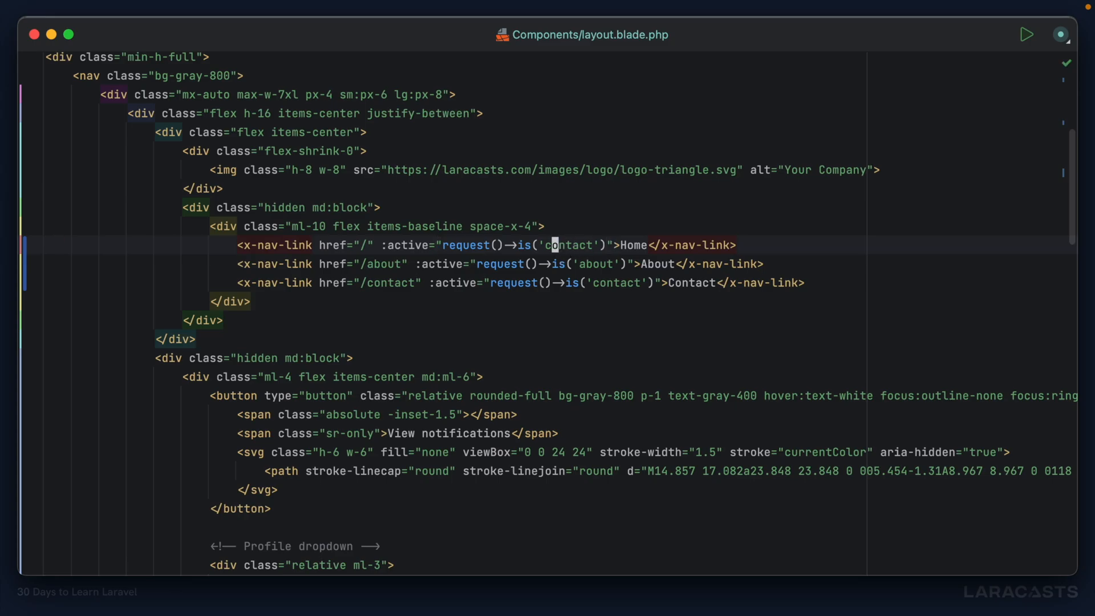
{"action": "type", "text": "/"}
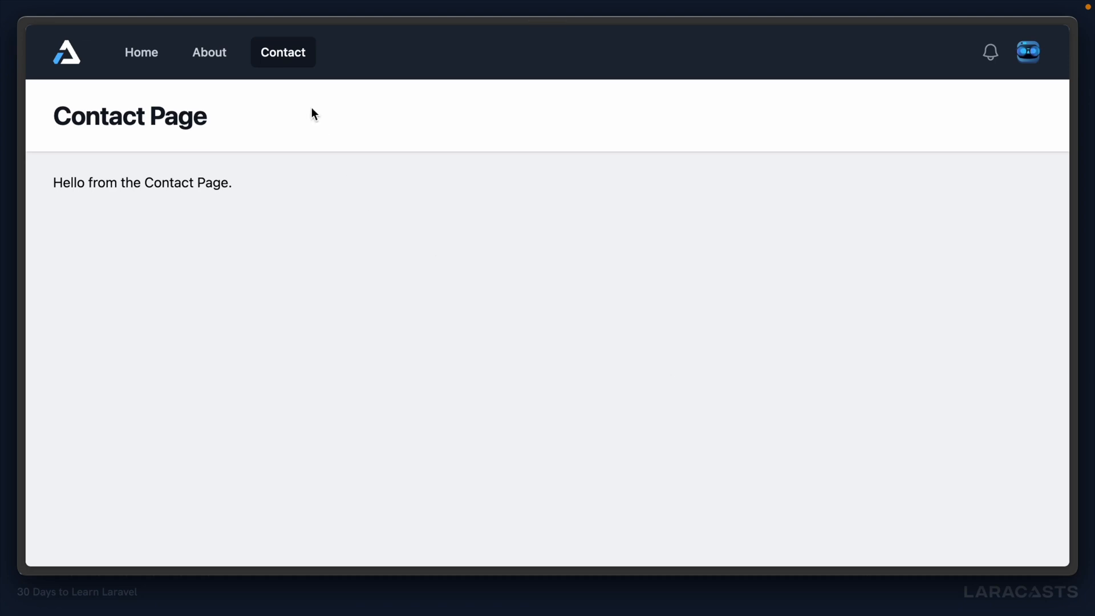
{"action": "left_click", "coordinate": [142, 51]}
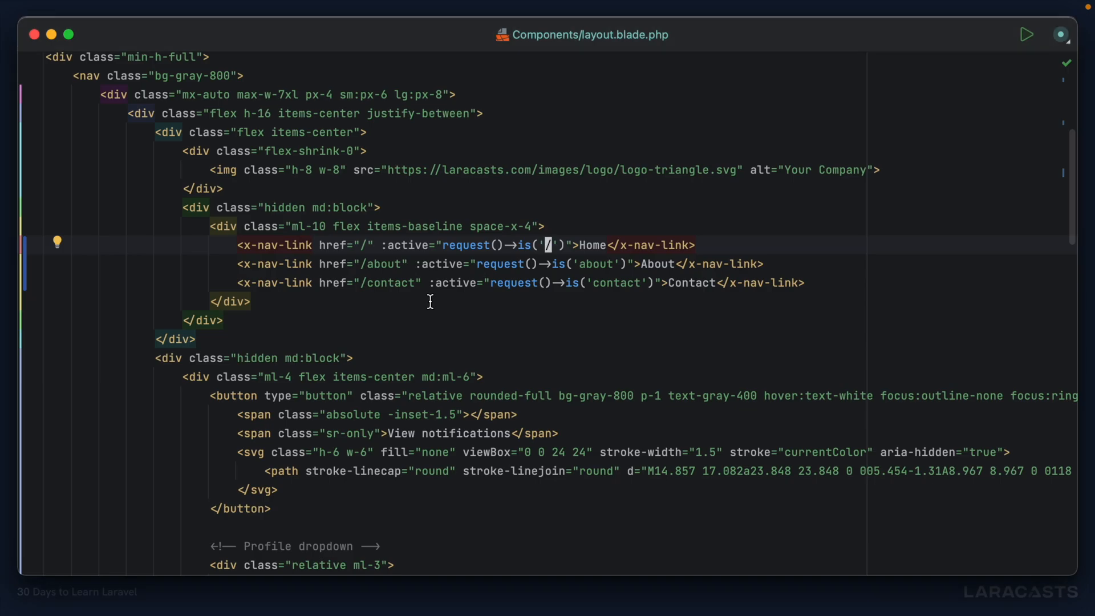
{"action": "mouse_move", "coordinate": [487, 307]}
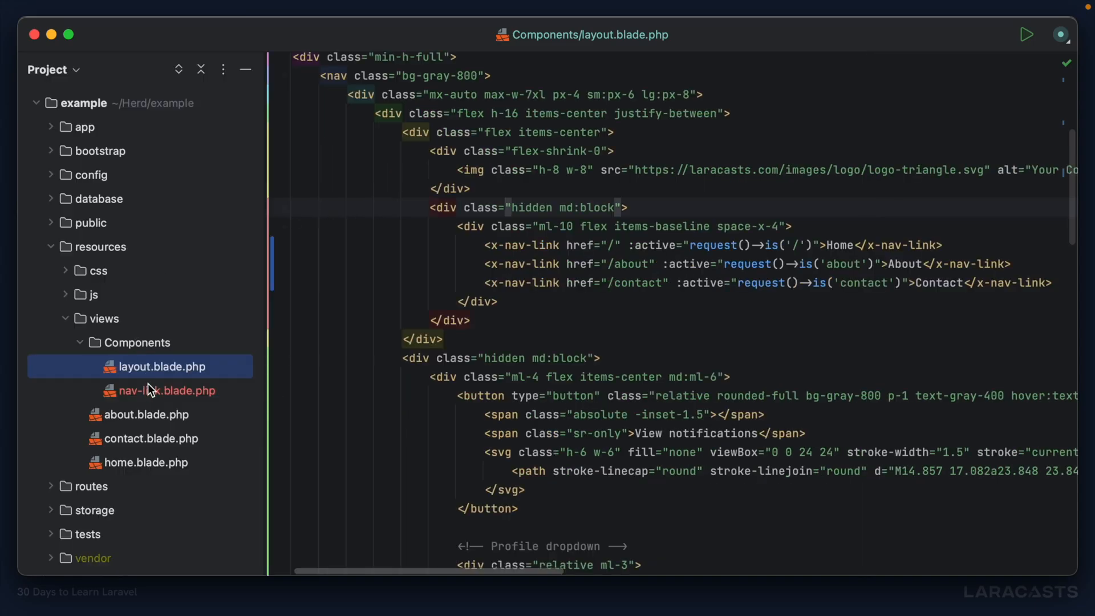
{"action": "left_click", "coordinate": [169, 390]}
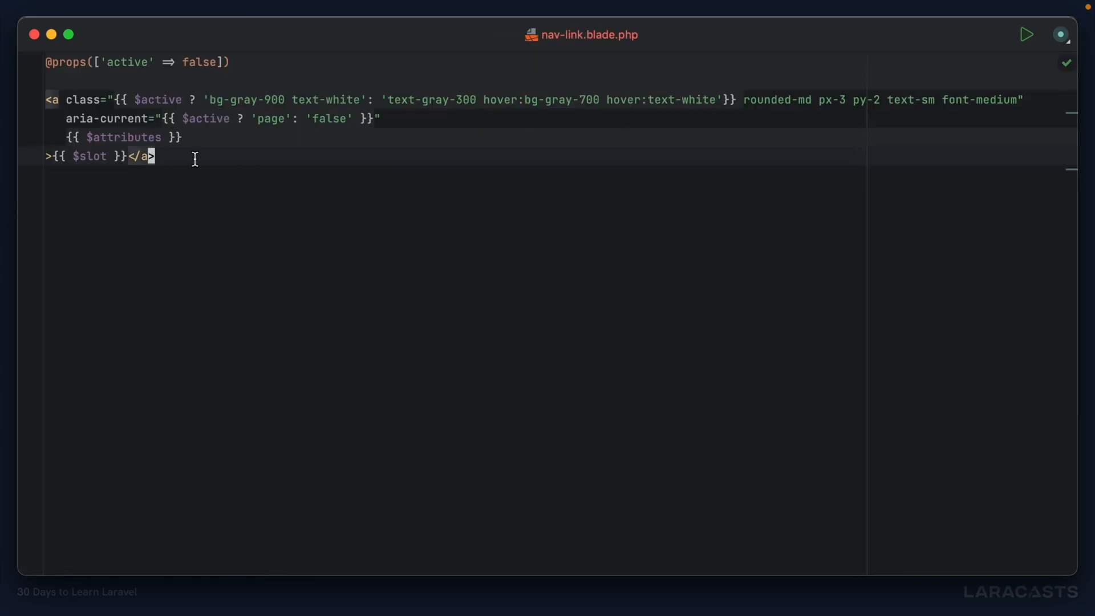
{"action": "mouse_move", "coordinate": [315, 211]}
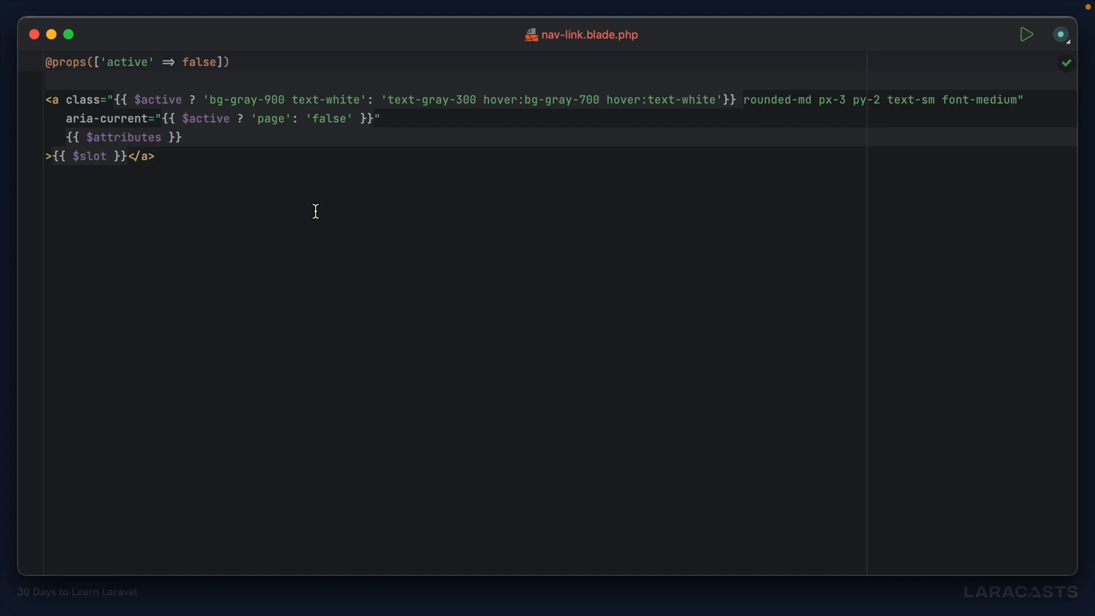
{"action": "type", "text": "@php"}
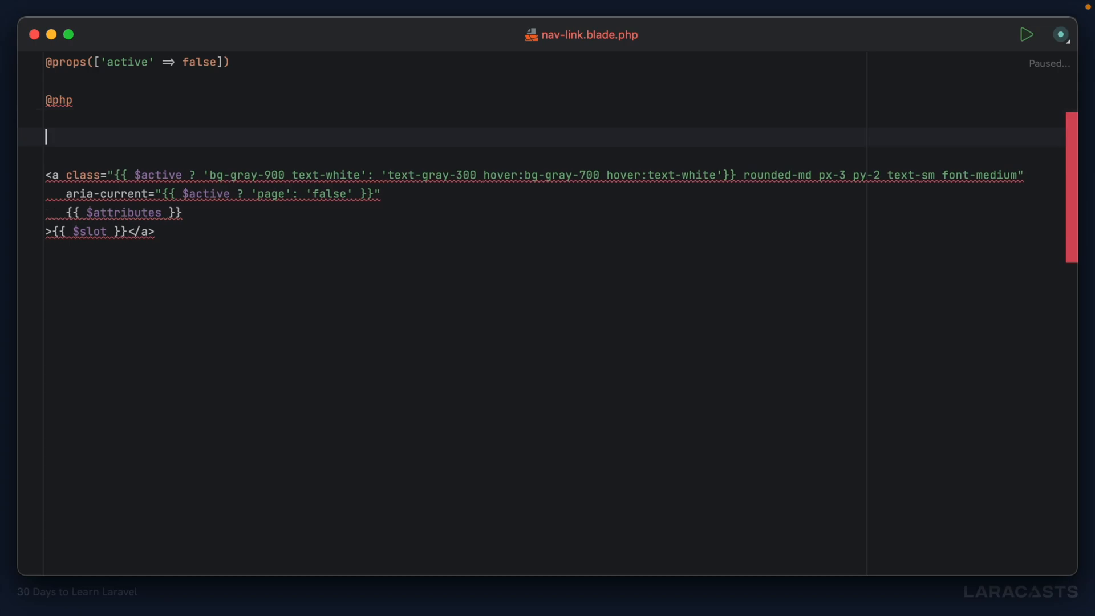
{"action": "type", "text": "@endphp"}
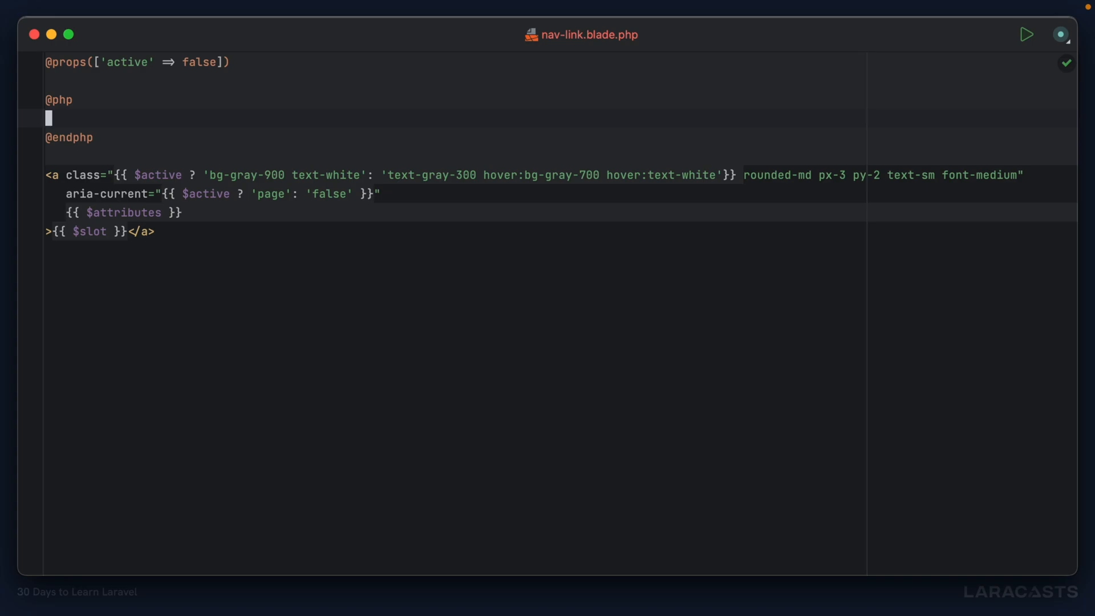
{"action": "type", "text": "$name = '"}
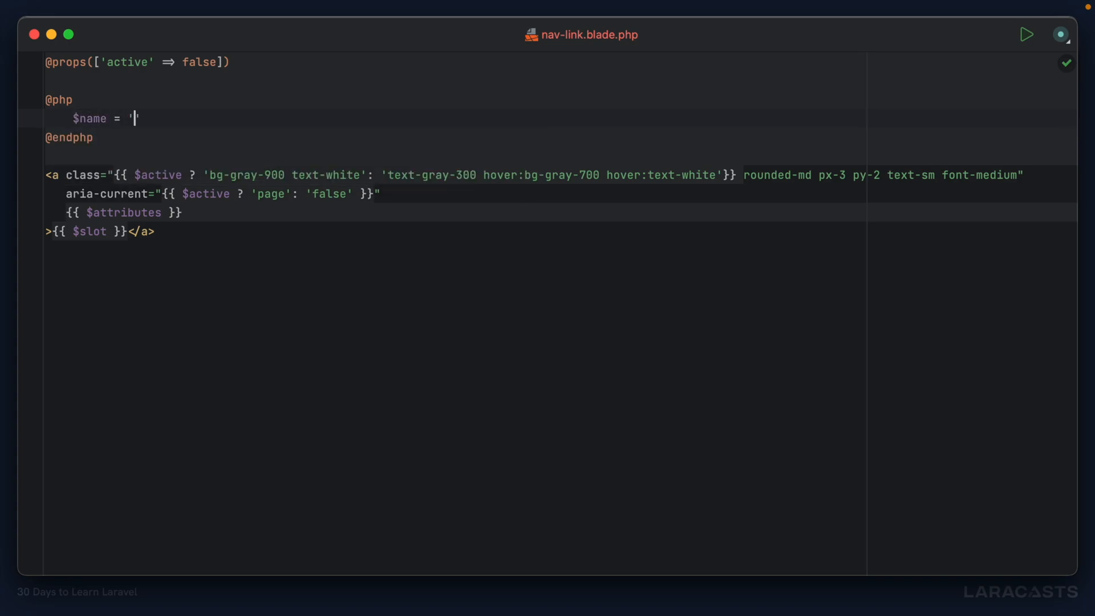
{"action": "type", "text": "if ()"}
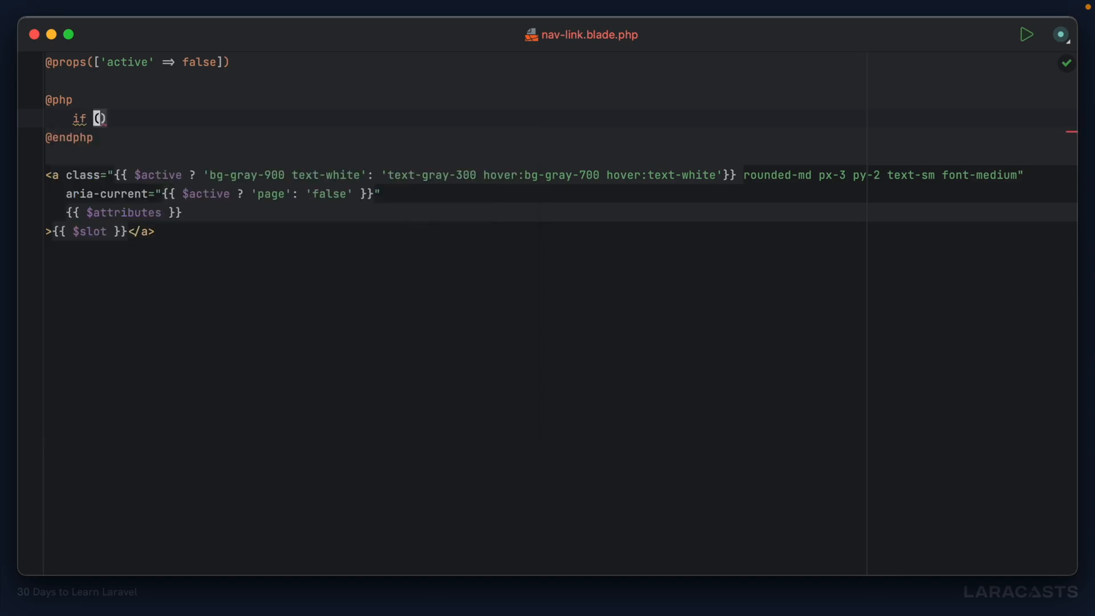
{"action": "type", "text": "$activ"}
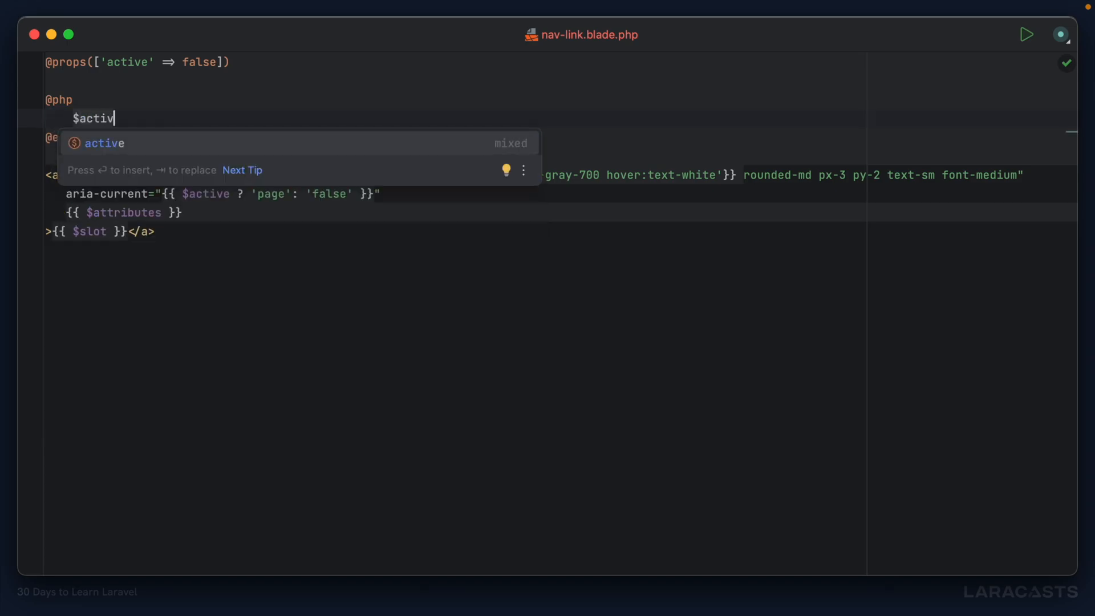